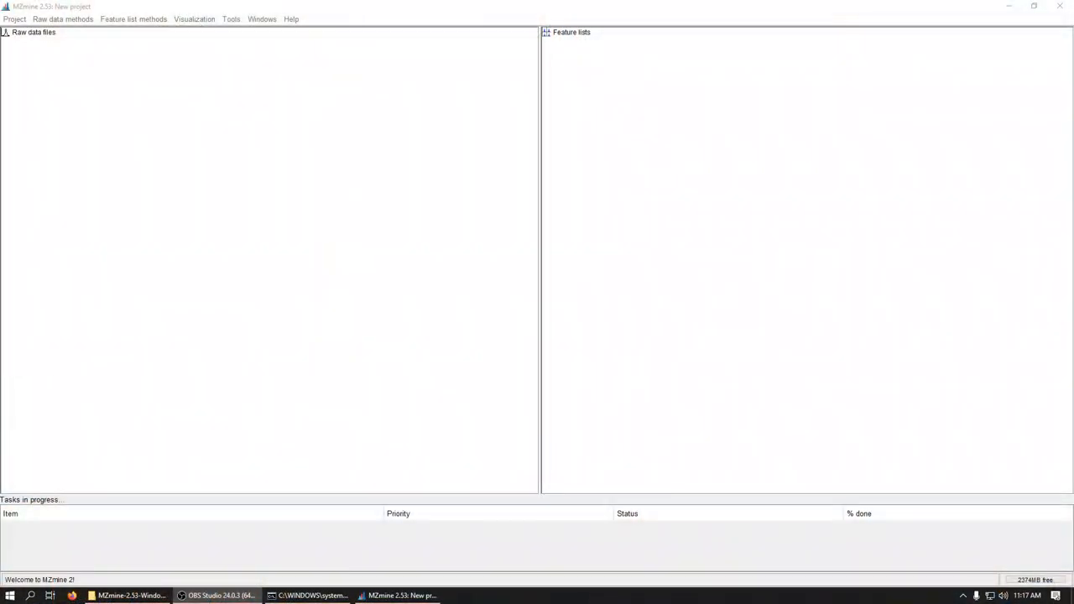
{"action": "mouse_move", "coordinate": [360, 210]}
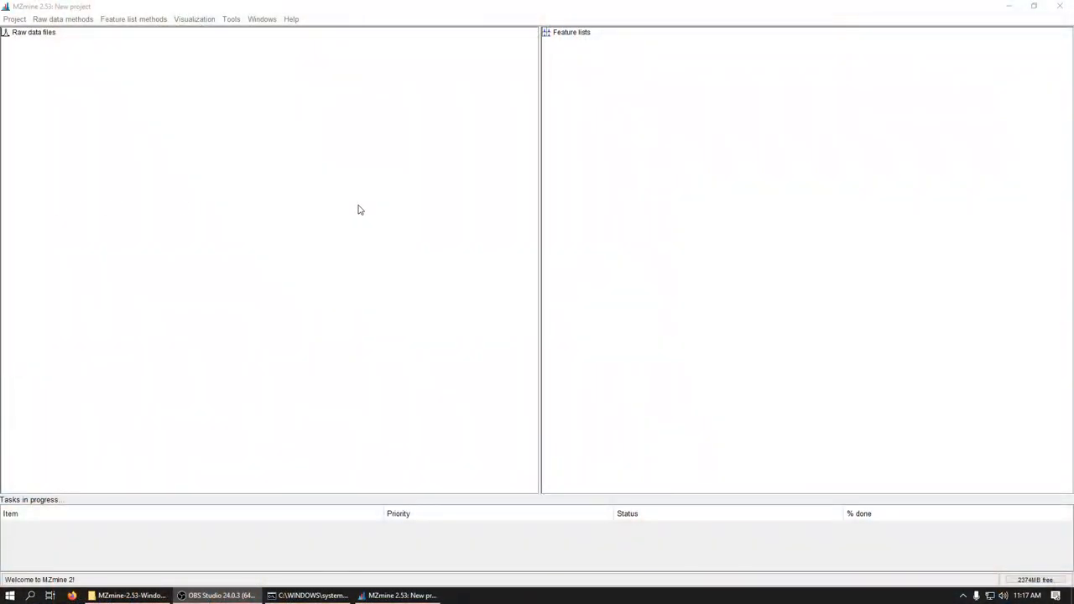
{"action": "mouse_move", "coordinate": [342, 204]}
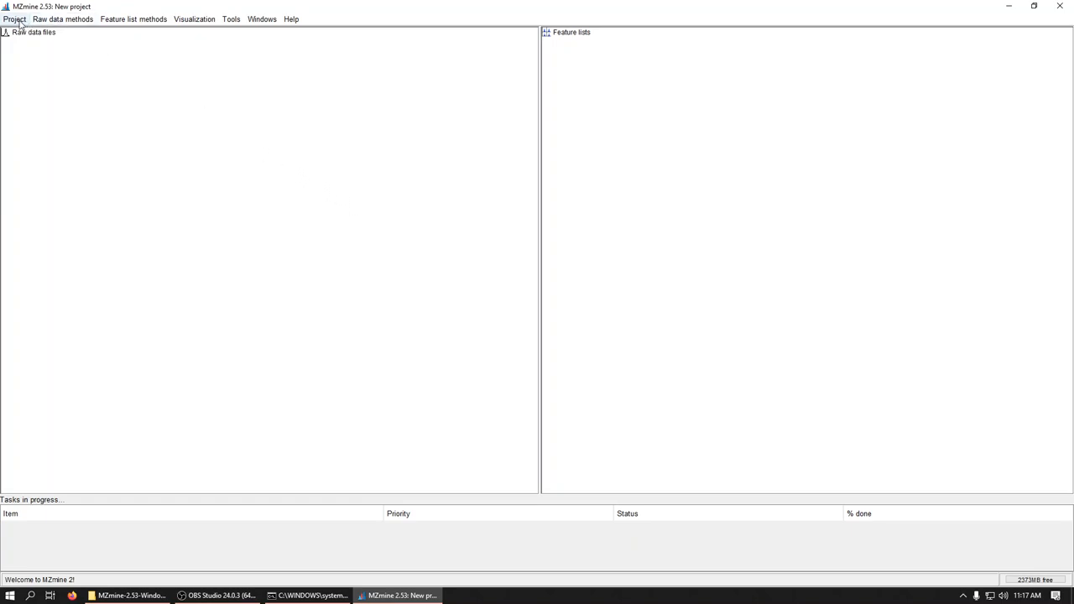
{"action": "mouse_move", "coordinate": [61, 20]}
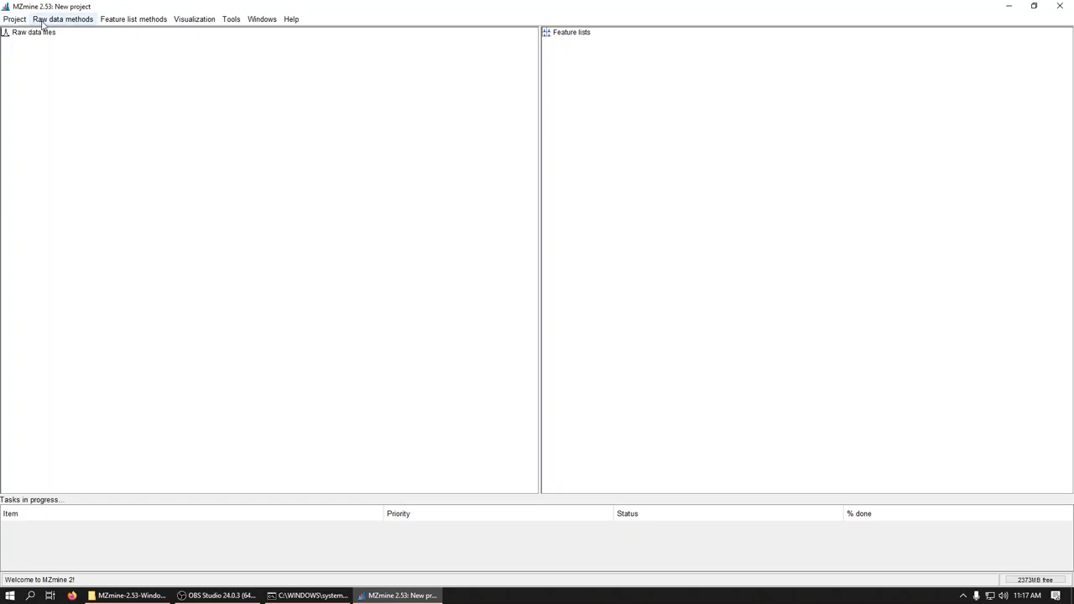
Start Raw data import and browse into the test scans folder of CDF files.
{"action": "left_click", "coordinate": [62, 20]}
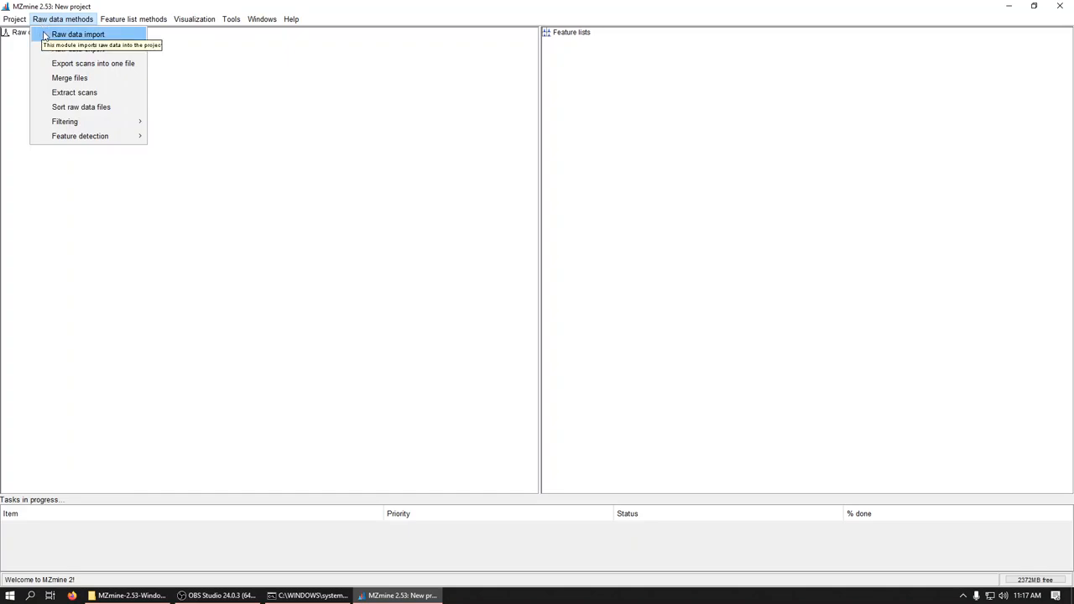
{"action": "mouse_move", "coordinate": [50, 37]}
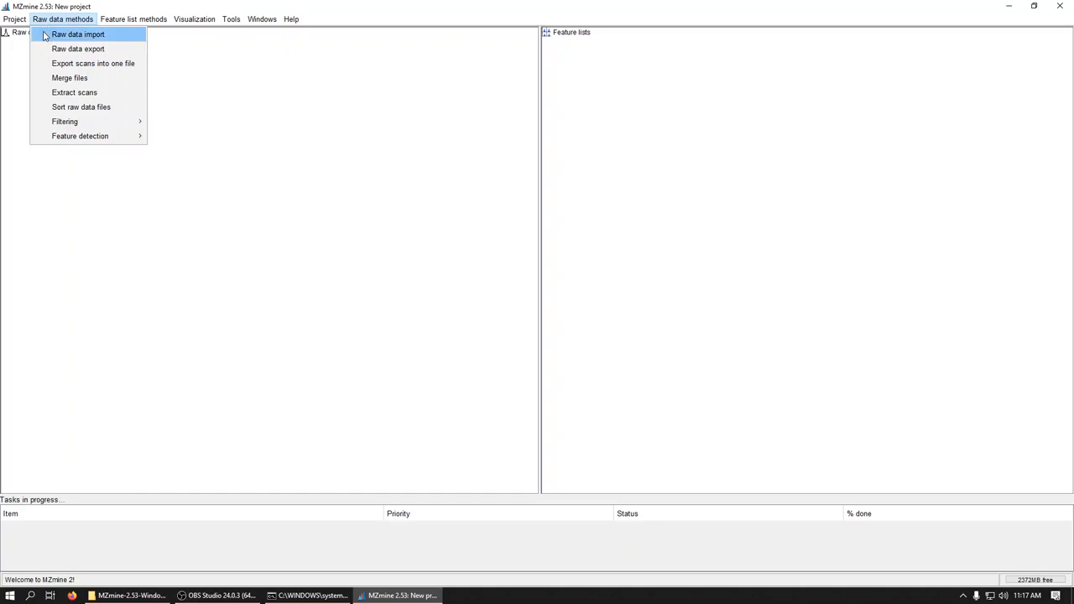
{"action": "left_click", "coordinate": [80, 34]}
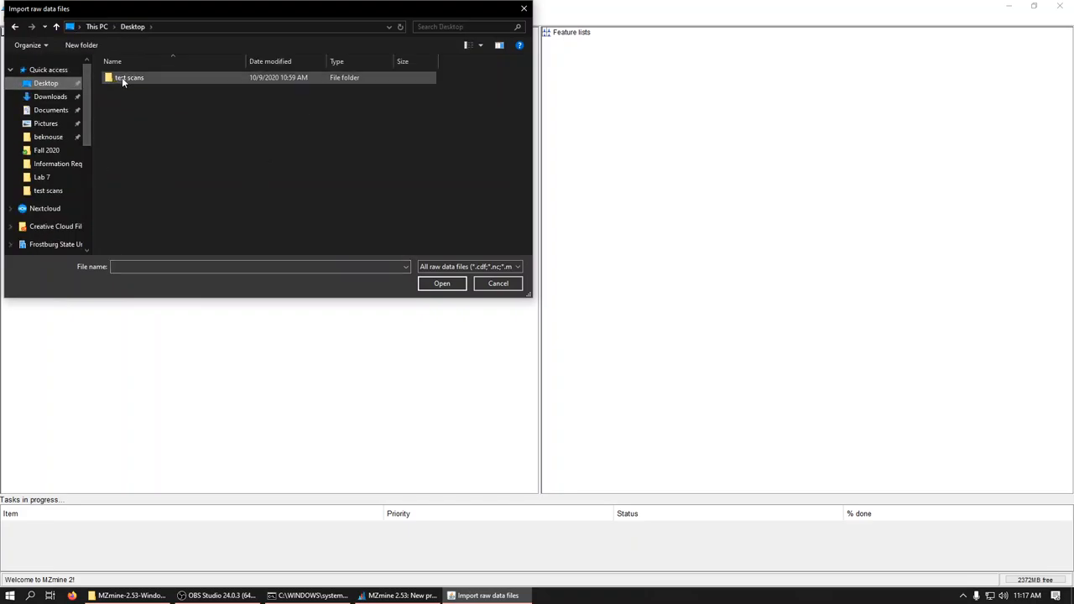
{"action": "double_click", "coordinate": [138, 79]}
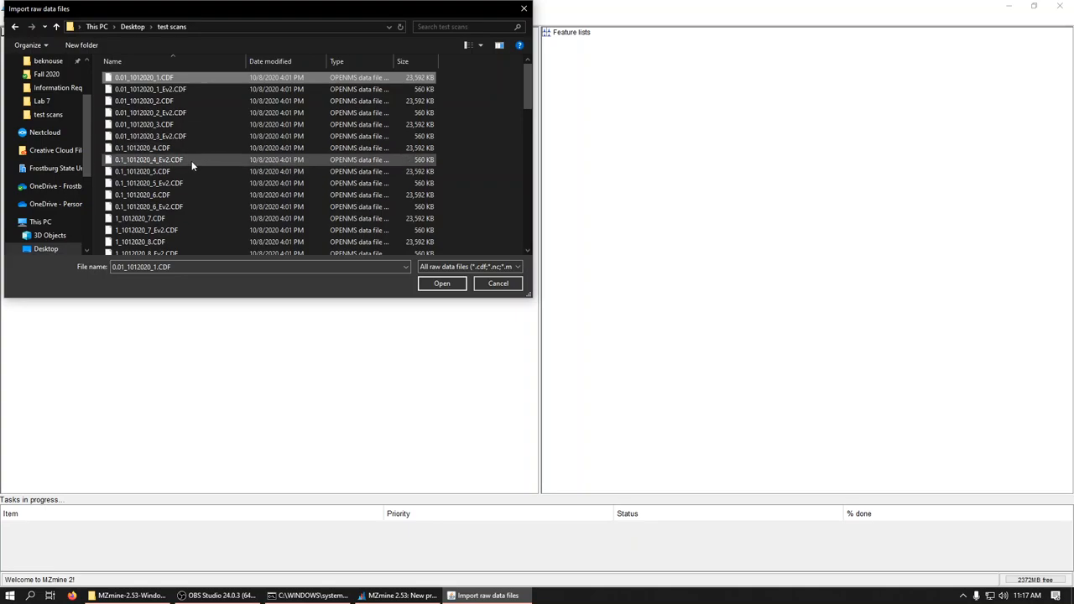
{"action": "scroll", "scroll_direction": "down", "scroll_amount": 3}
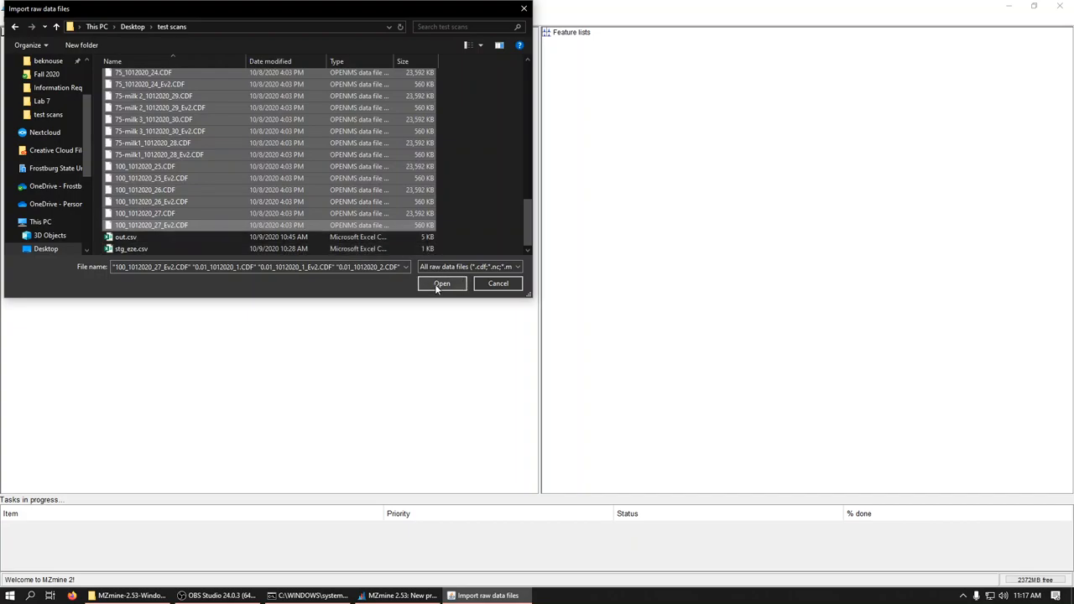
Import all the chosen CDF files so they appear under Raw data files.
{"action": "left_click", "coordinate": [443, 282]}
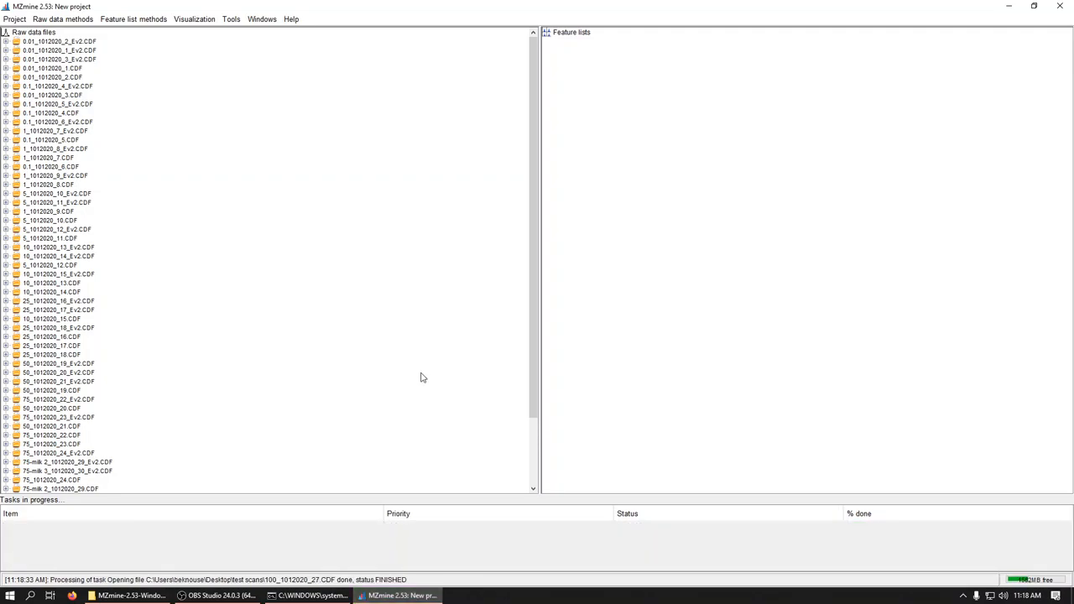
{"action": "mouse_move", "coordinate": [154, 37]}
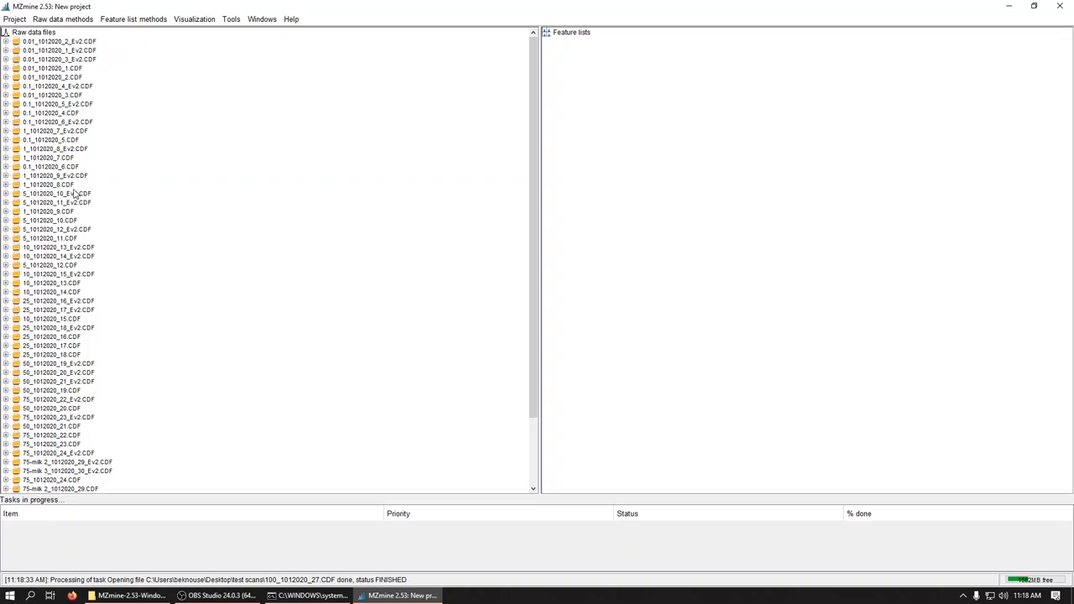
{"action": "scroll", "scroll_direction": "down", "scroll_amount": 3}
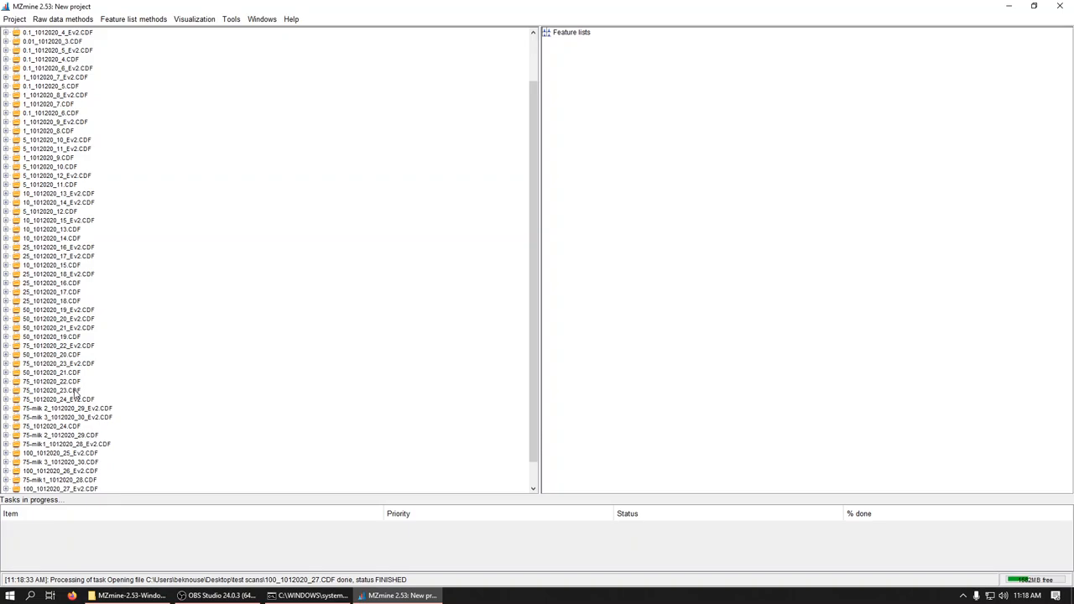
Bring up the TIC chromatogram settings for 75_1012020_22.CDF.
{"action": "left_click", "coordinate": [47, 381]}
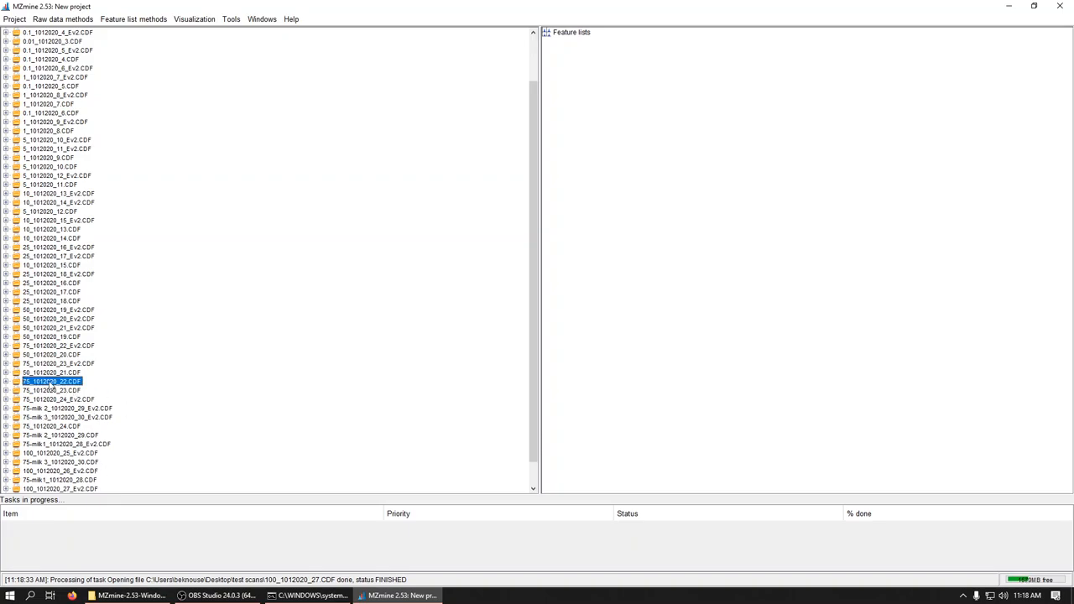
{"action": "right_click", "coordinate": [52, 381]}
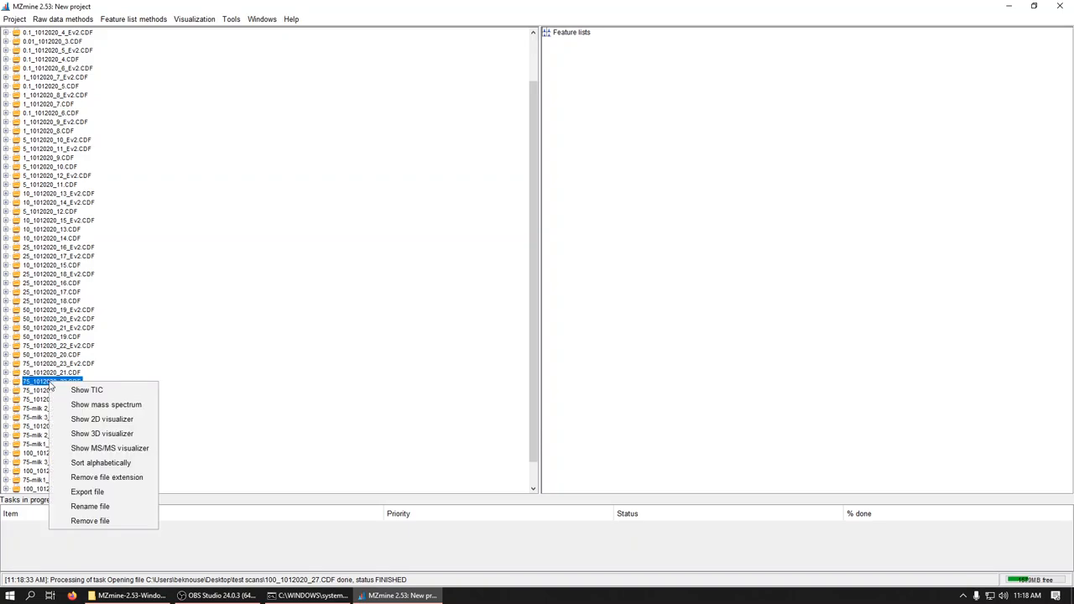
{"action": "mouse_move", "coordinate": [87, 389]}
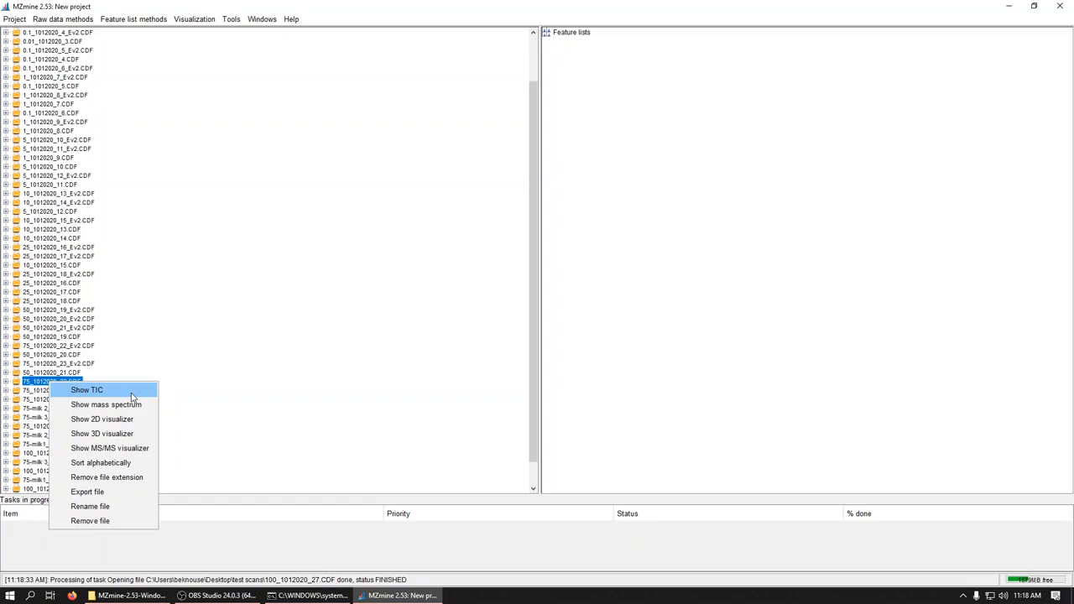
{"action": "left_click", "coordinate": [87, 390]}
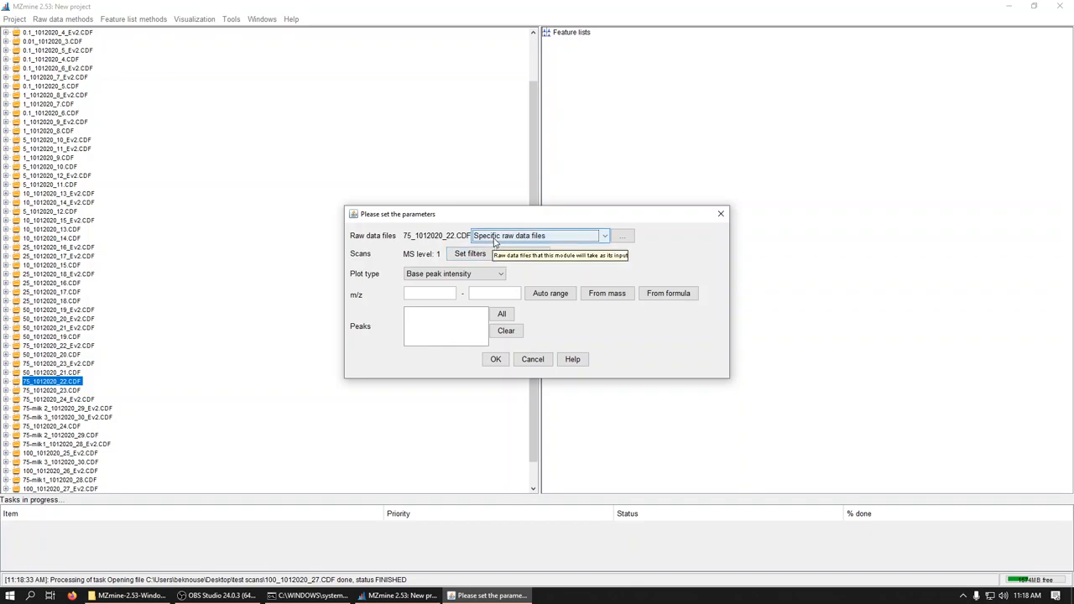
Set the scan filter to the auto retention-time range 0.60–43.04 min.
{"action": "left_click", "coordinate": [470, 254]}
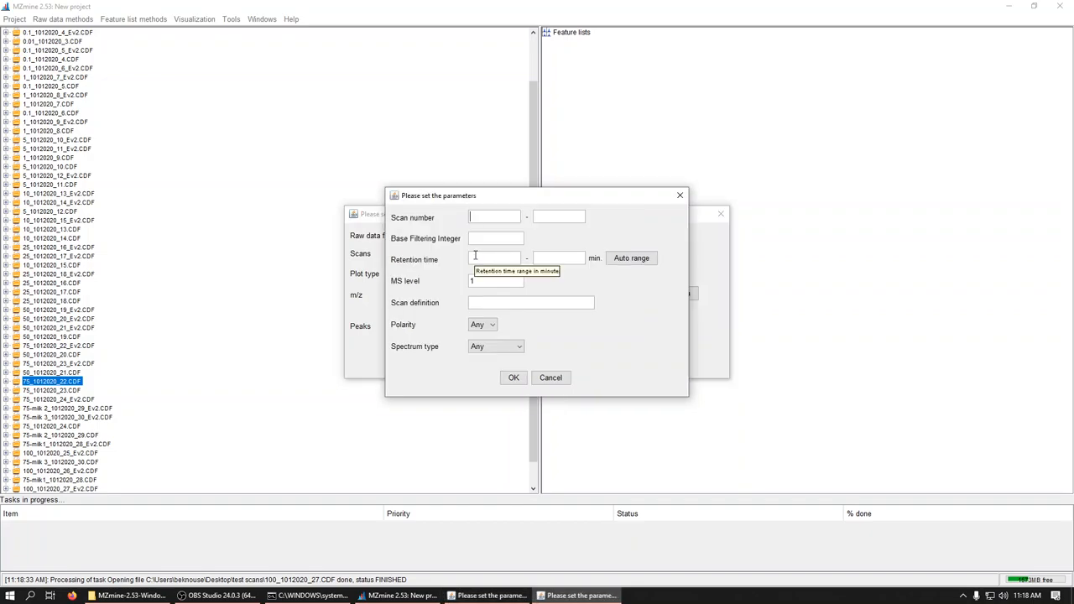
{"action": "left_click", "coordinate": [631, 259]}
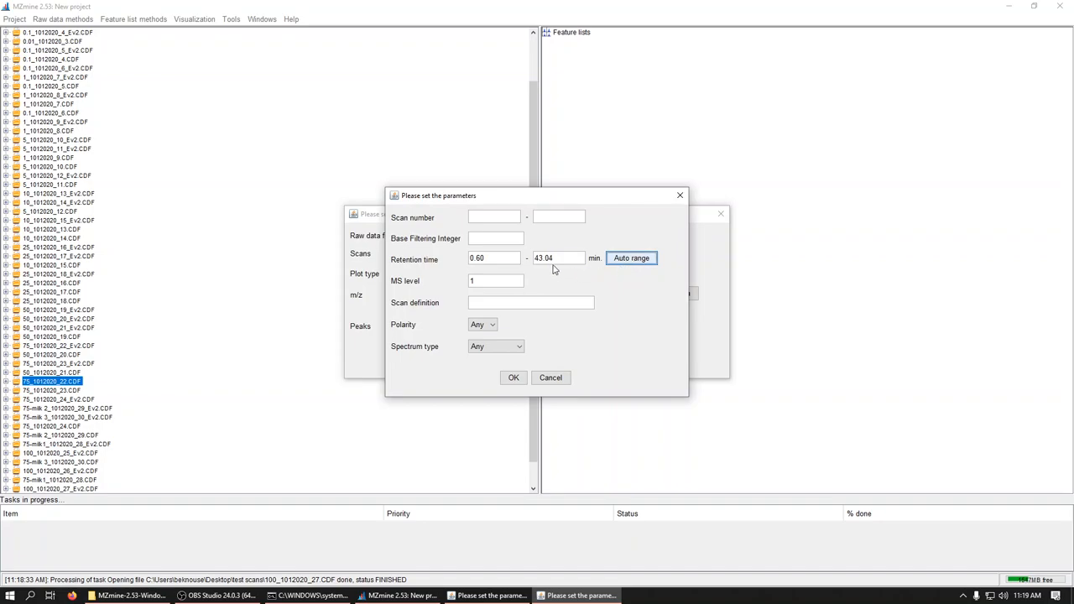
{"action": "mouse_move", "coordinate": [549, 275]}
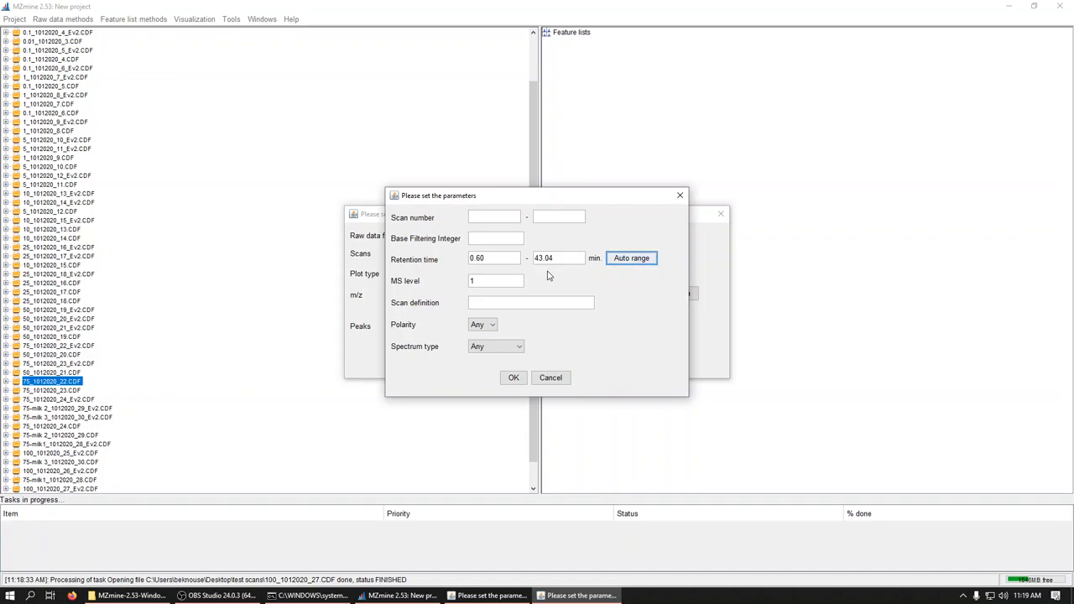
{"action": "mouse_move", "coordinate": [529, 379]}
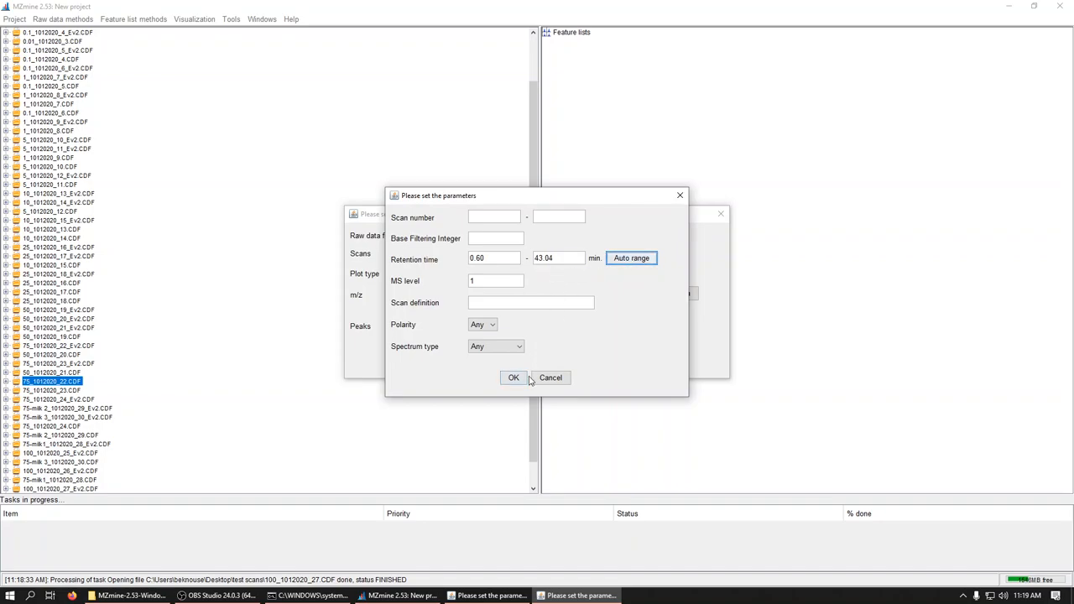
{"action": "mouse_move", "coordinate": [517, 383]}
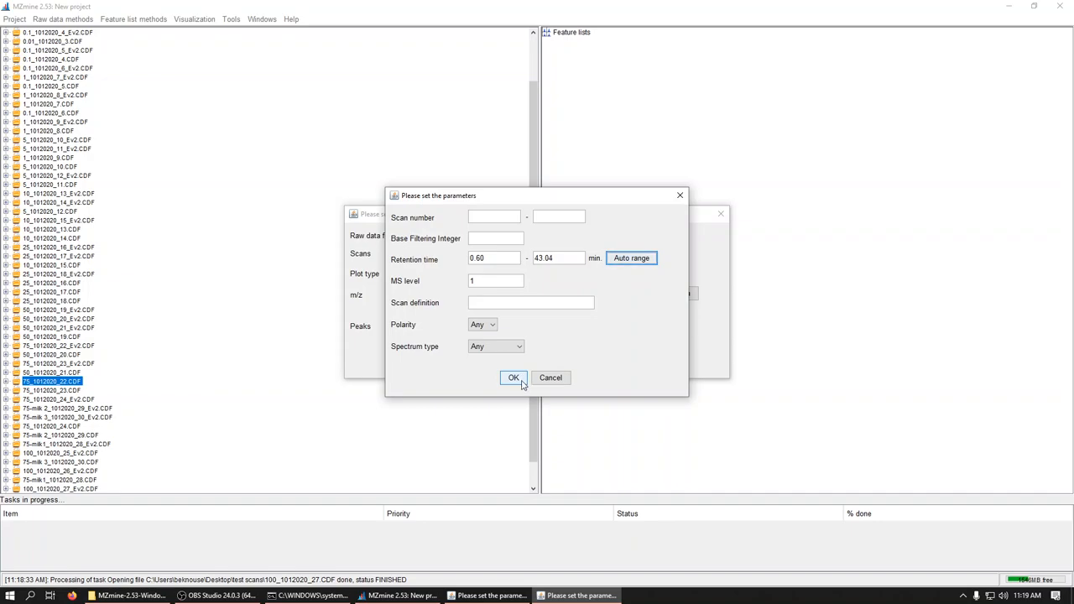
{"action": "left_click", "coordinate": [514, 378]}
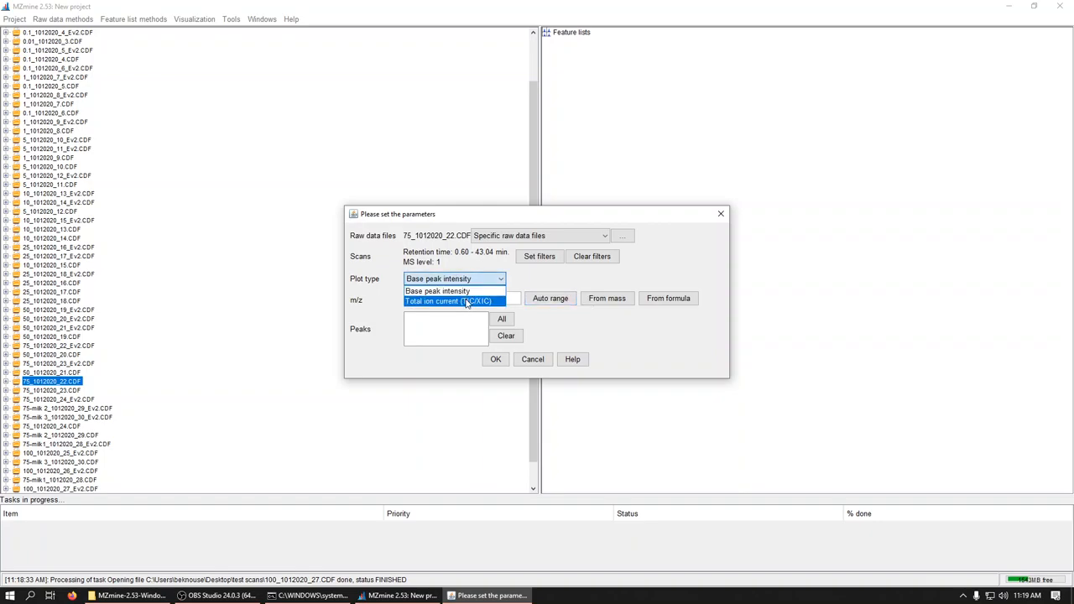
Plot the total ion chromatogram of file 22, zoom to 5–25 min and view the spectrum near 10 min.
{"action": "left_click", "coordinate": [445, 302]}
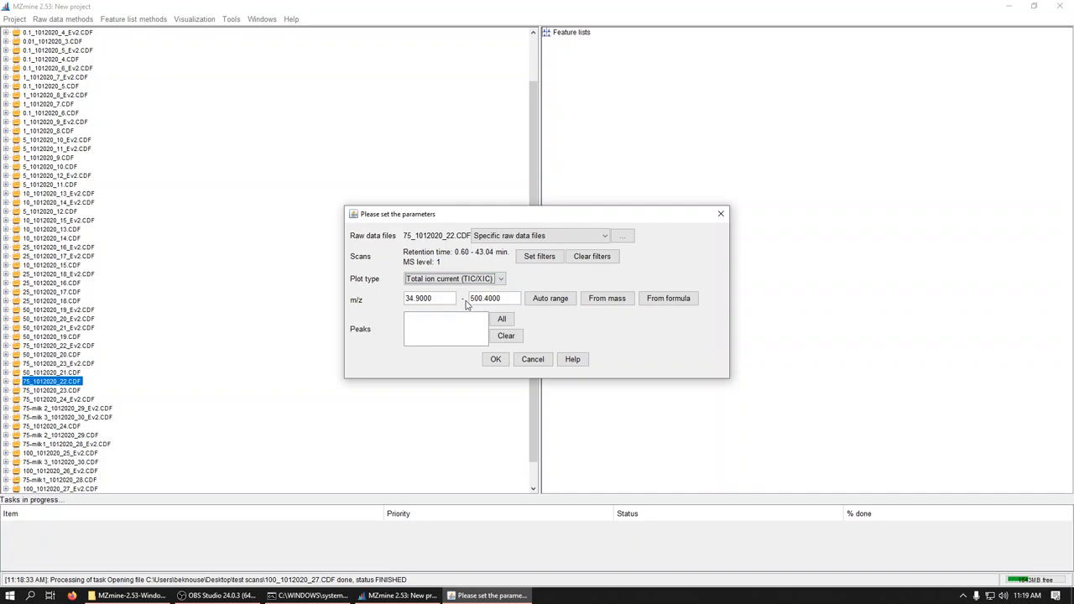
{"action": "mouse_move", "coordinate": [618, 316]}
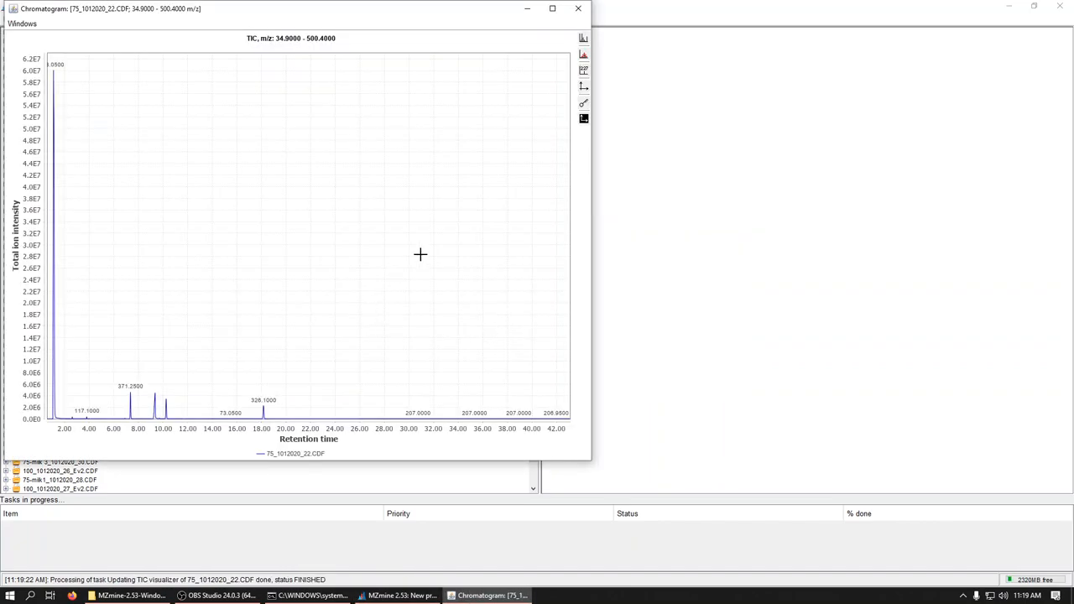
{"action": "mouse_move", "coordinate": [547, 302]}
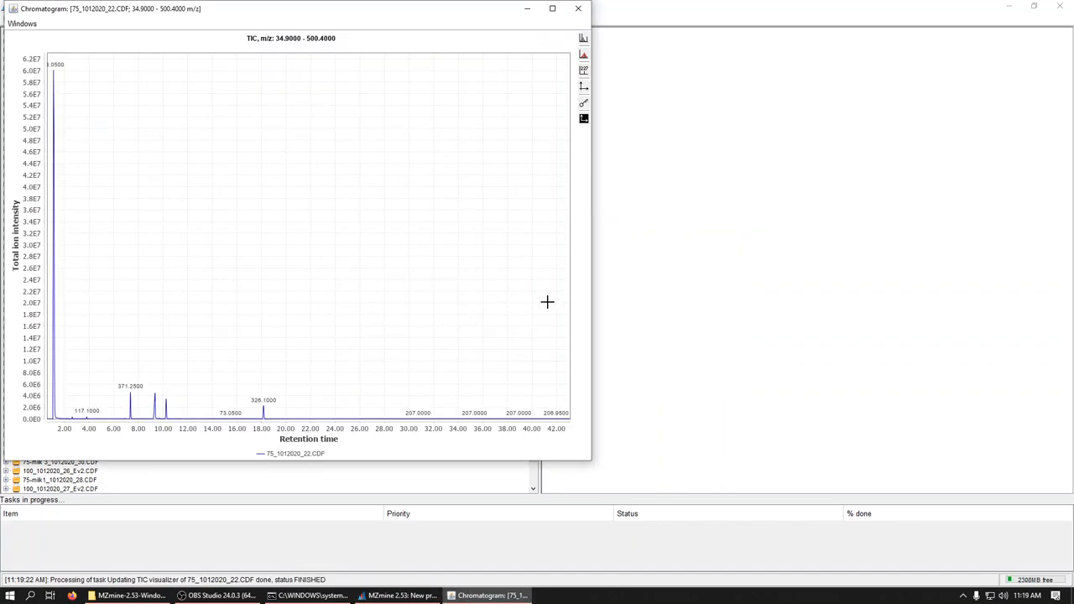
{"action": "mouse_move", "coordinate": [103, 371]}
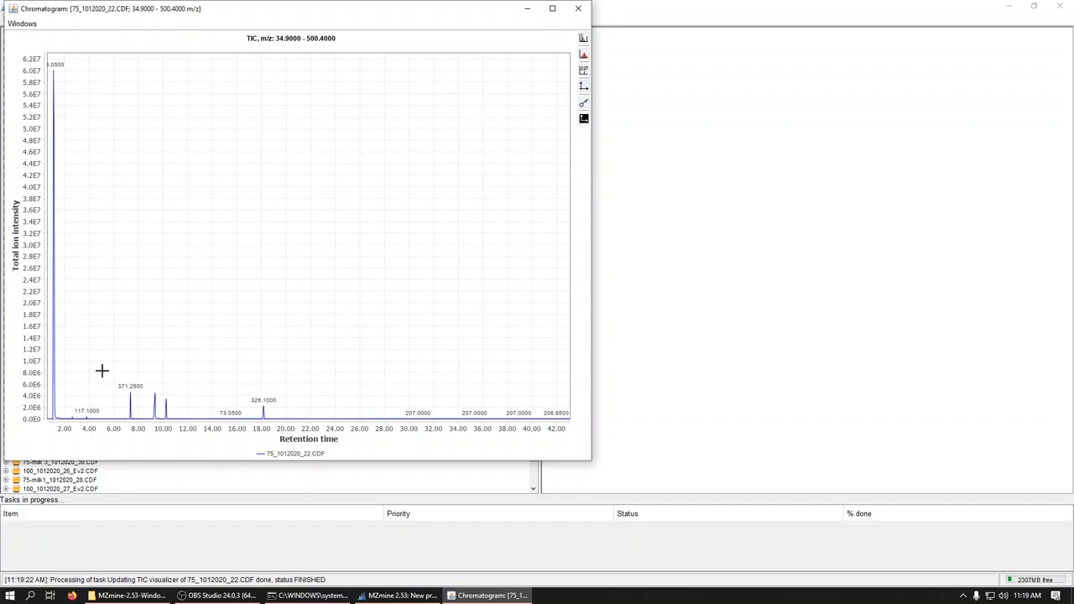
{"action": "left_click_drag", "start_coordinate": [103, 371], "coordinate": [349, 429]}
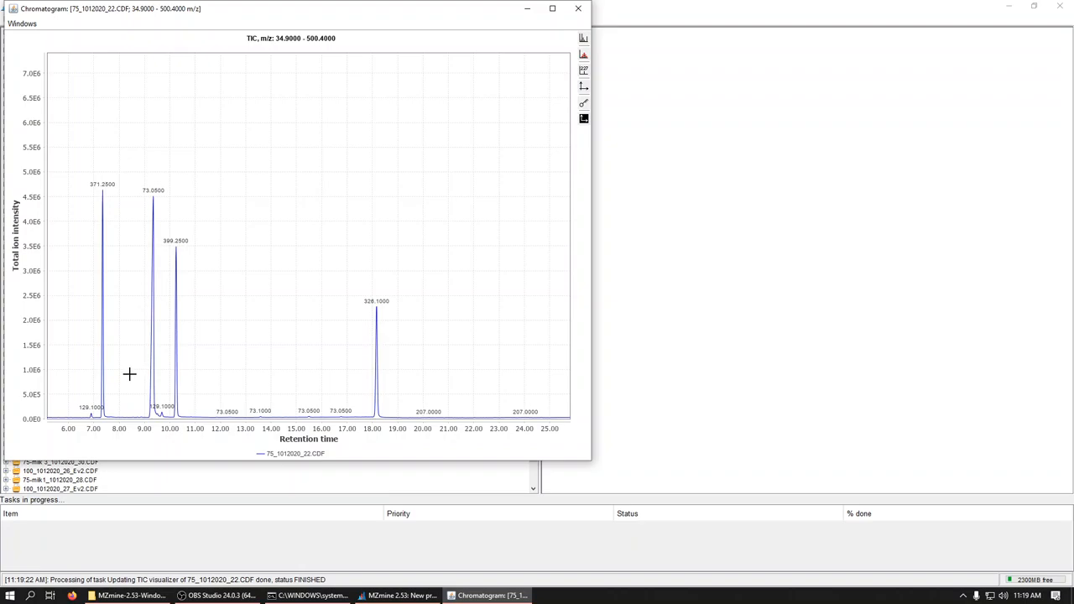
{"action": "mouse_move", "coordinate": [174, 379]}
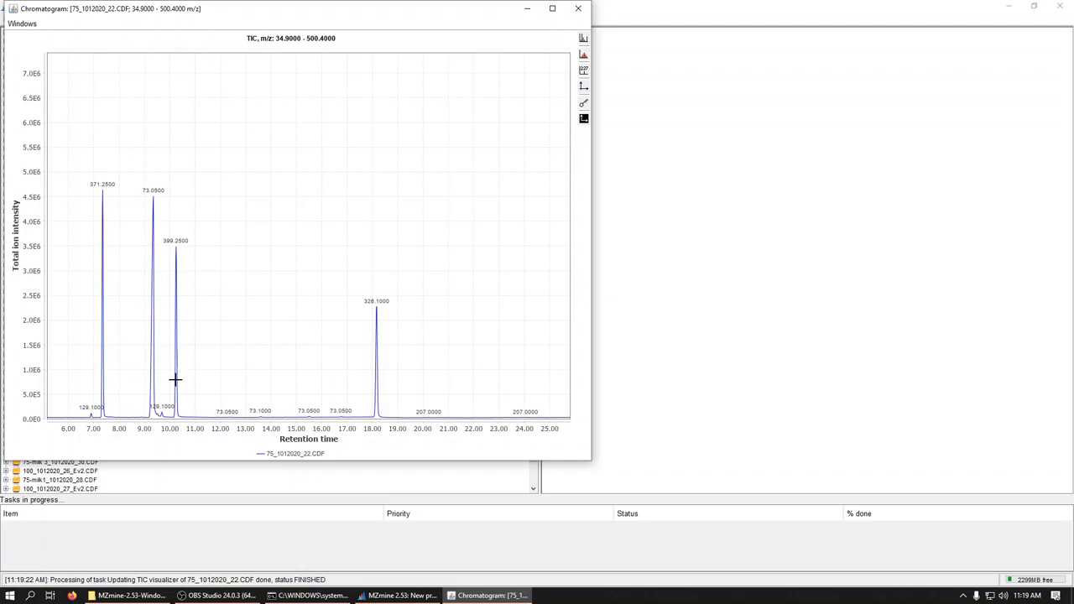
{"action": "left_click", "coordinate": [178, 378]}
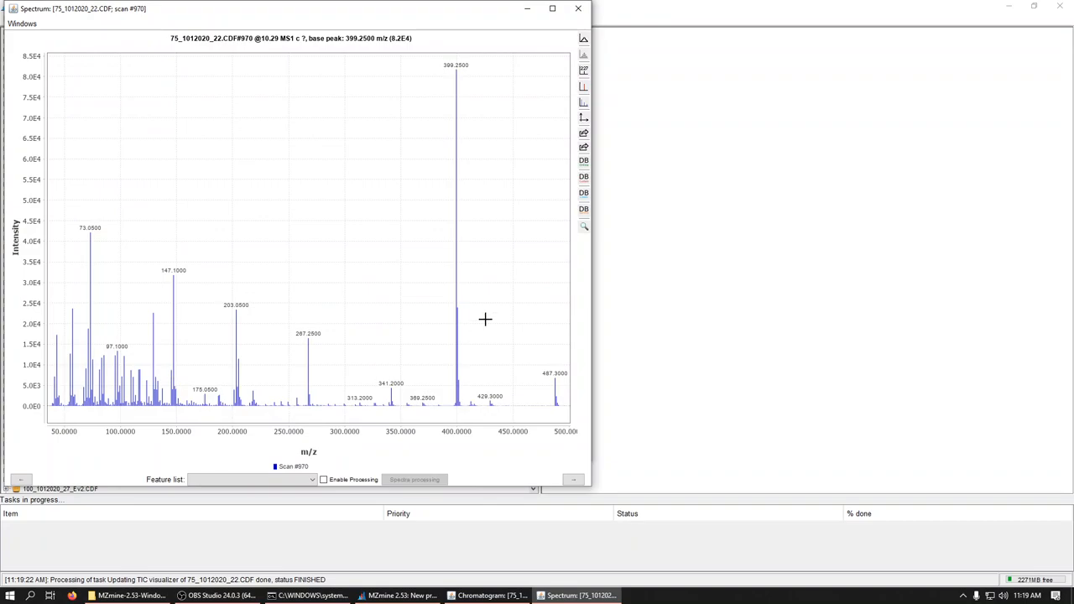
{"action": "mouse_move", "coordinate": [477, 322]}
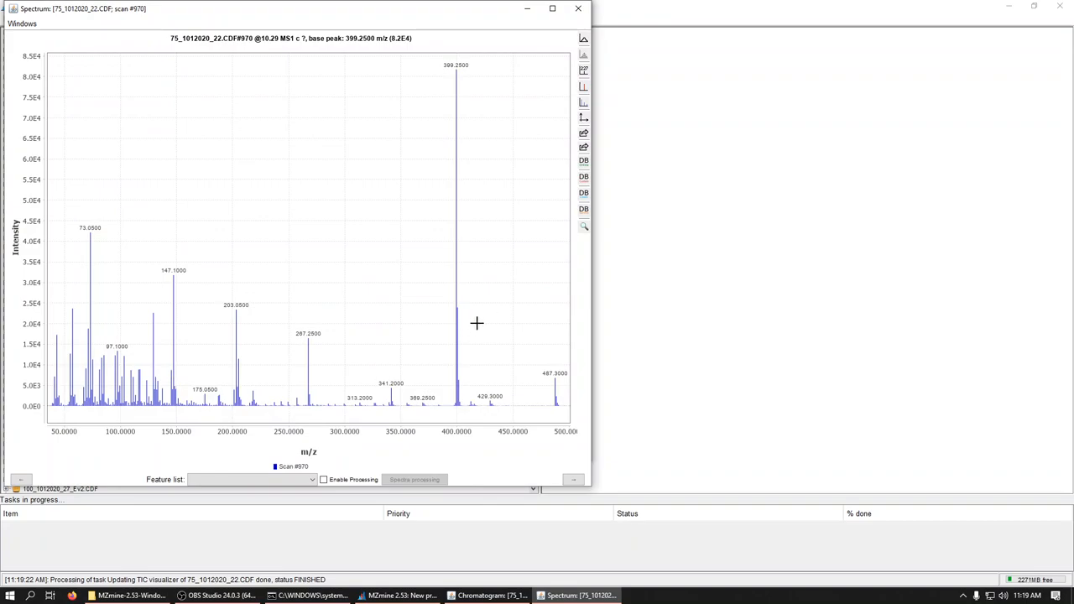
{"action": "mouse_move", "coordinate": [544, 59]}
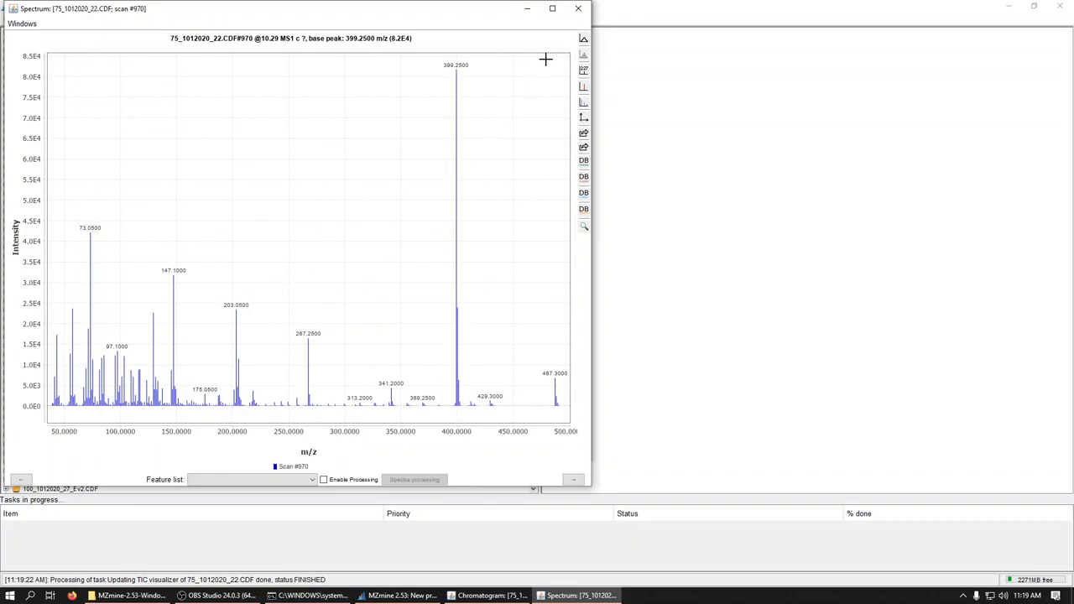
{"action": "left_click", "coordinate": [574, 10]}
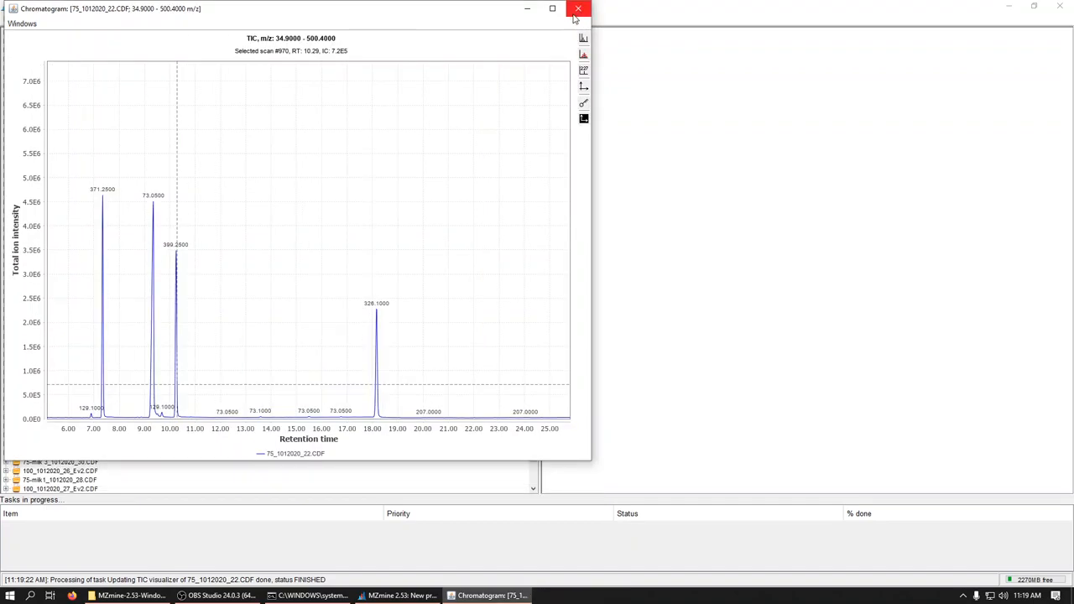
Plot the base peak chromatogram of 75_1012020_23_Ex2.CDF instead.
{"action": "left_click", "coordinate": [576, 9]}
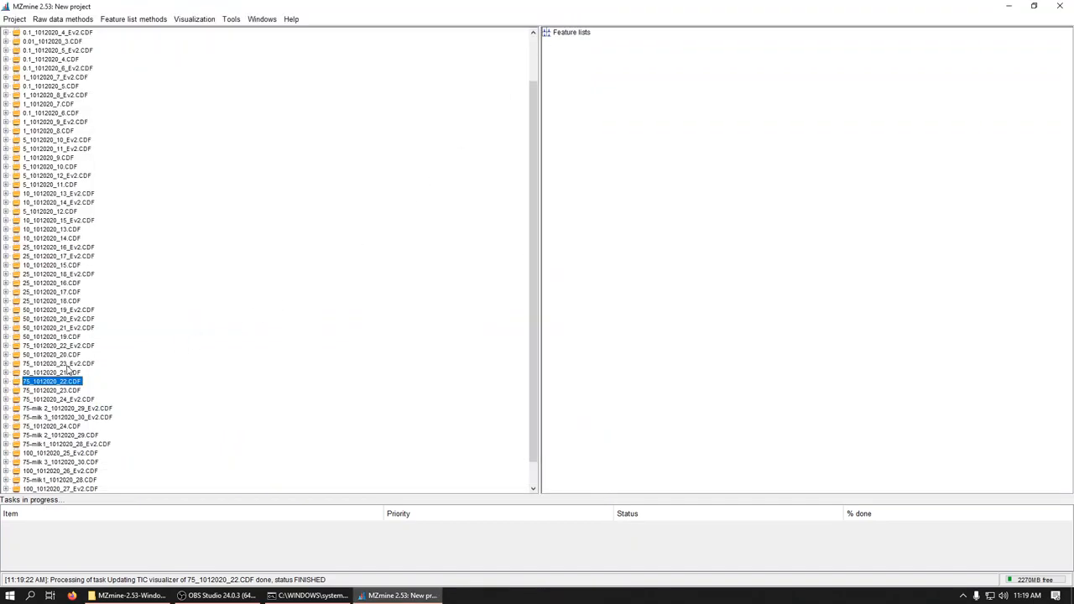
{"action": "left_click", "coordinate": [53, 362]}
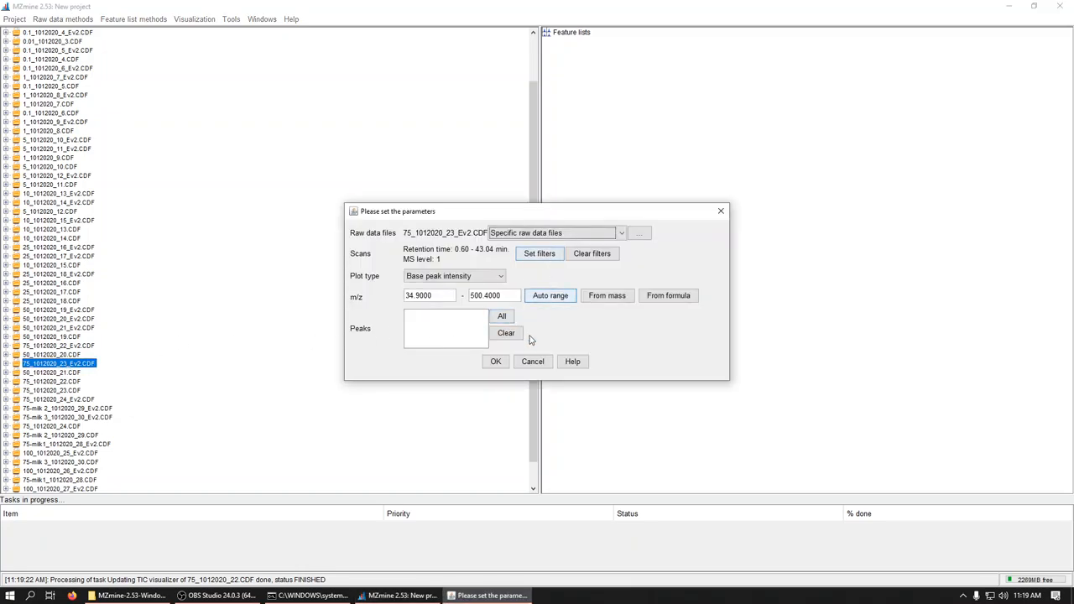
{"action": "left_click", "coordinate": [495, 362]}
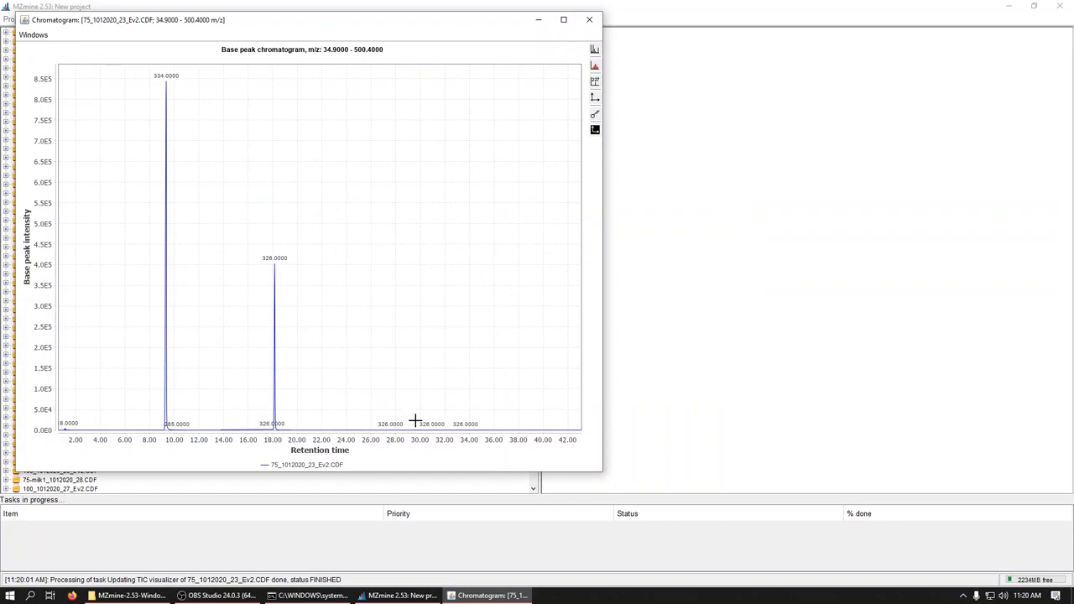
{"action": "mouse_move", "coordinate": [325, 433]}
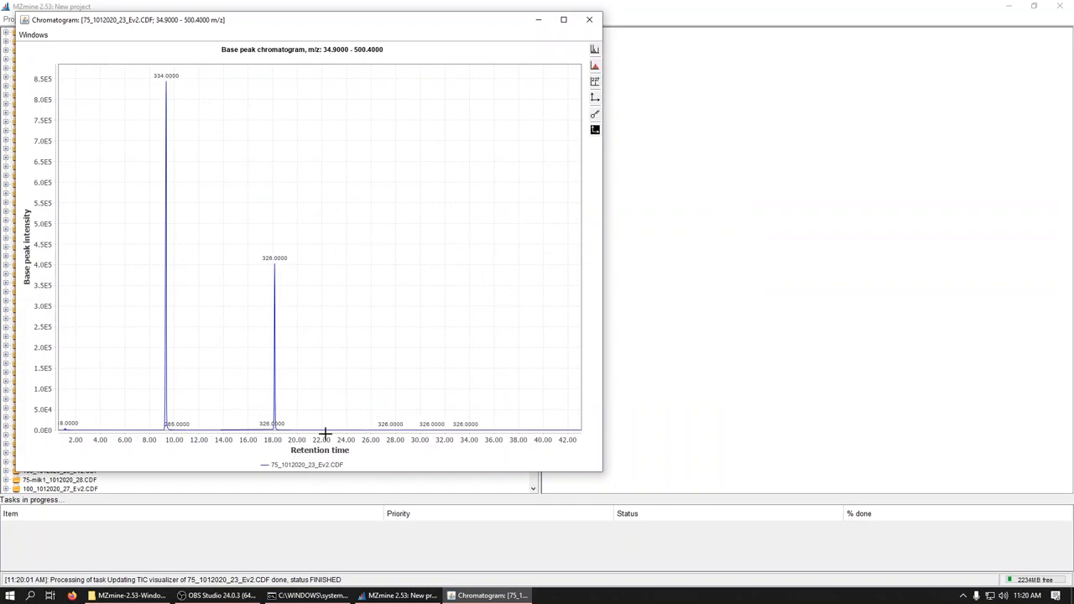
{"action": "mouse_move", "coordinate": [238, 279]}
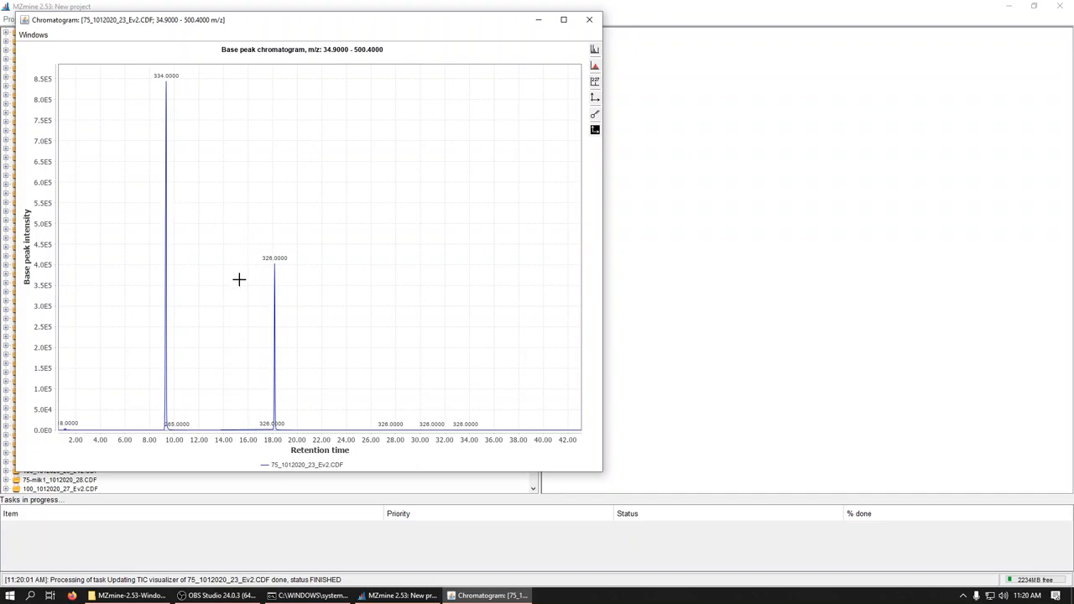
{"action": "mouse_move", "coordinate": [164, 240]}
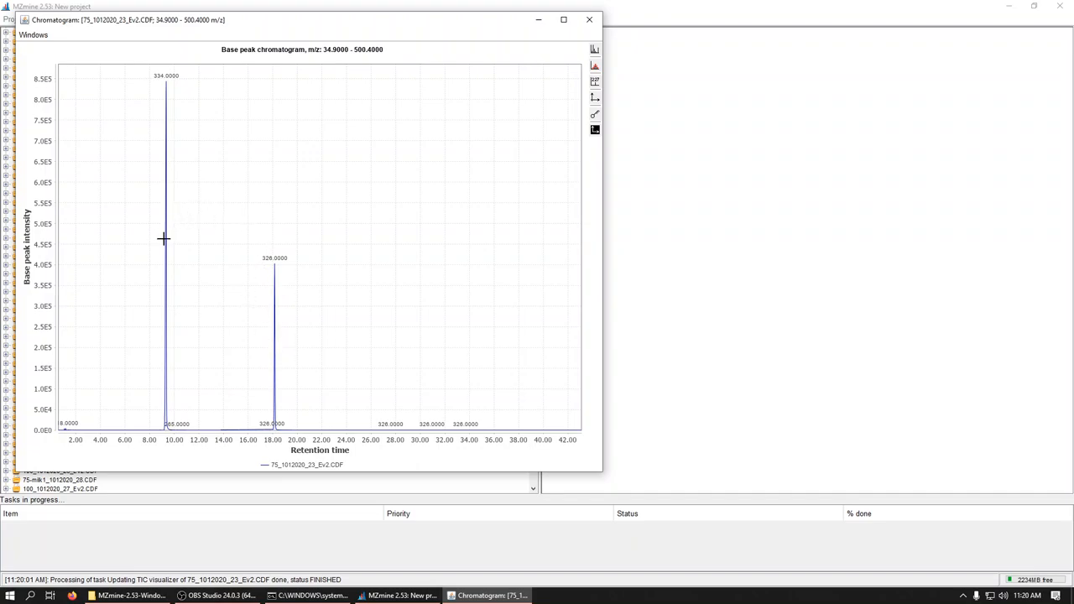
{"action": "mouse_move", "coordinate": [218, 356]}
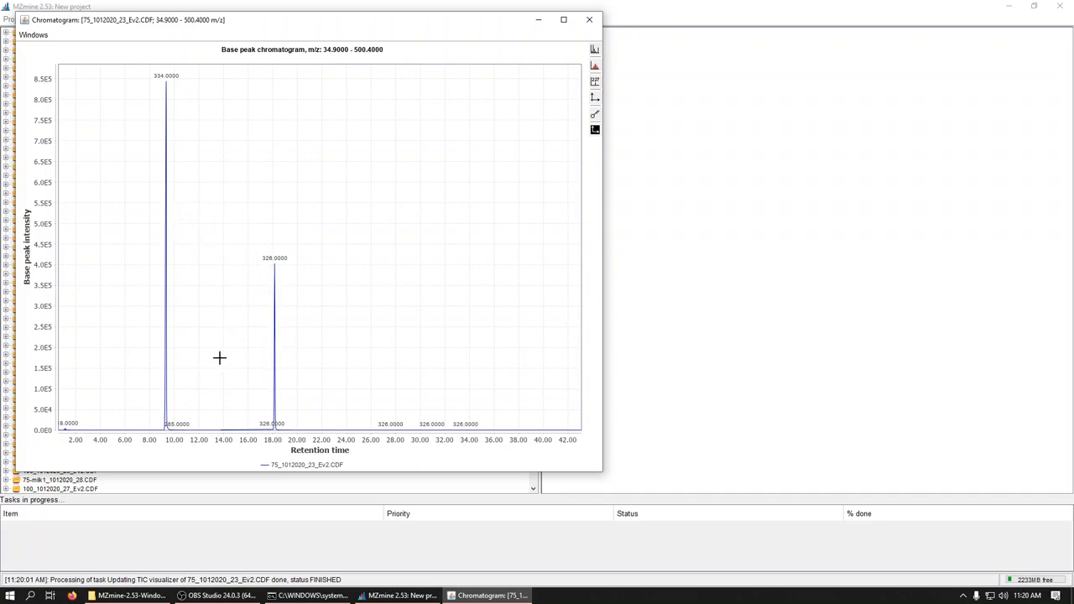
{"action": "mouse_move", "coordinate": [248, 287]}
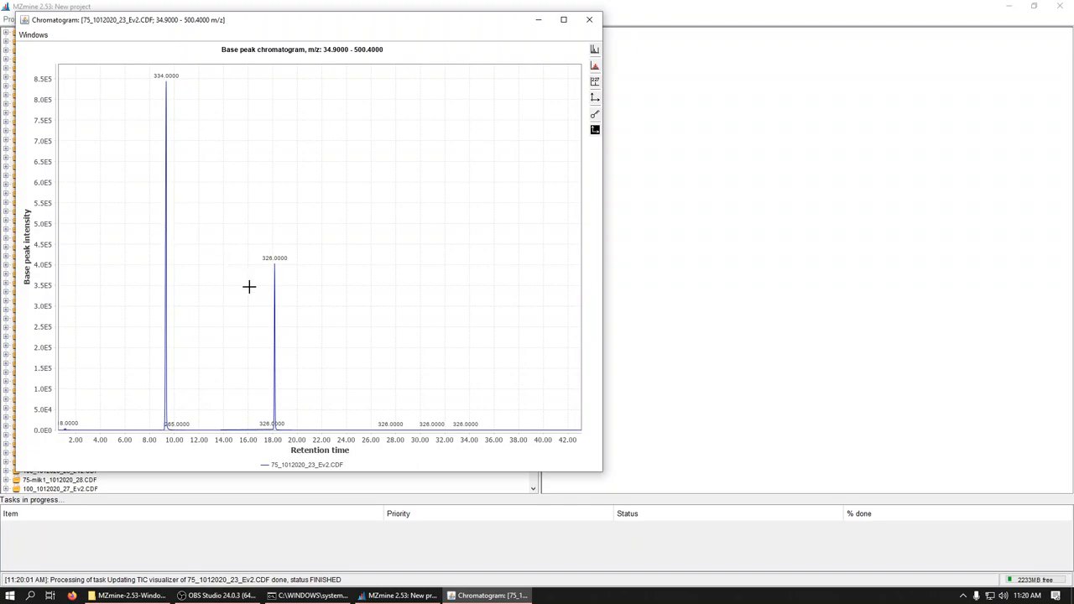
{"action": "mouse_move", "coordinate": [530, 183]}
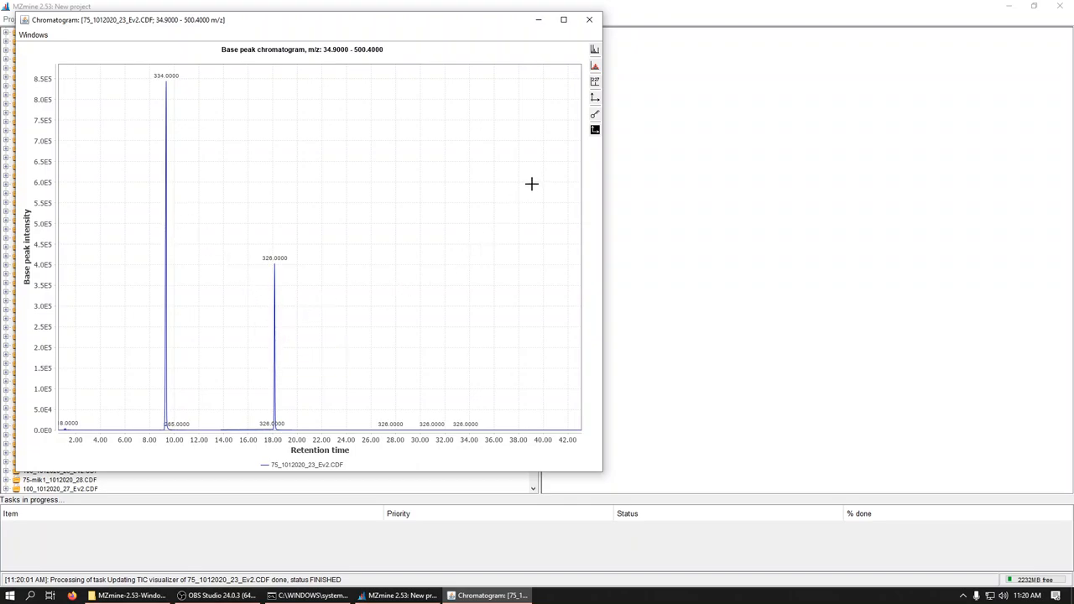
Show the 9.6 min peak's mass spectrum with the m/z axis set to 200–500.
{"action": "left_click", "coordinate": [166, 400]}
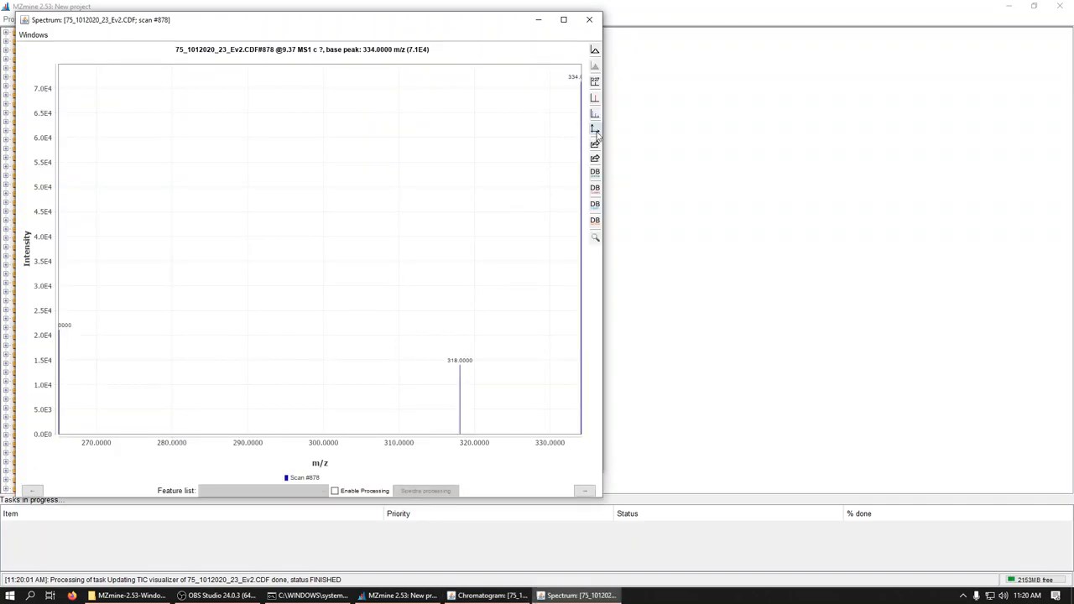
{"action": "left_click", "coordinate": [595, 128]}
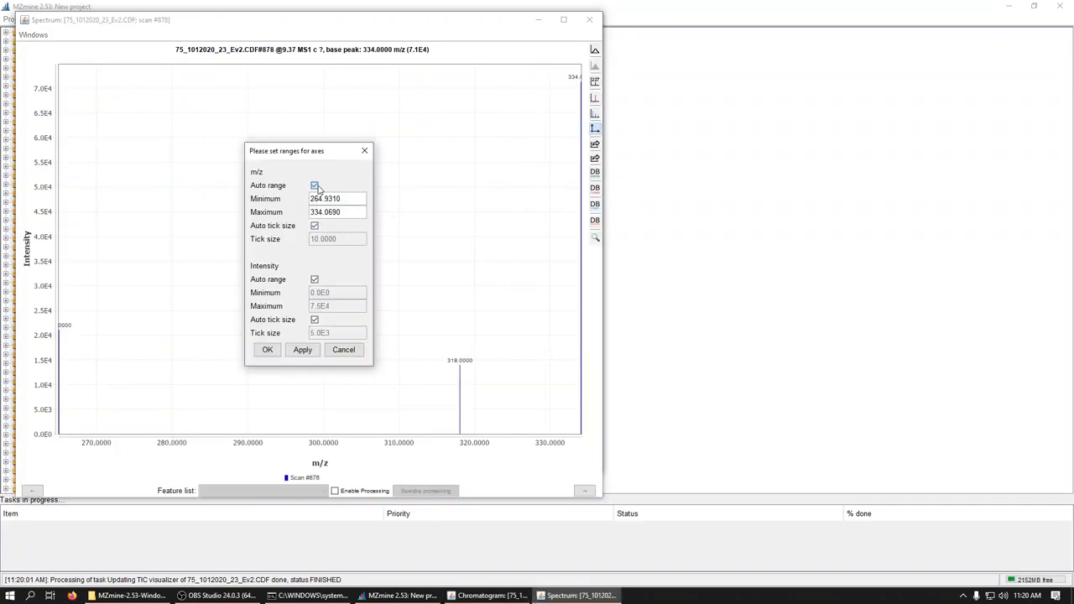
{"action": "left_click", "coordinate": [315, 185]}
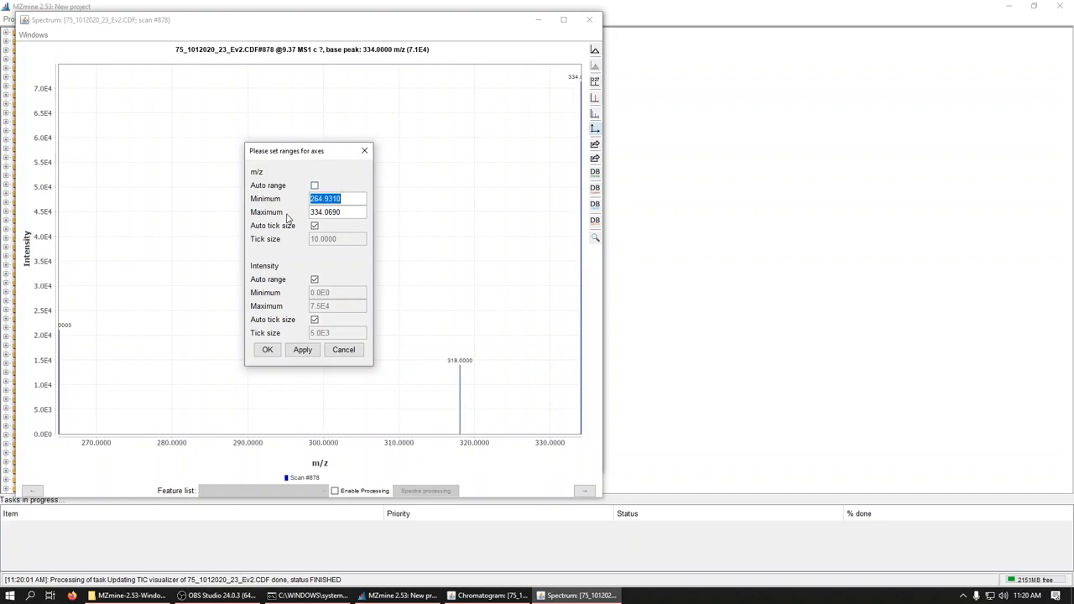
{"action": "type", "text": "200.0000"}
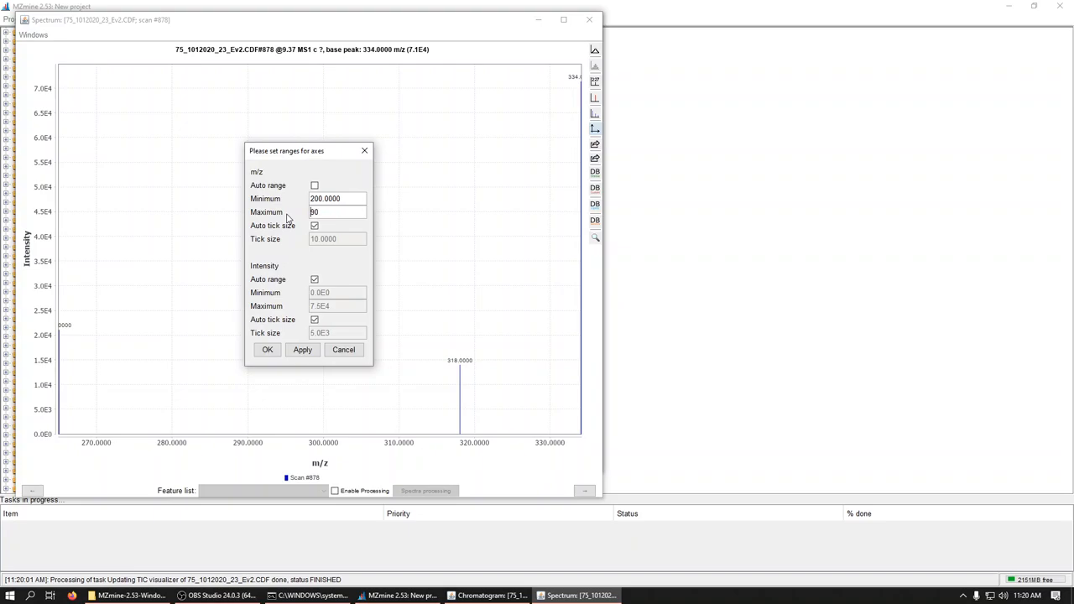
{"action": "type", "text": "500"}
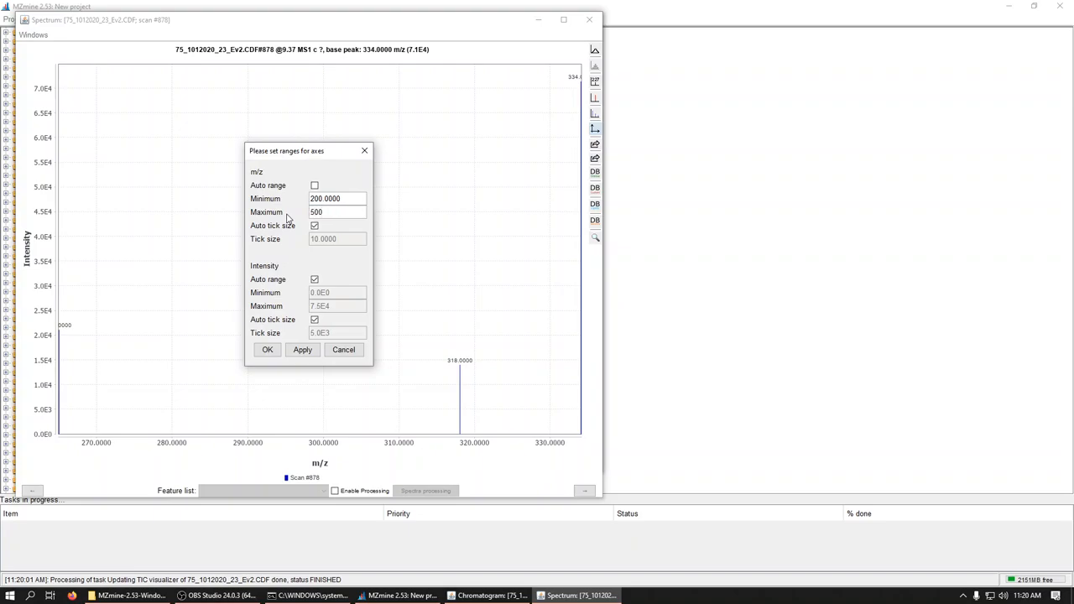
{"action": "left_click", "coordinate": [267, 349]}
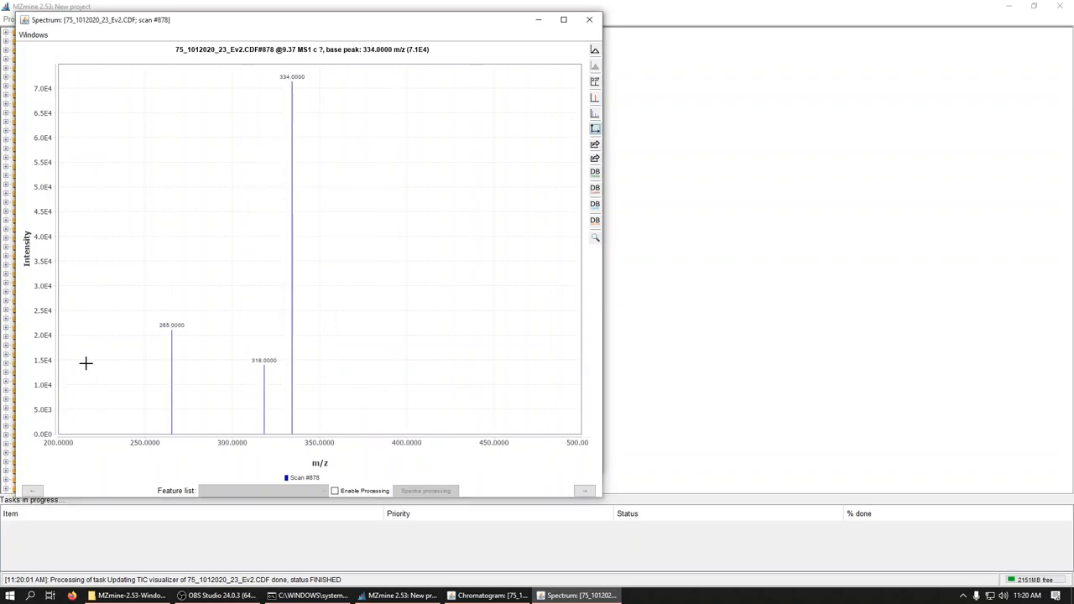
{"action": "mouse_move", "coordinate": [306, 126]}
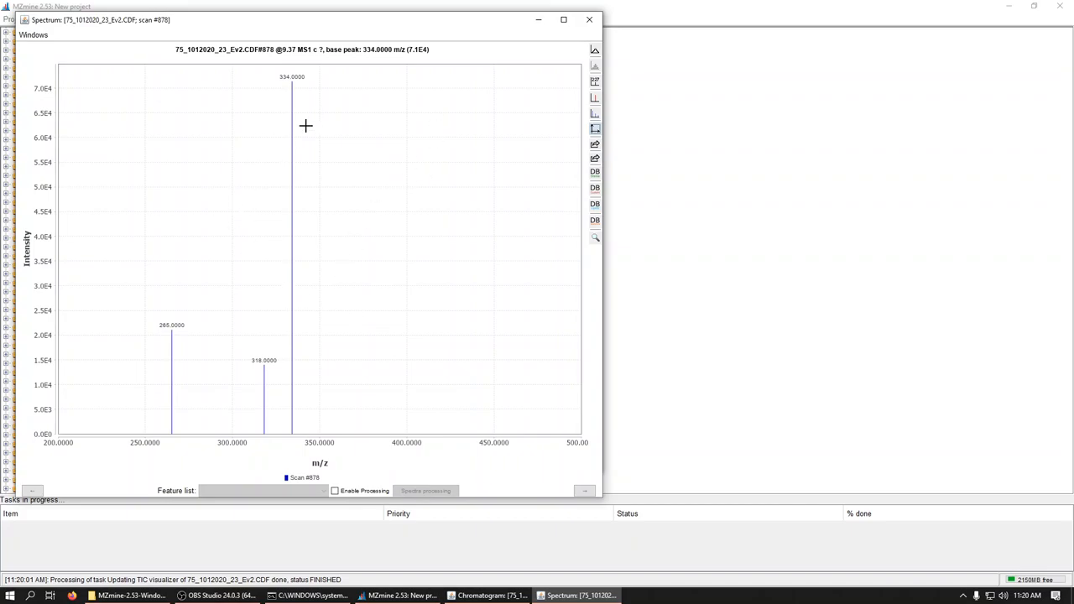
{"action": "mouse_move", "coordinate": [306, 84]}
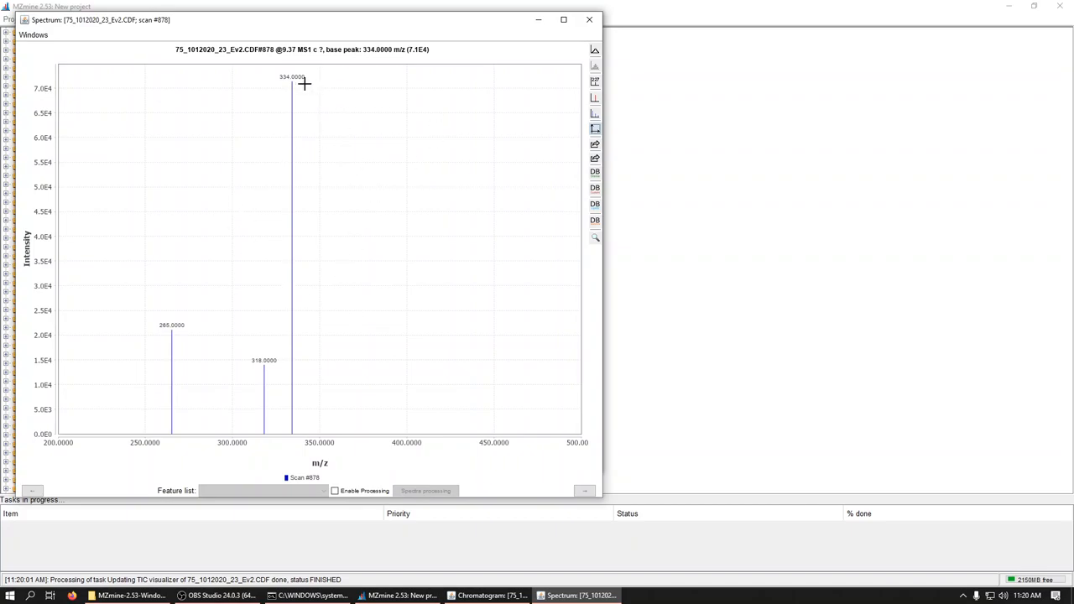
{"action": "mouse_move", "coordinate": [171, 336]}
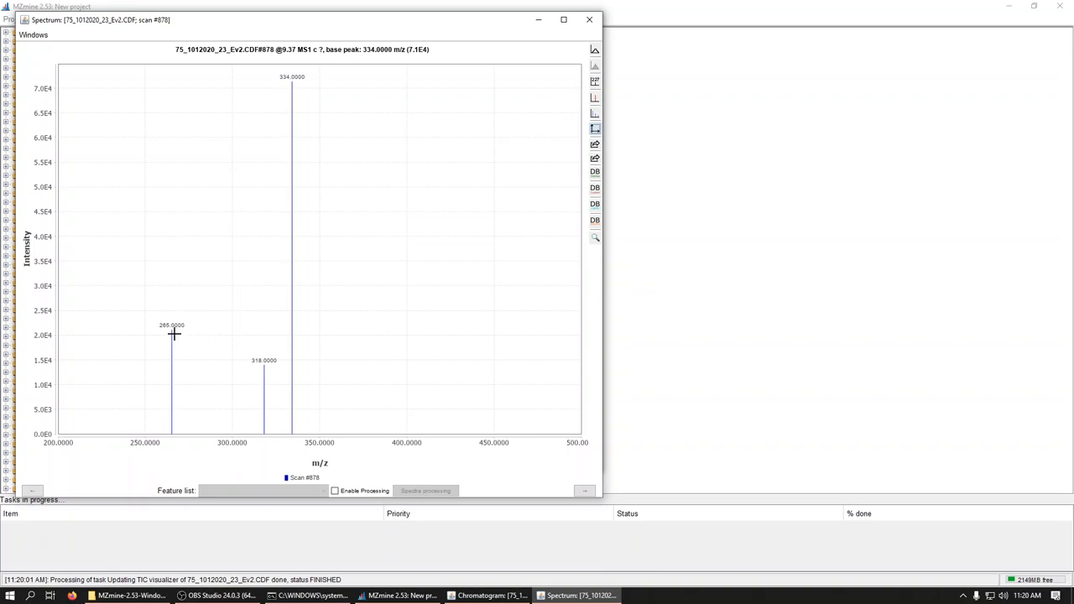
{"action": "mouse_move", "coordinate": [484, 241]}
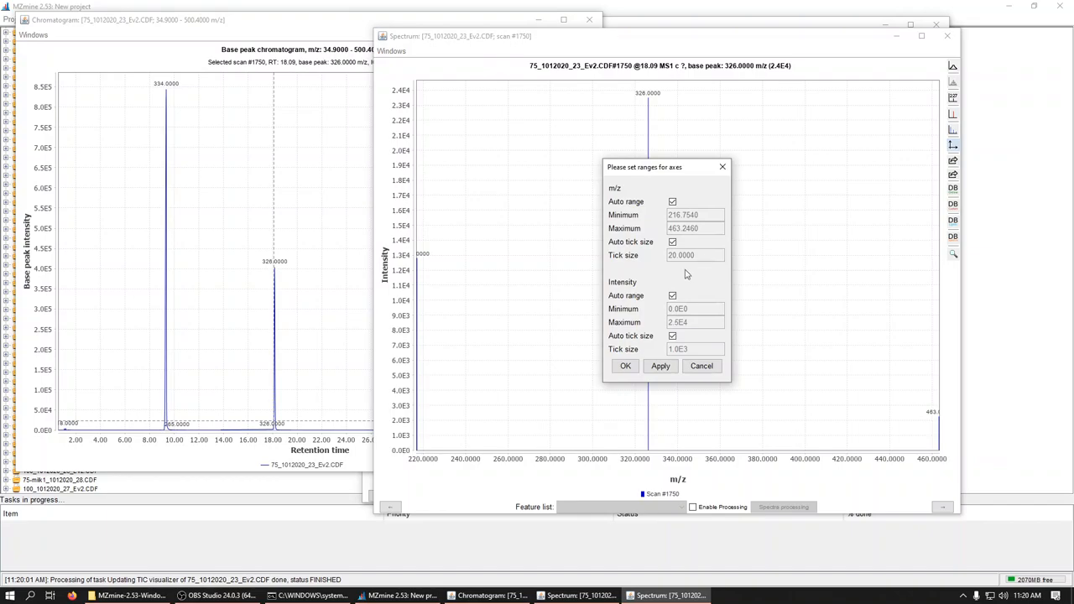
Set the second peak's spectrum to the same 200–500 m/z range, then close the spectrum windows.
{"action": "left_click", "coordinate": [671, 202]}
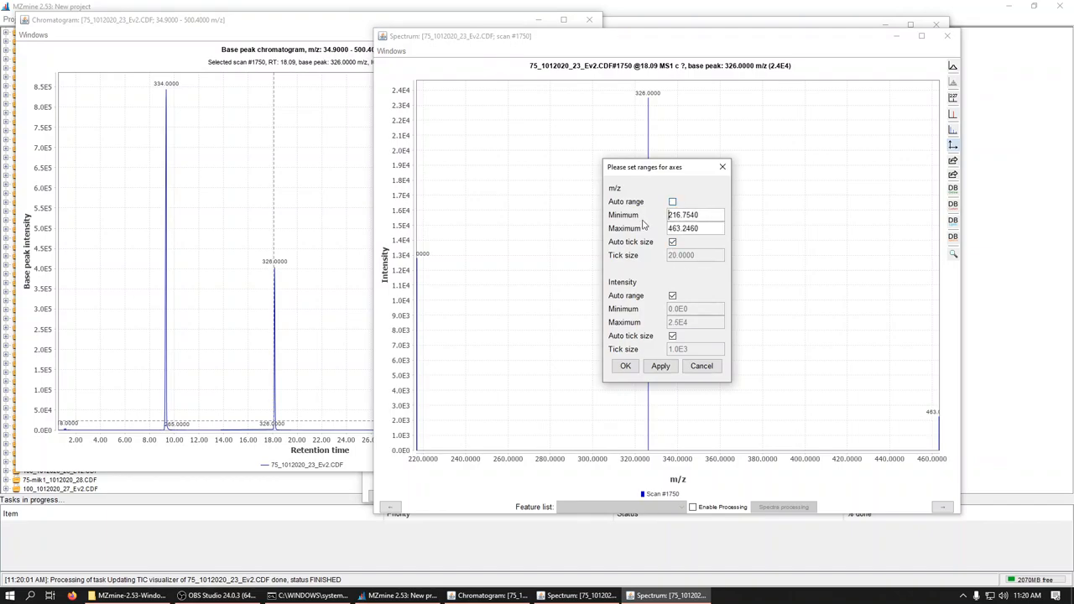
{"action": "type", "text": "20"}
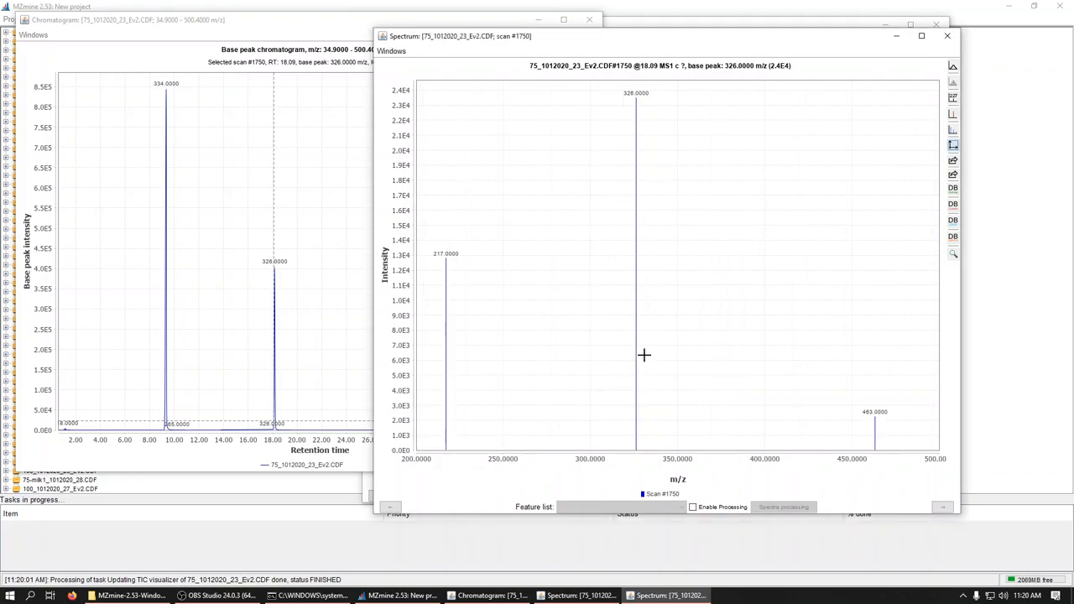
{"action": "mouse_move", "coordinate": [747, 44]}
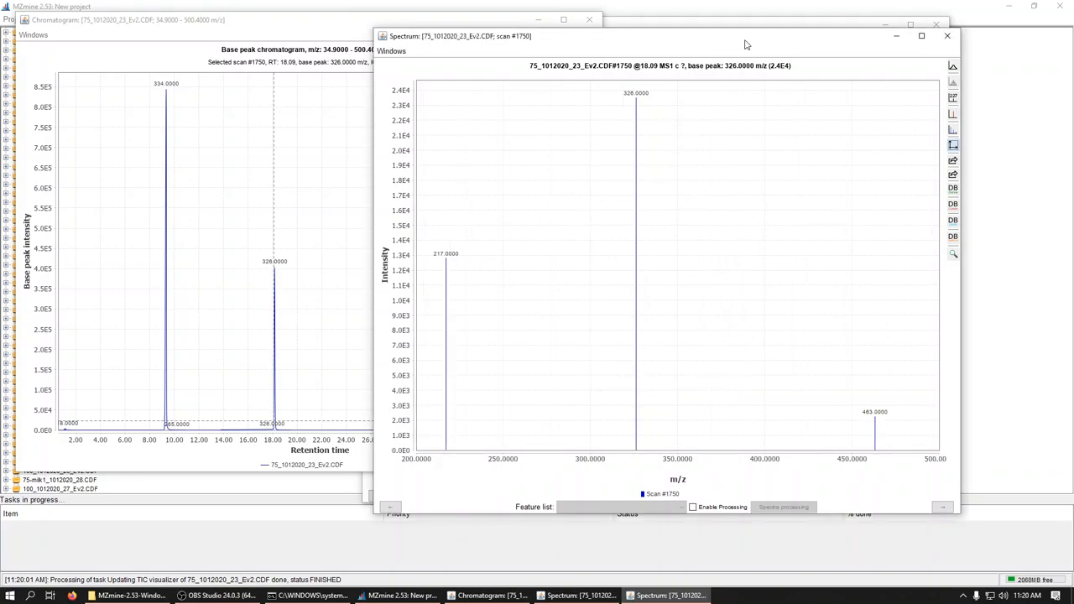
{"action": "mouse_move", "coordinate": [445, 271]}
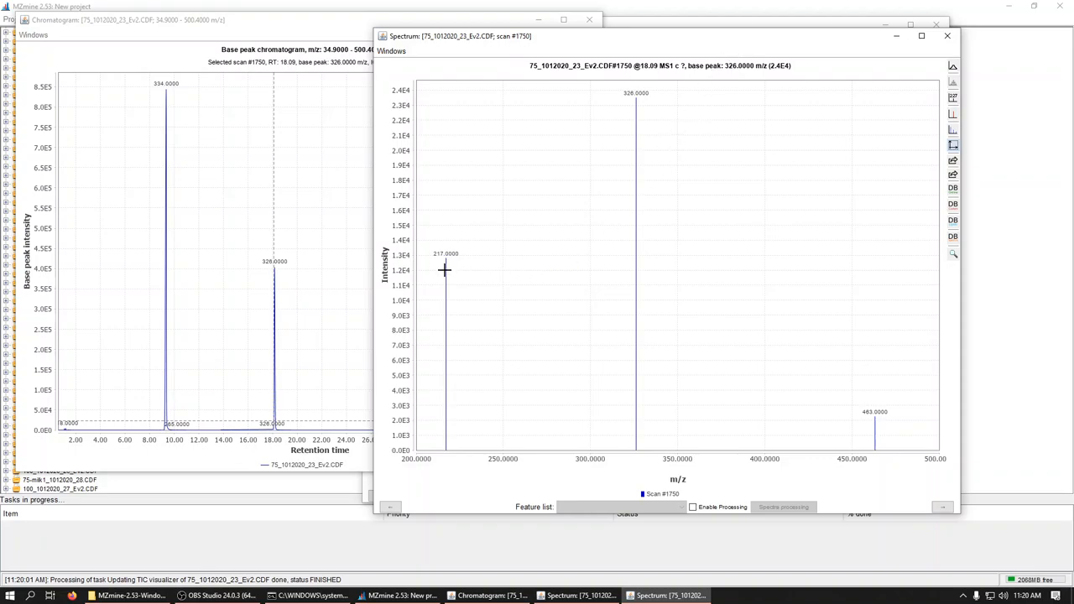
{"action": "mouse_move", "coordinate": [842, 458]}
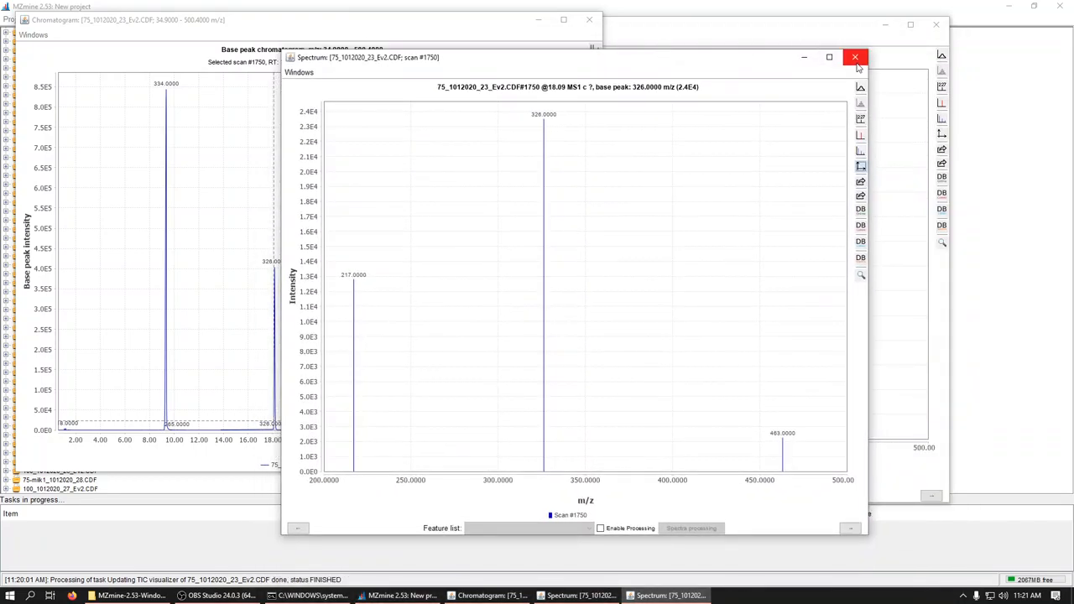
{"action": "left_click", "coordinate": [857, 55]}
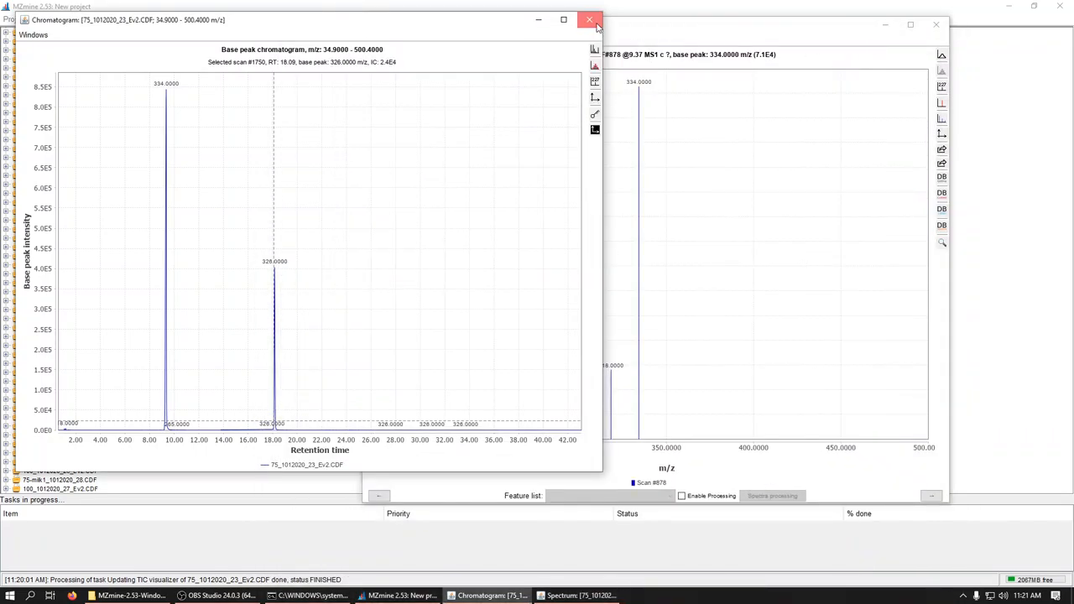
Close the chromatogram and bring up Sort raw data files for the file list.
{"action": "left_click", "coordinate": [588, 19]}
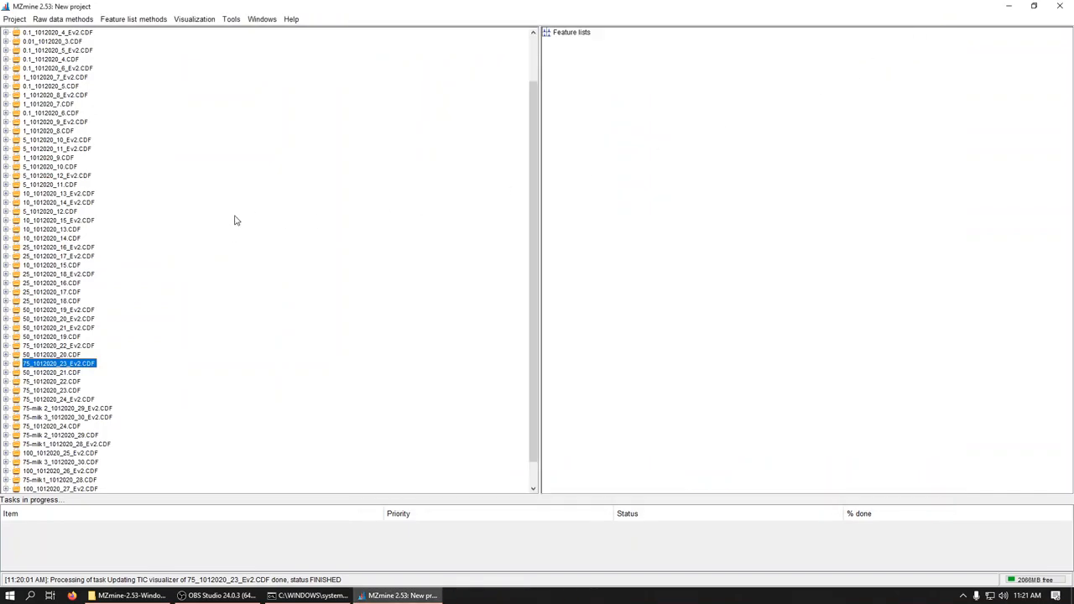
{"action": "left_click", "coordinate": [47, 61]}
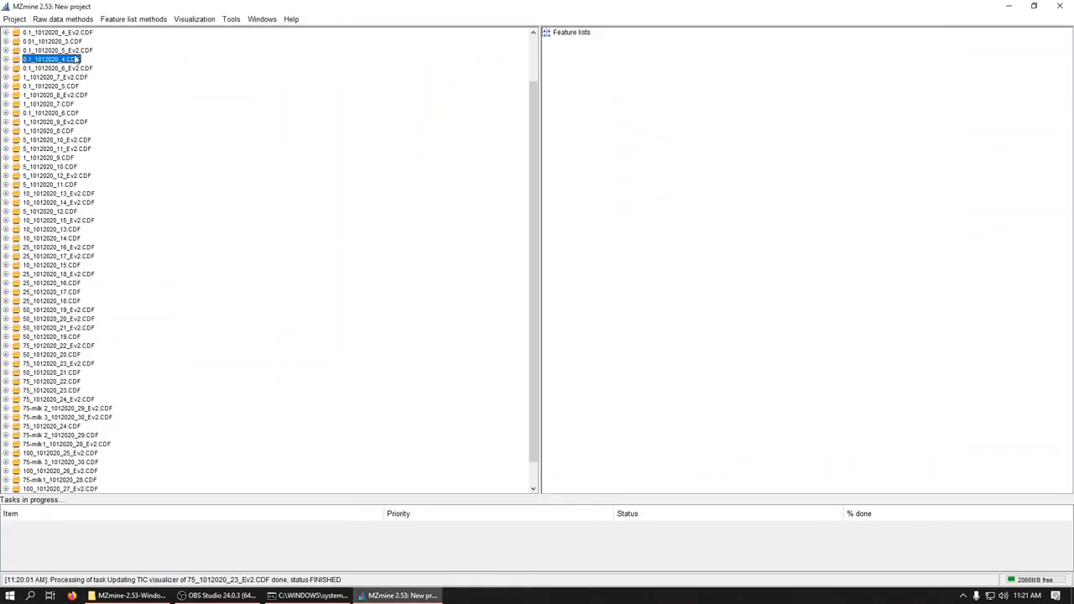
{"action": "left_click", "coordinate": [63, 50]}
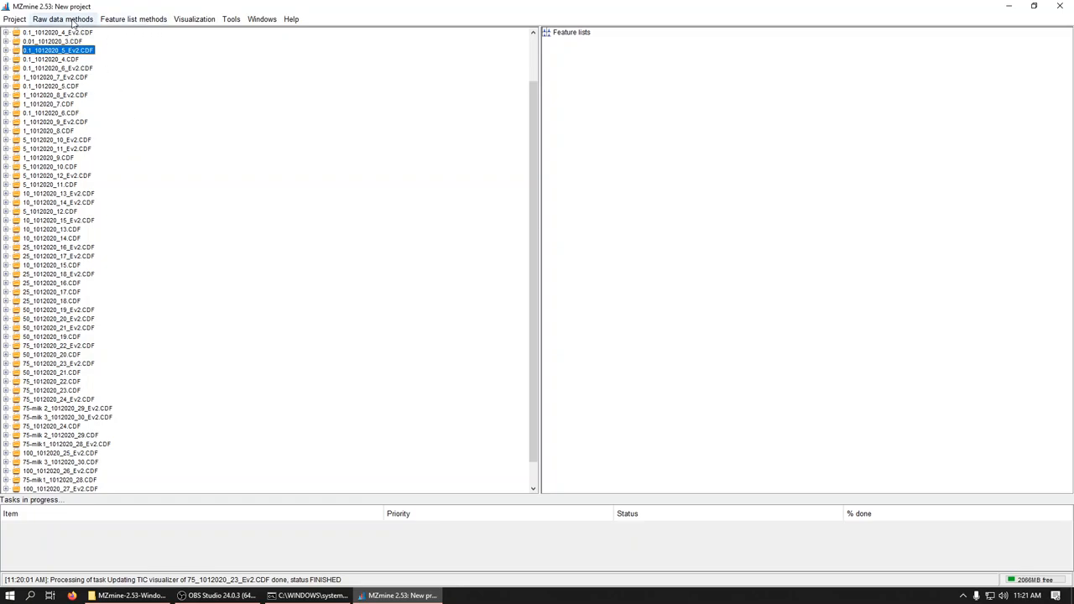
{"action": "left_click", "coordinate": [62, 19]}
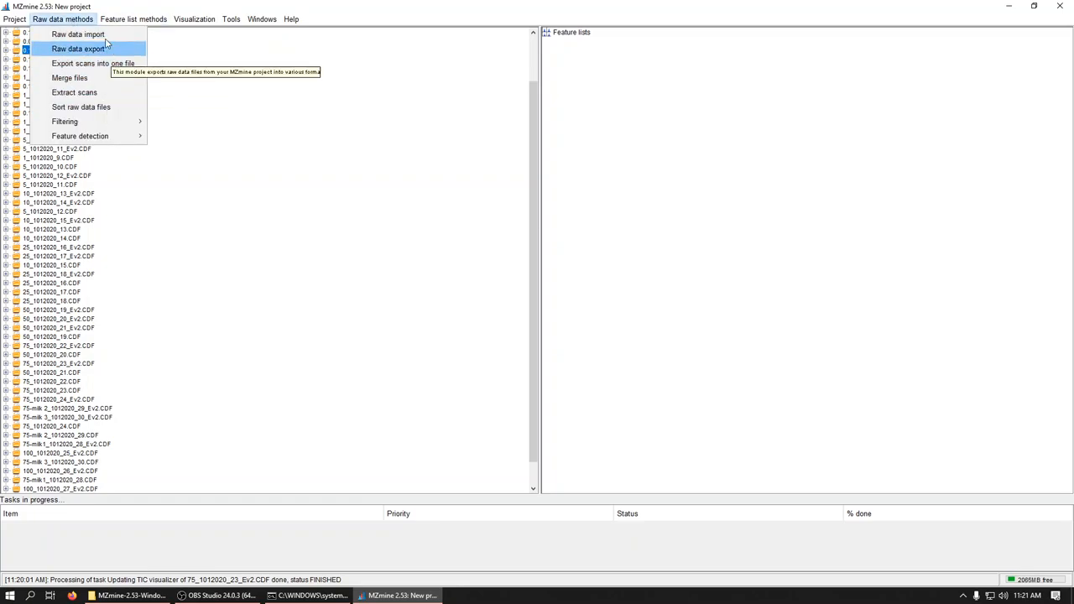
{"action": "mouse_move", "coordinate": [69, 77]}
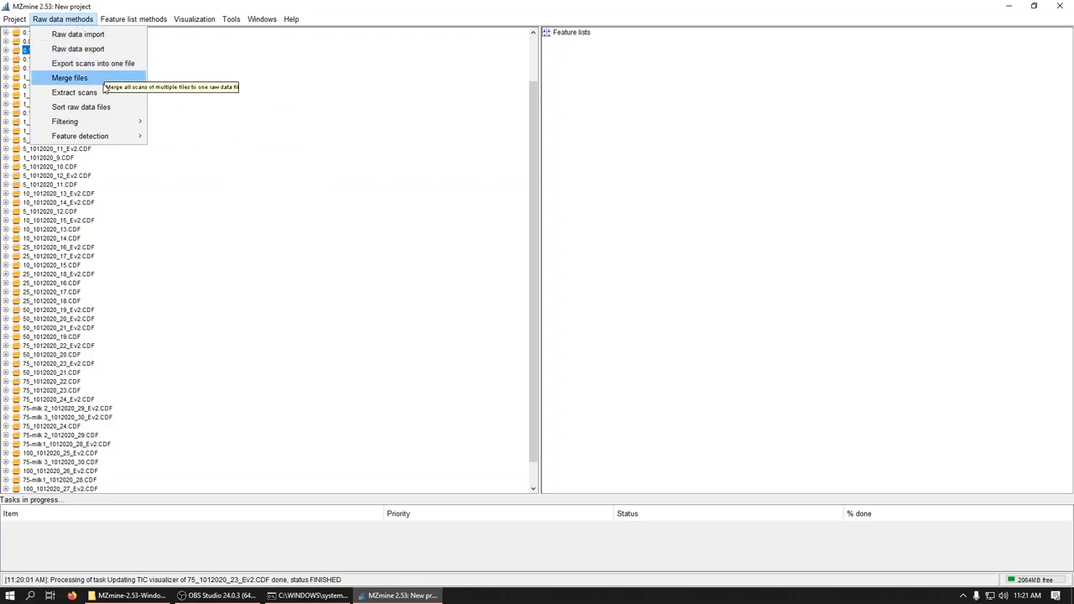
{"action": "mouse_move", "coordinate": [64, 120]}
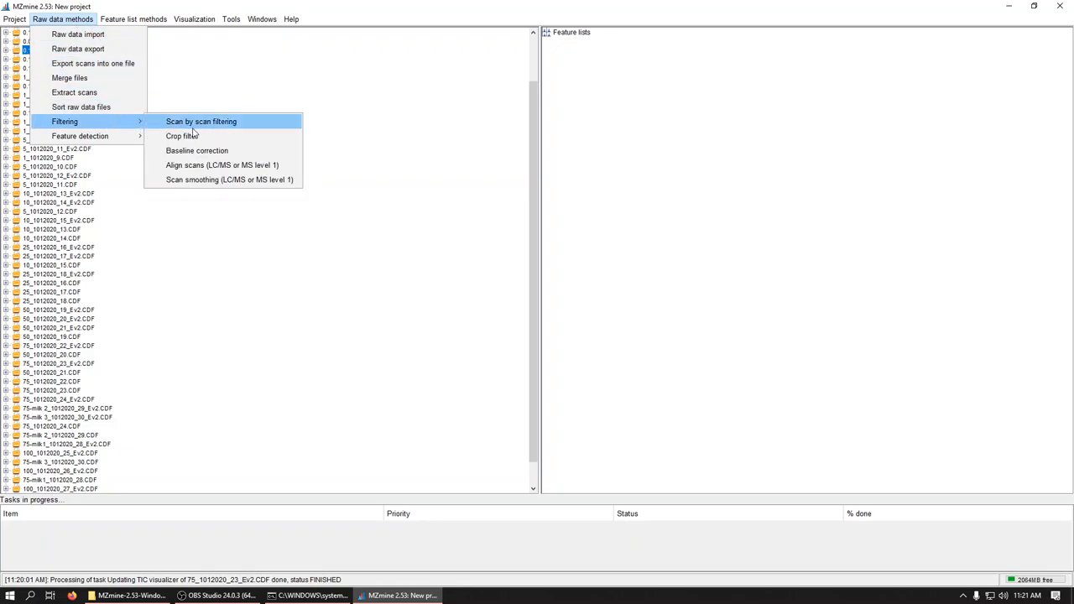
{"action": "mouse_move", "coordinate": [131, 127]}
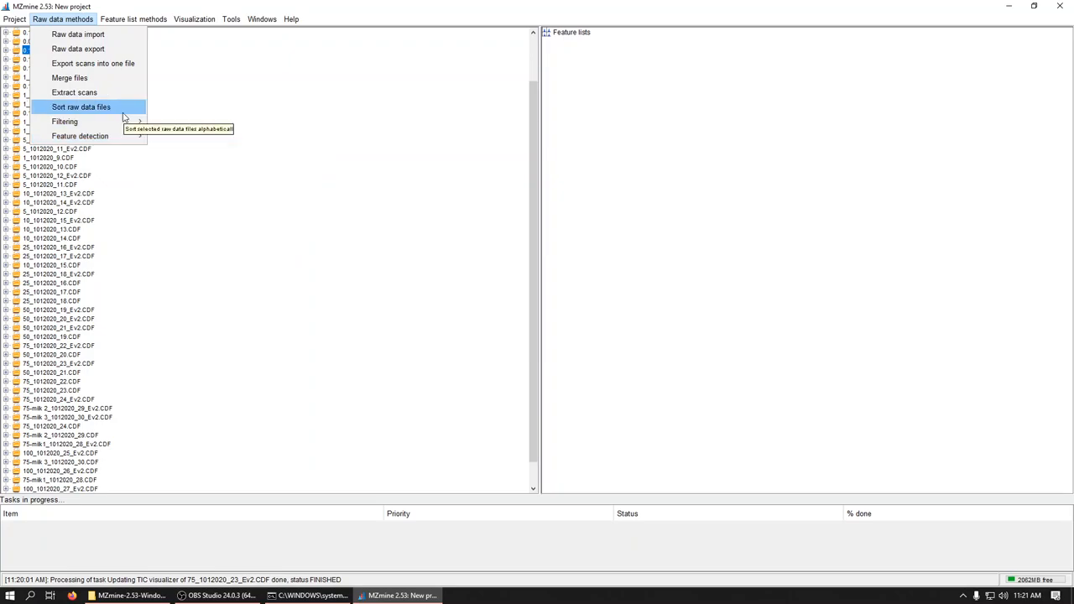
{"action": "left_click", "coordinate": [80, 108]}
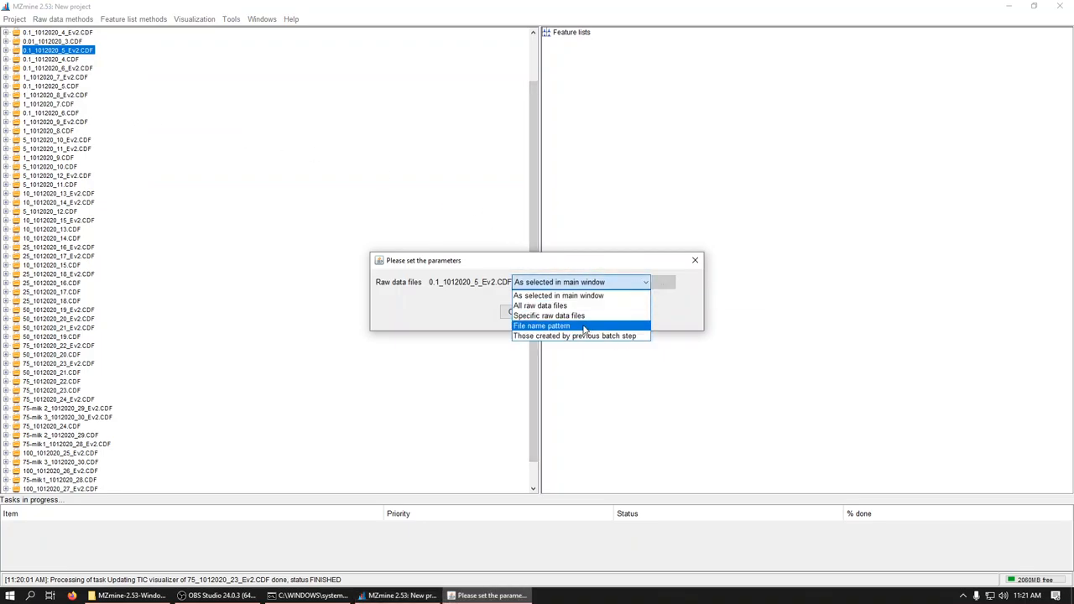
Sort the raw files by the name pattern *Ev2* so the Ev2 files come first.
{"action": "left_click", "coordinate": [541, 326]}
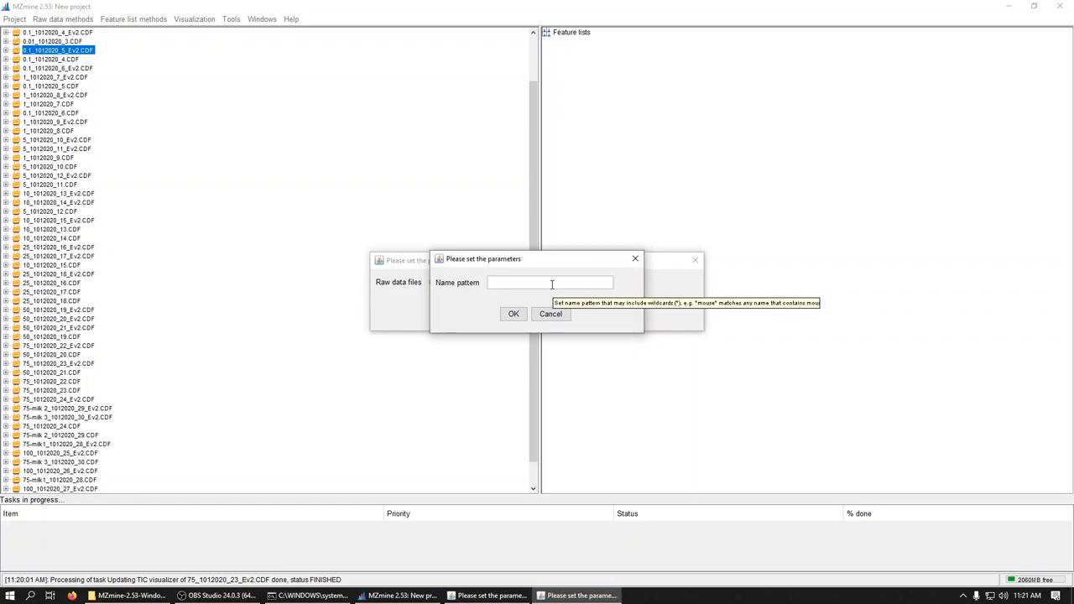
{"action": "type", "text": "*"}
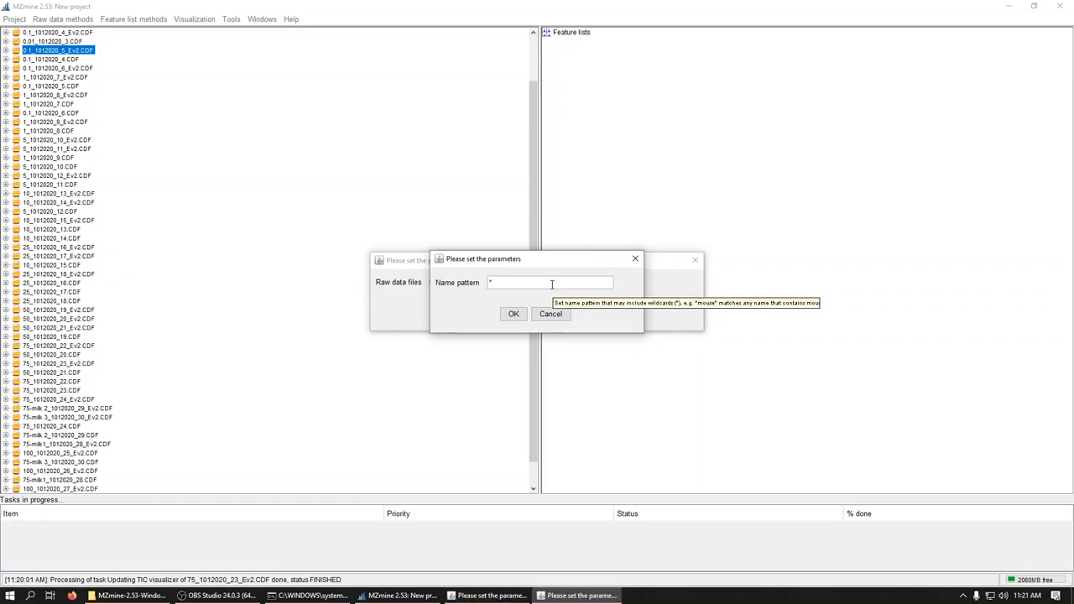
{"action": "type", "text": "Ev2*"}
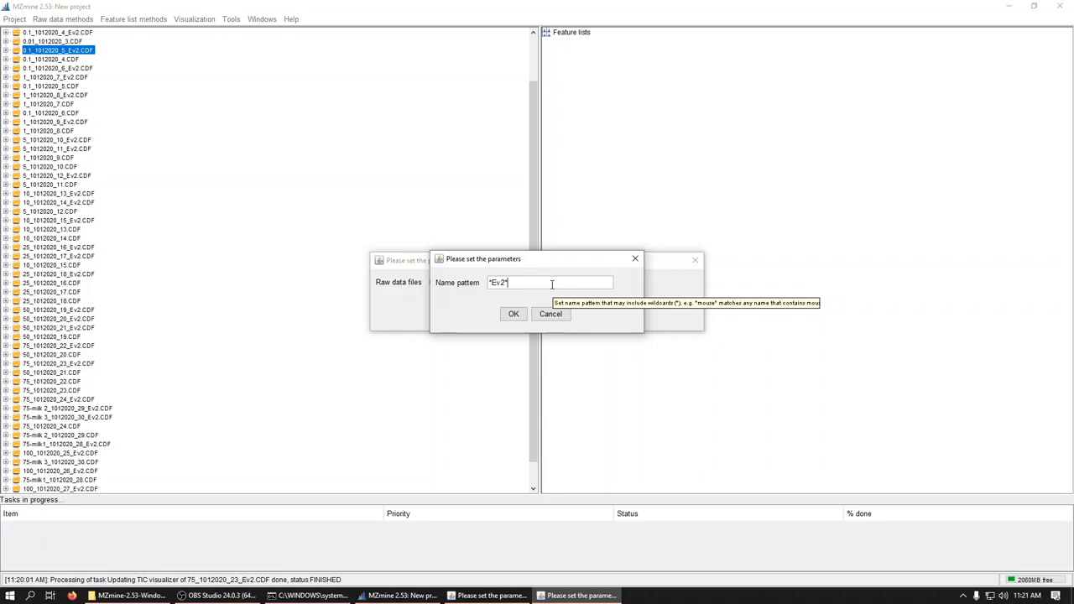
{"action": "left_click", "coordinate": [514, 314]}
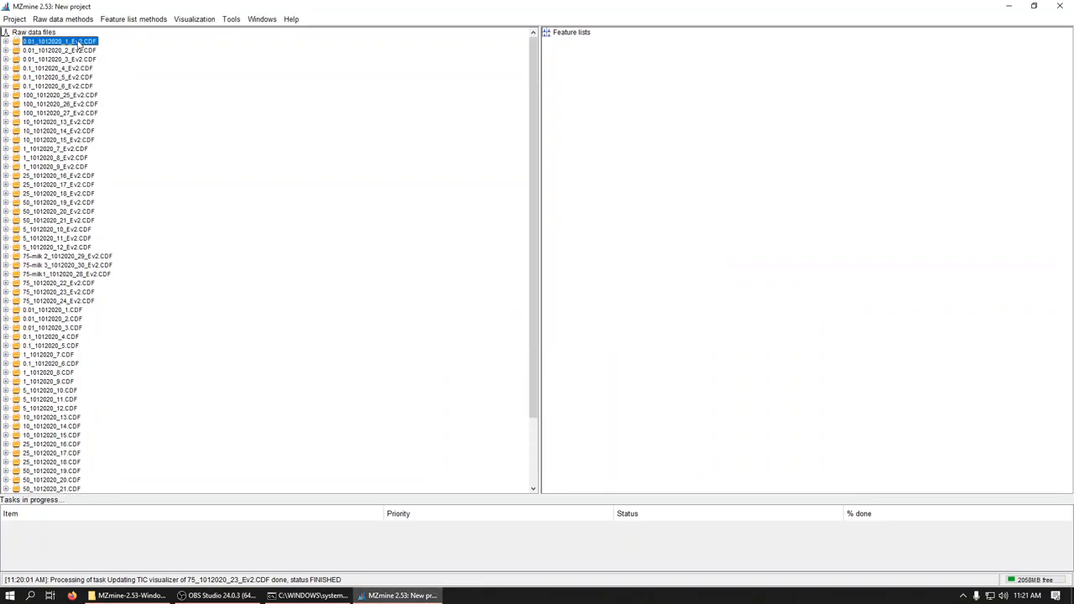
{"action": "mouse_move", "coordinate": [87, 302]}
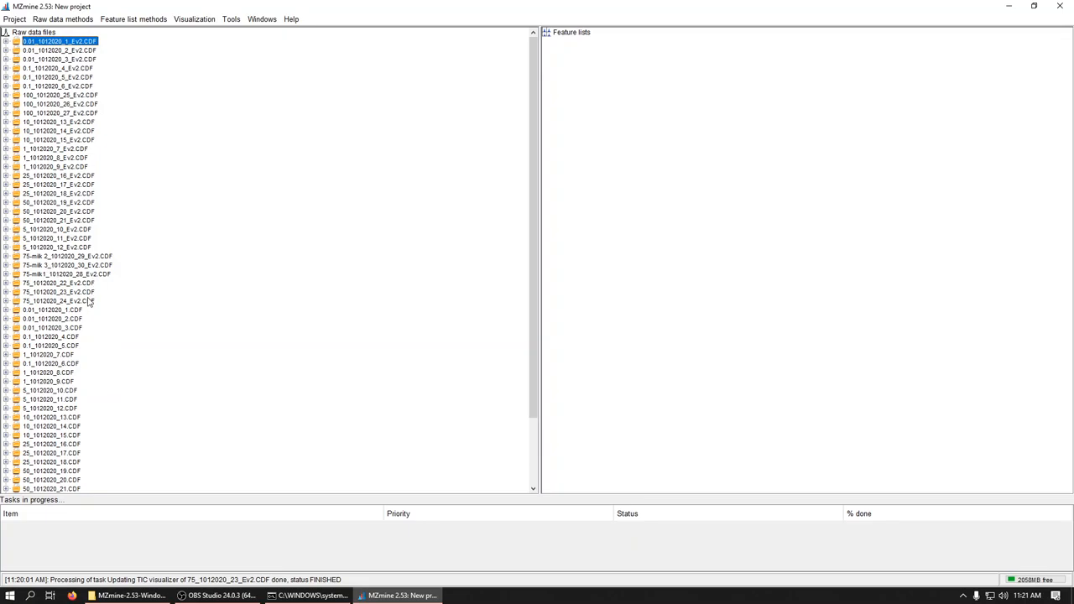
Set up mass detection for all Ev2 files with the auto 0.60–43.04 min retention window.
{"action": "left_click", "coordinate": [57, 301]}
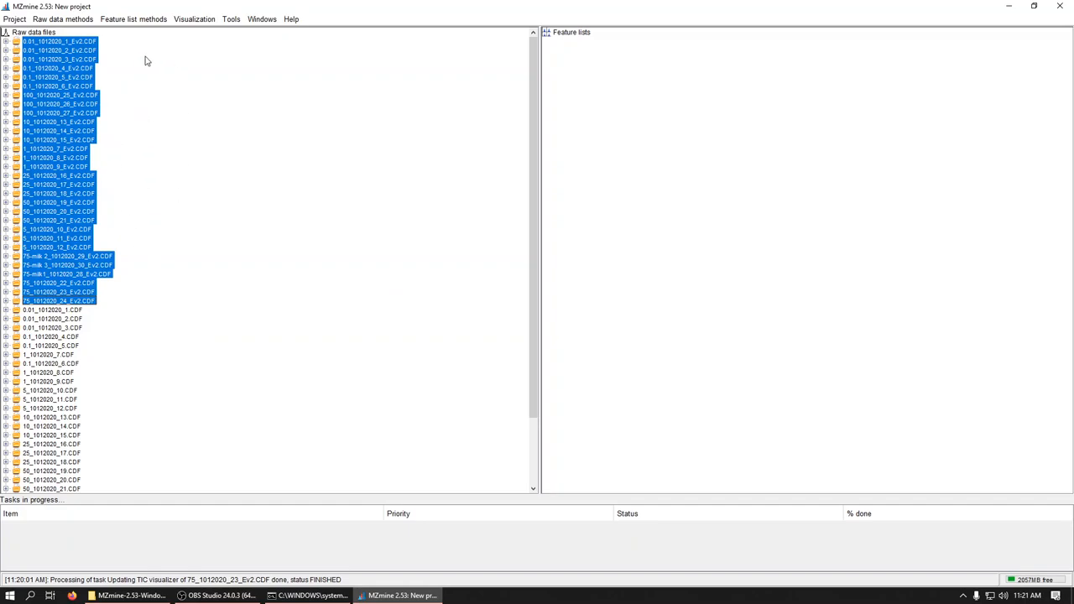
{"action": "mouse_move", "coordinate": [64, 20]}
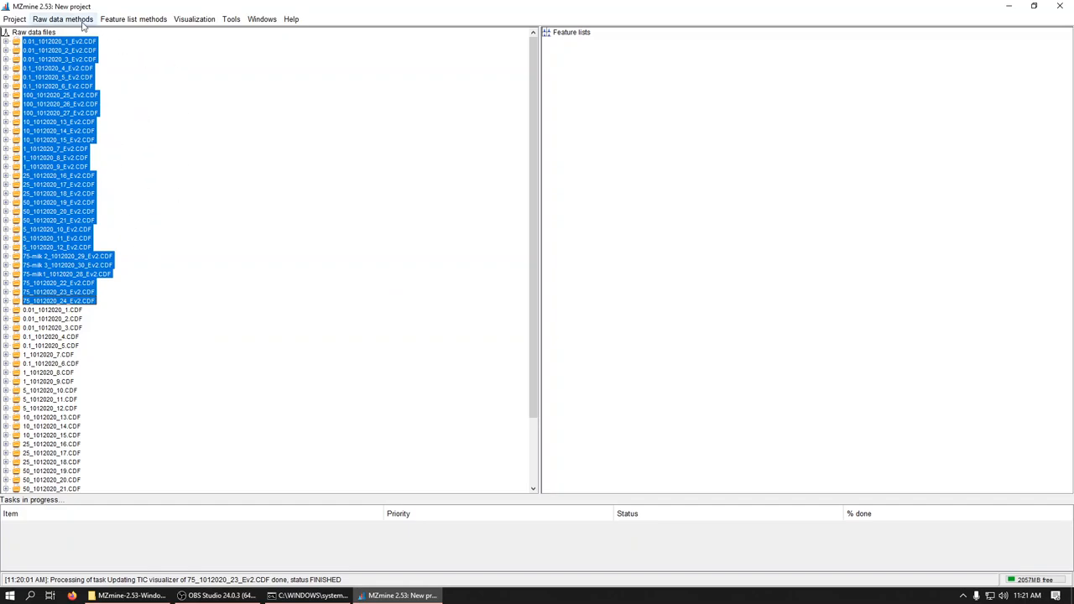
{"action": "left_click", "coordinate": [62, 20]}
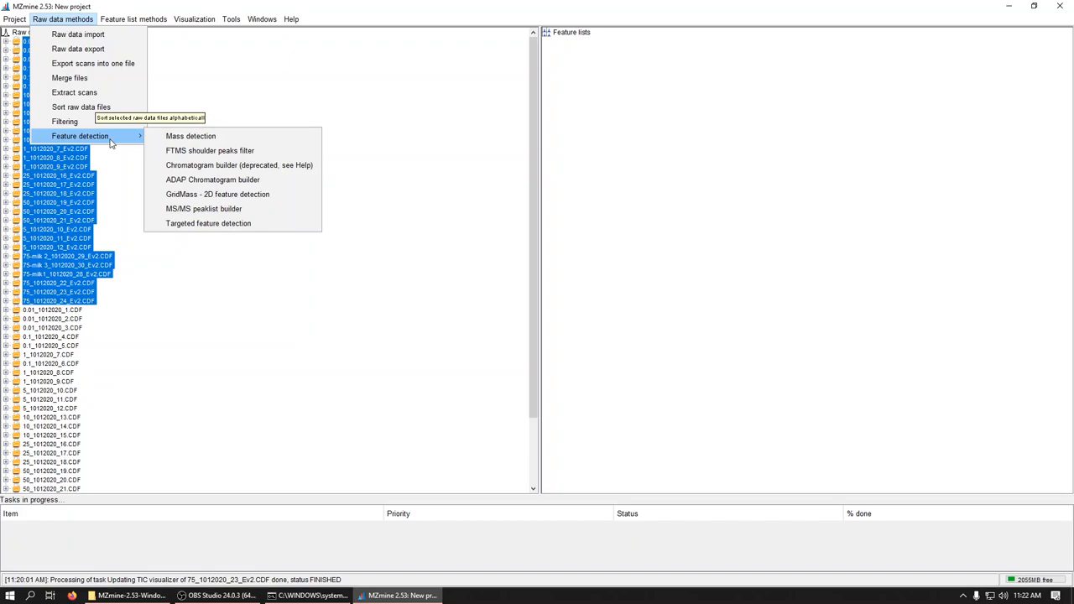
{"action": "left_click", "coordinate": [191, 136]}
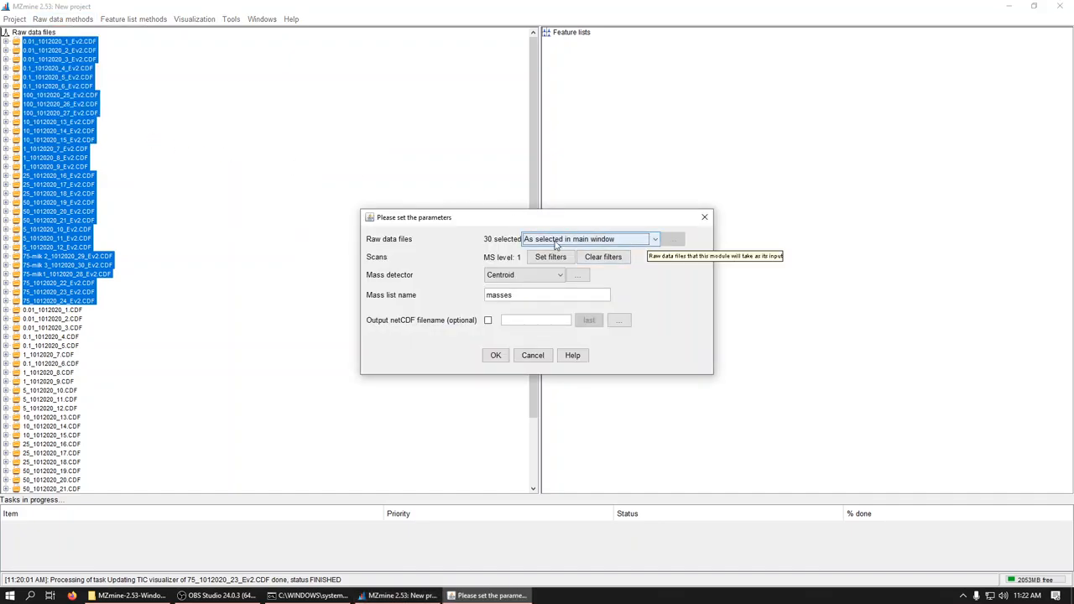
{"action": "left_click", "coordinate": [550, 257]}
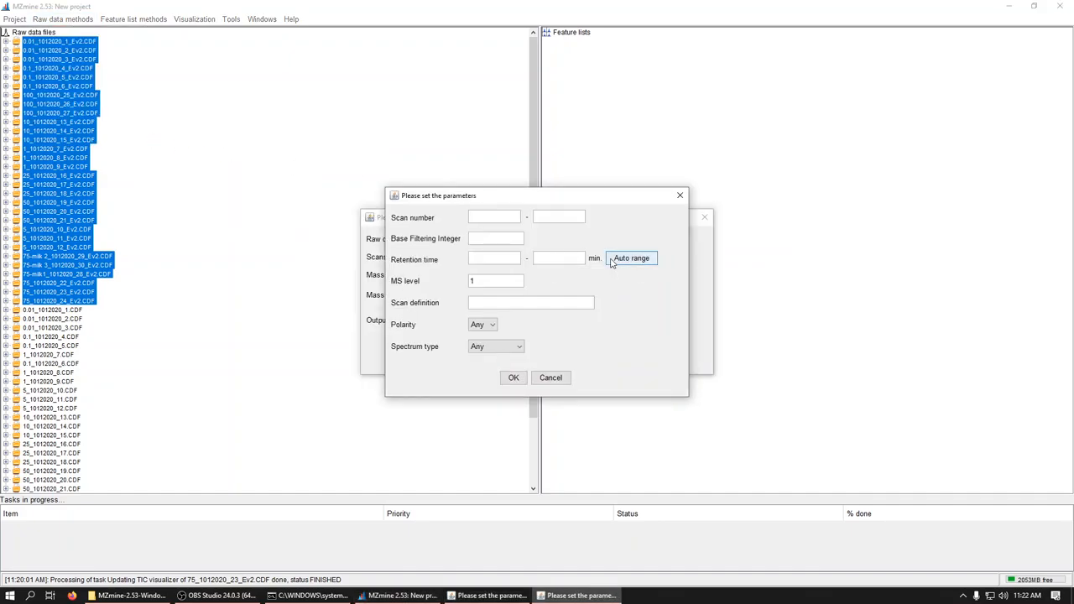
{"action": "left_click", "coordinate": [631, 258]}
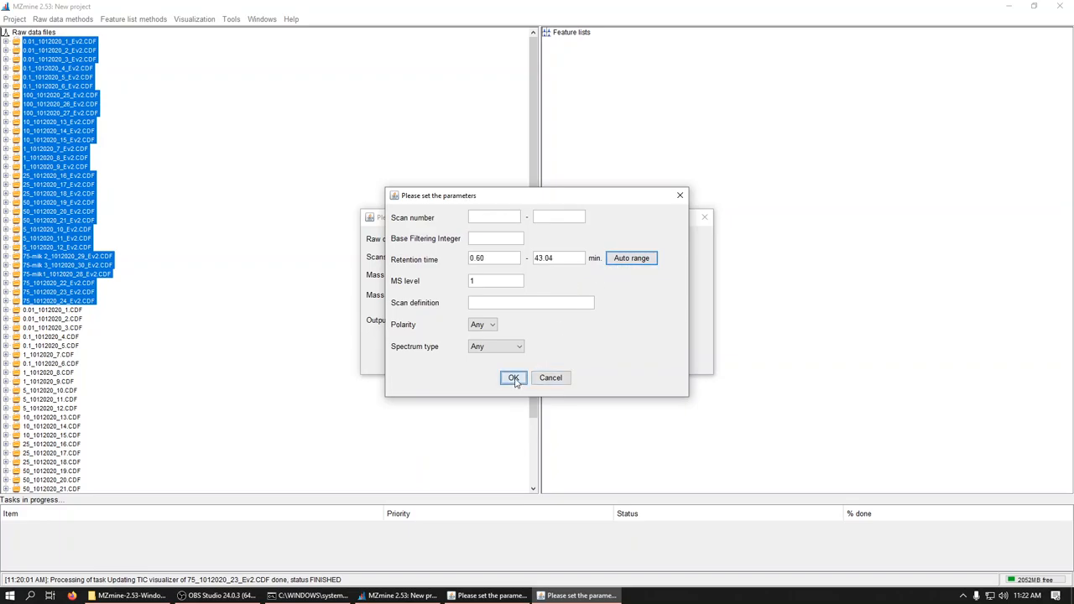
{"action": "left_click", "coordinate": [514, 378]}
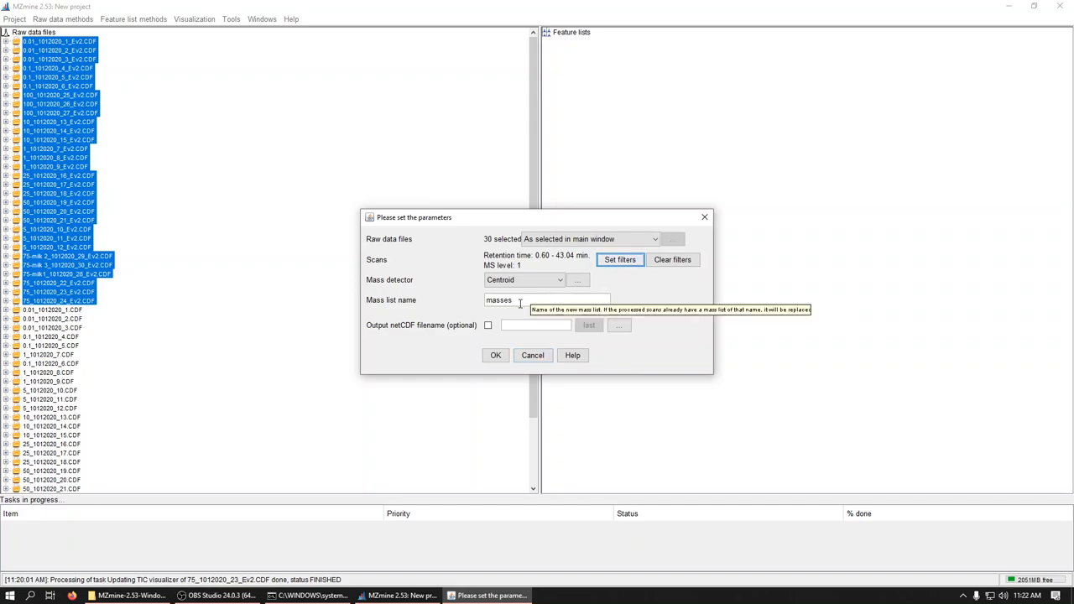
{"action": "mouse_move", "coordinate": [577, 289]}
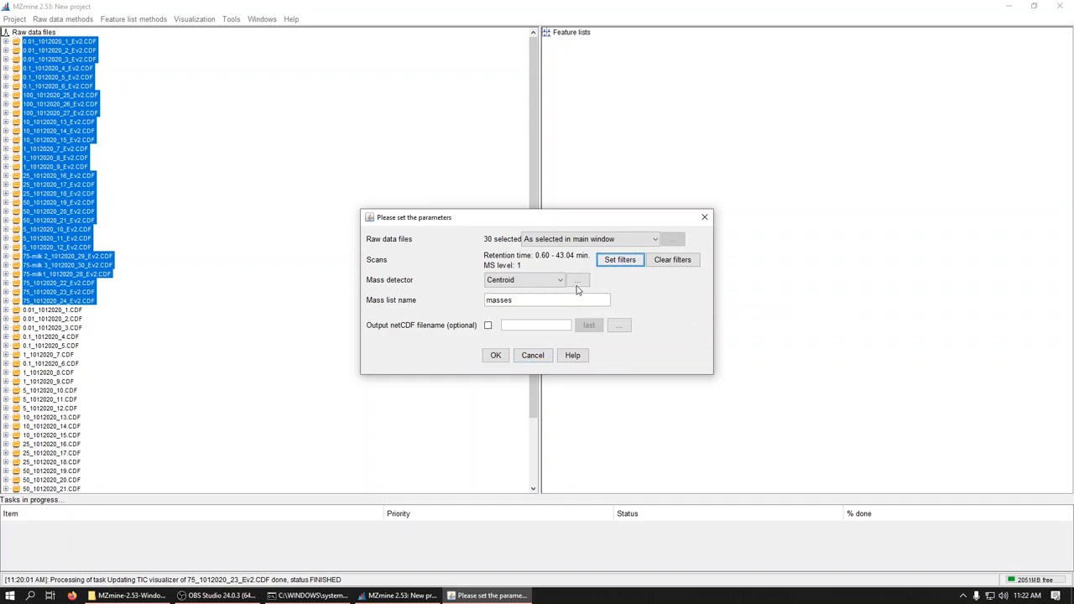
Choose the Centroid detector with noise level 1, checking the preview spectrum.
{"action": "left_click", "coordinate": [577, 278]}
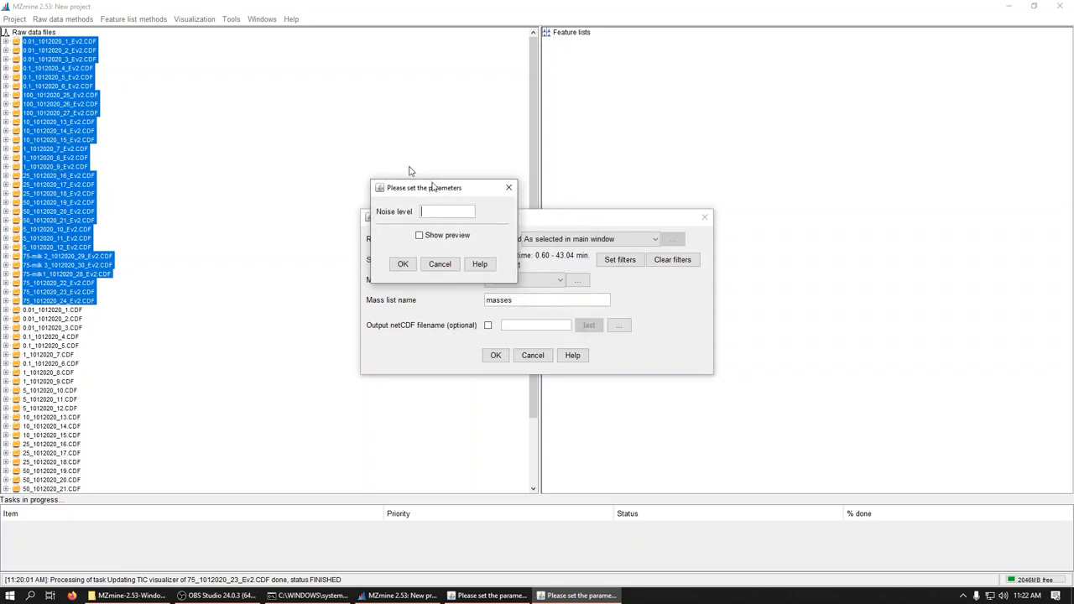
{"action": "left_click", "coordinate": [419, 235]}
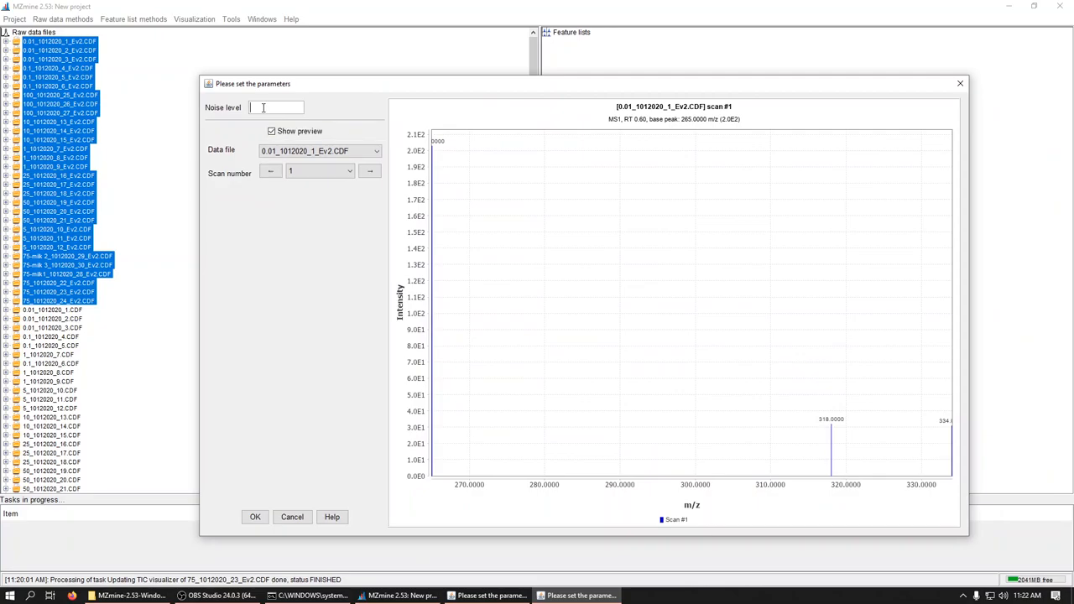
{"action": "mouse_move", "coordinate": [276, 108]}
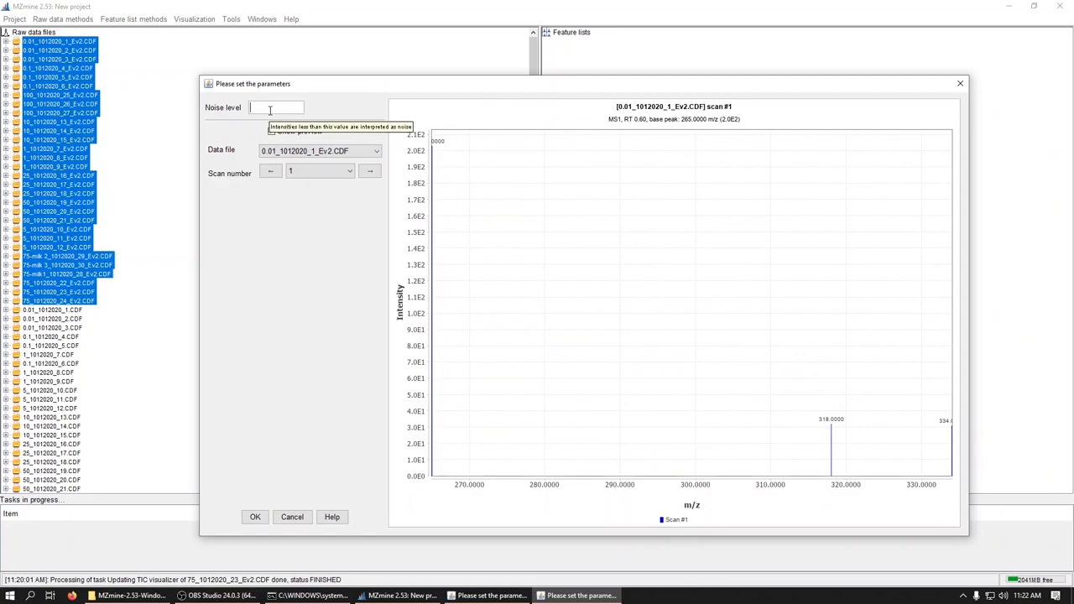
{"action": "type", "text": "1"}
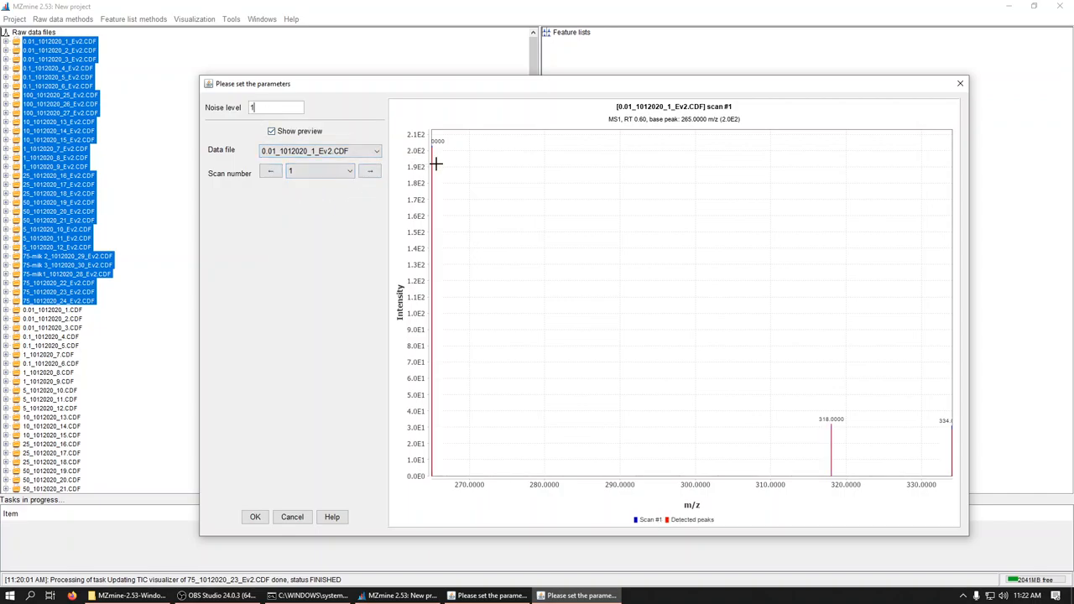
{"action": "mouse_move", "coordinate": [698, 279]}
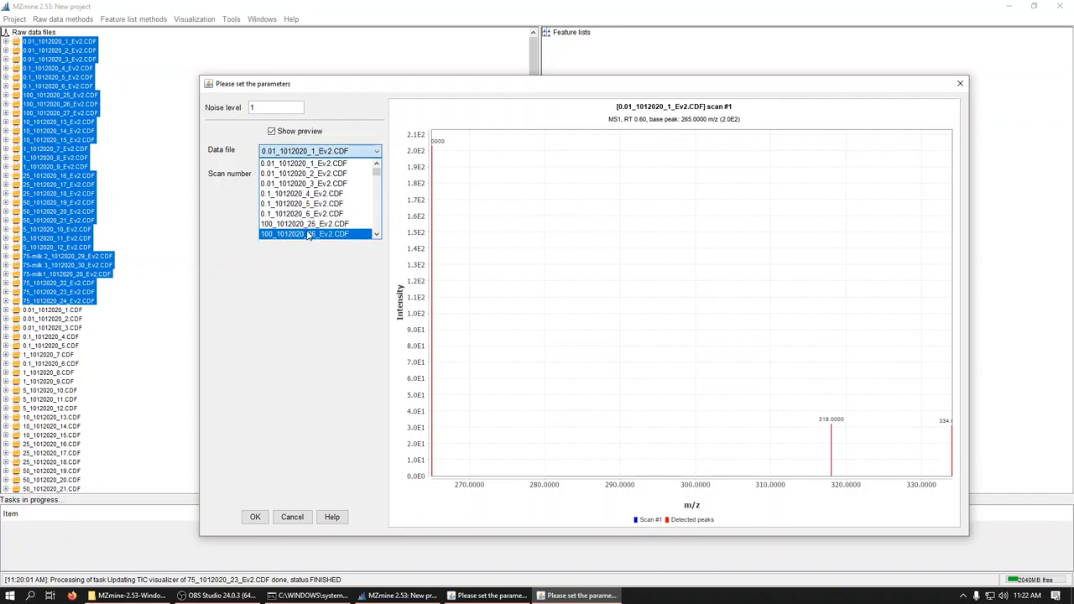
{"action": "left_click", "coordinate": [307, 235]}
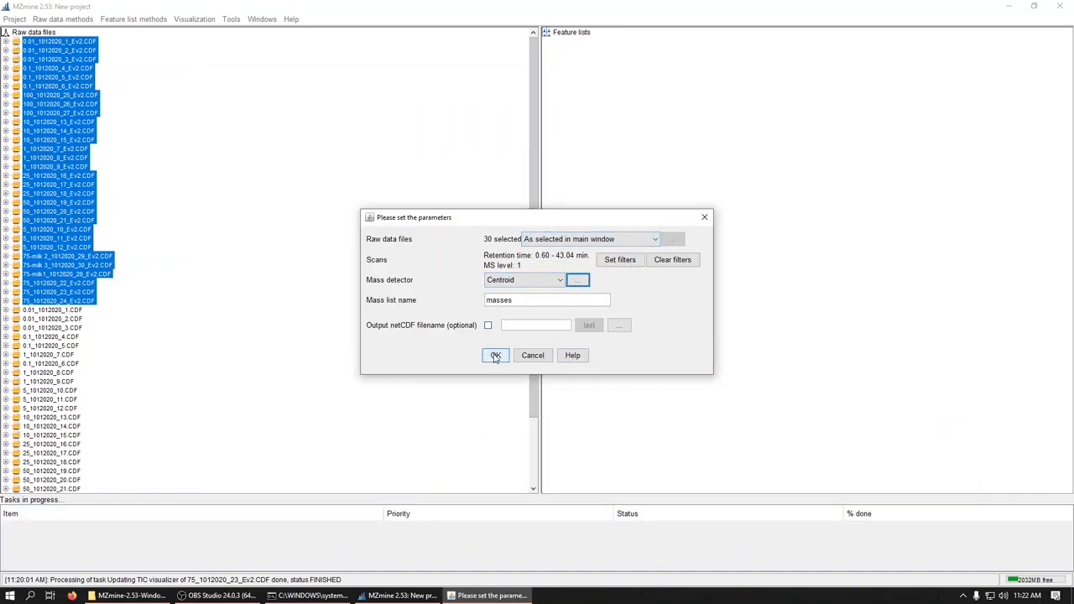
Run mass detection and inspect the first scan's masses list spectrum.
{"action": "left_click", "coordinate": [497, 356]}
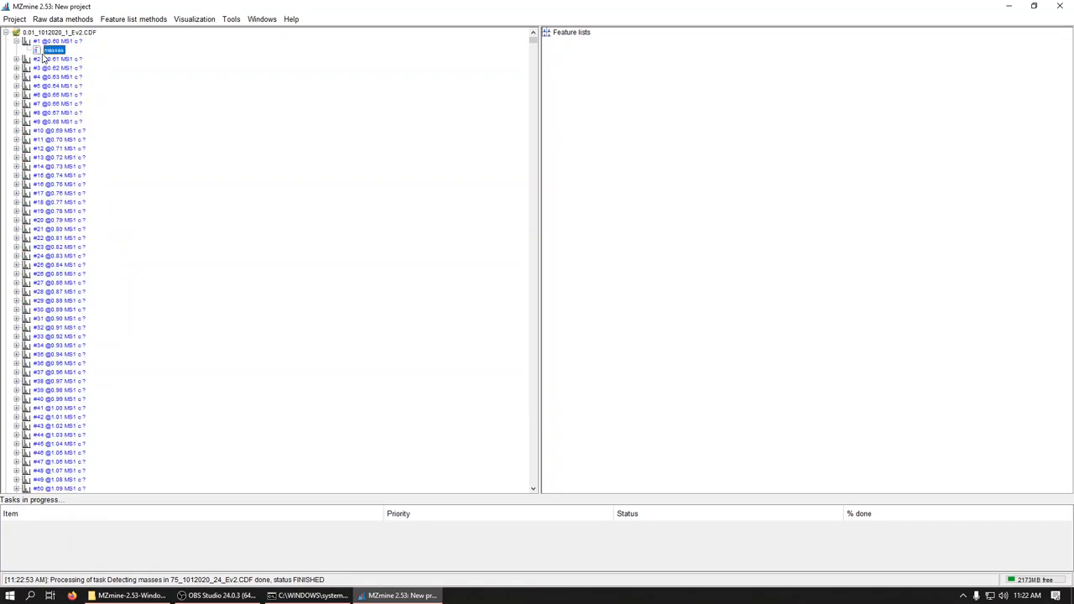
{"action": "double_click", "coordinate": [54, 52]}
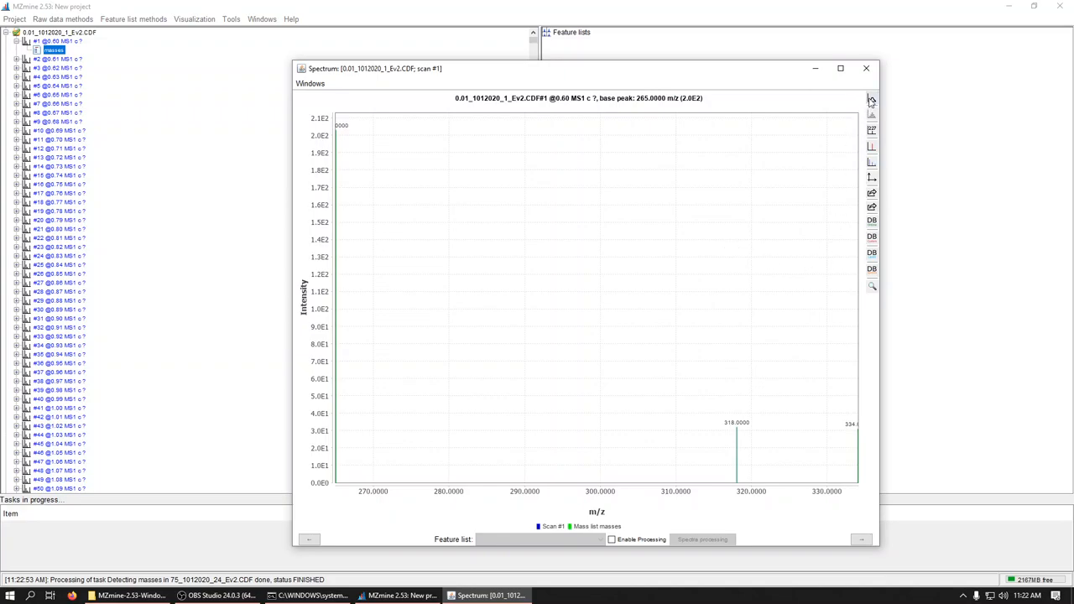
{"action": "left_click", "coordinate": [863, 69]}
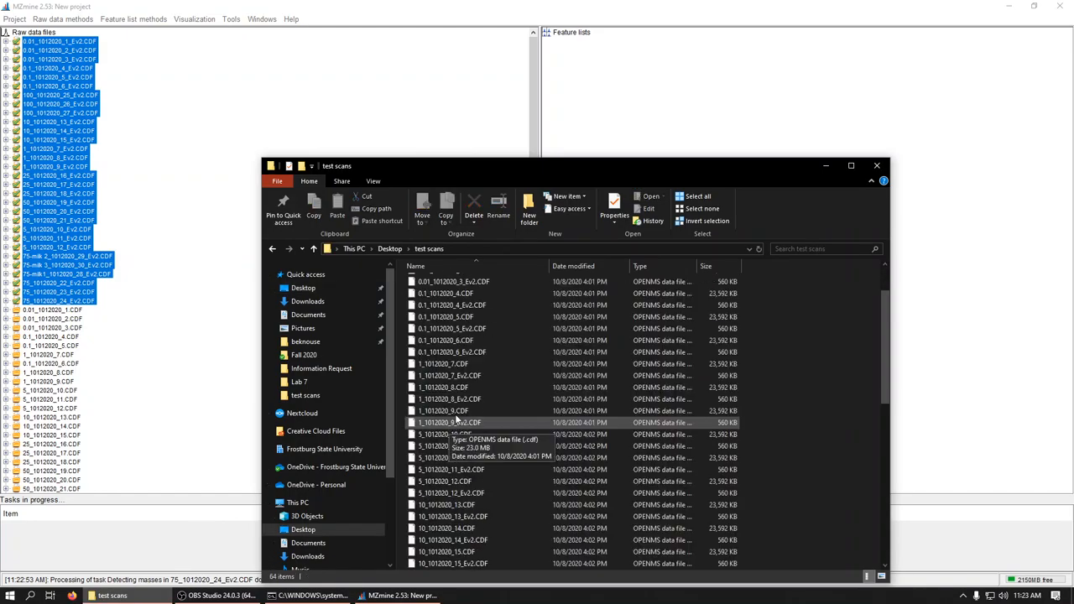
Review the m/z values and STG/EZE names in the stg_eze.csv target list in Excel.
{"action": "scroll", "scroll_direction": "down", "scroll_amount": 3}
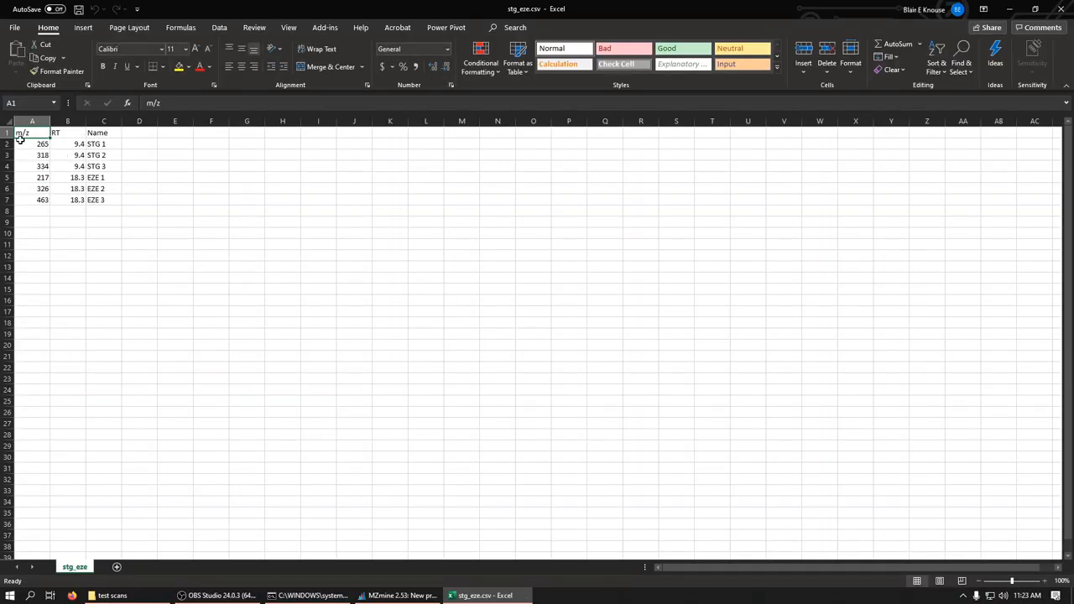
{"action": "mouse_move", "coordinate": [57, 181]}
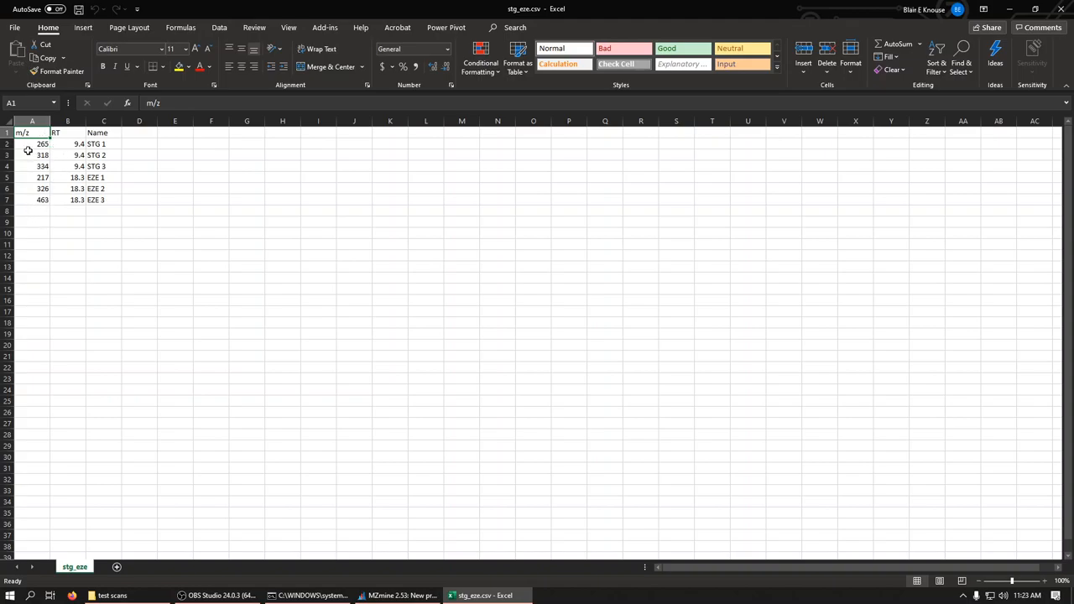
{"action": "left_click_drag", "start_coordinate": [32, 145], "coordinate": [32, 166]}
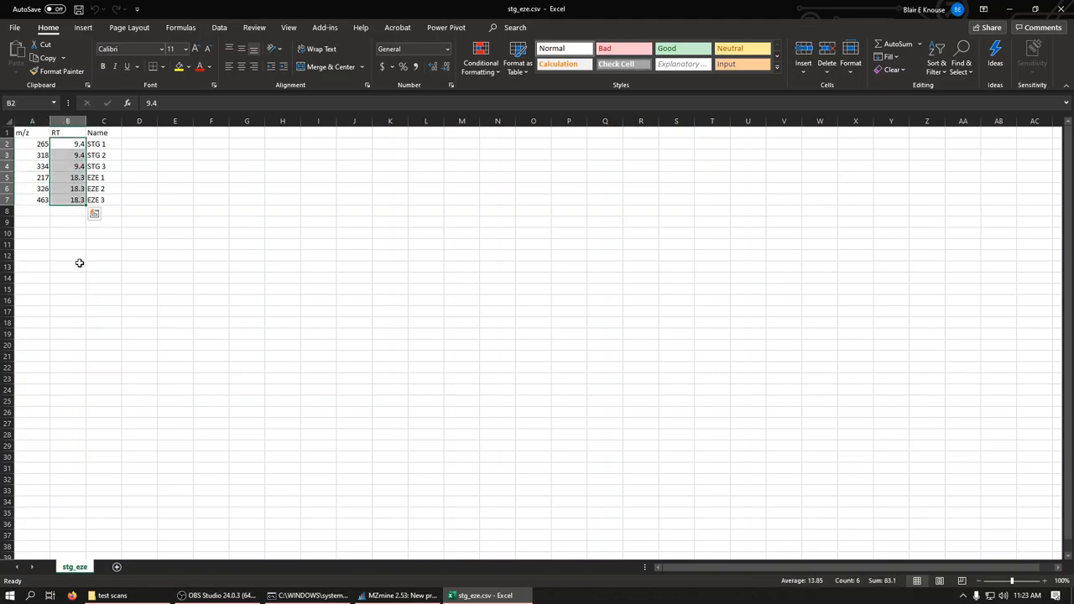
{"action": "left_click", "coordinate": [104, 144]}
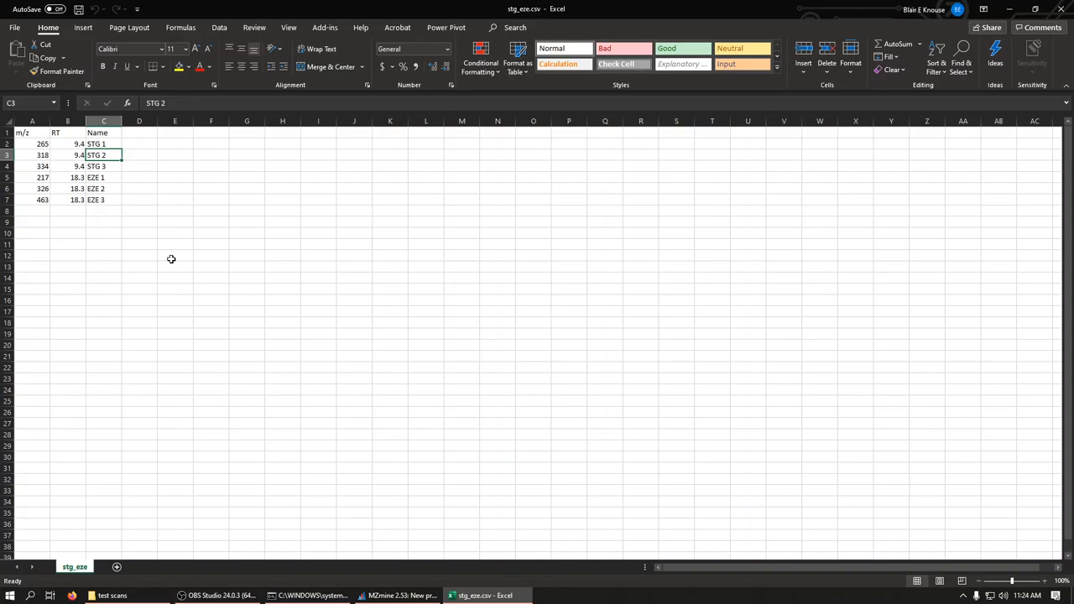
{"action": "left_click", "coordinate": [104, 178]}
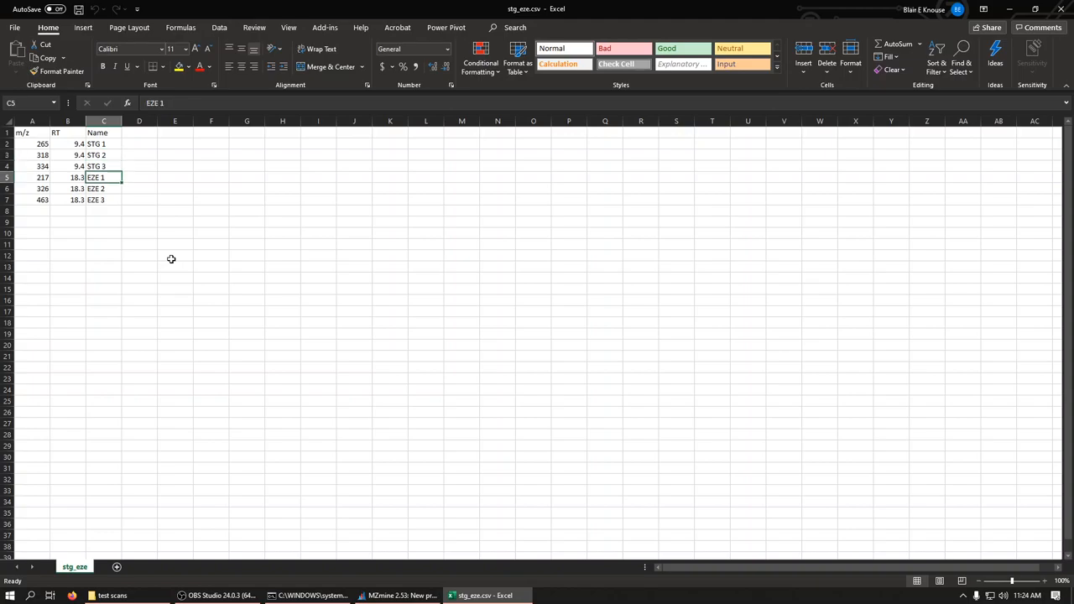
{"action": "left_click", "coordinate": [104, 200]}
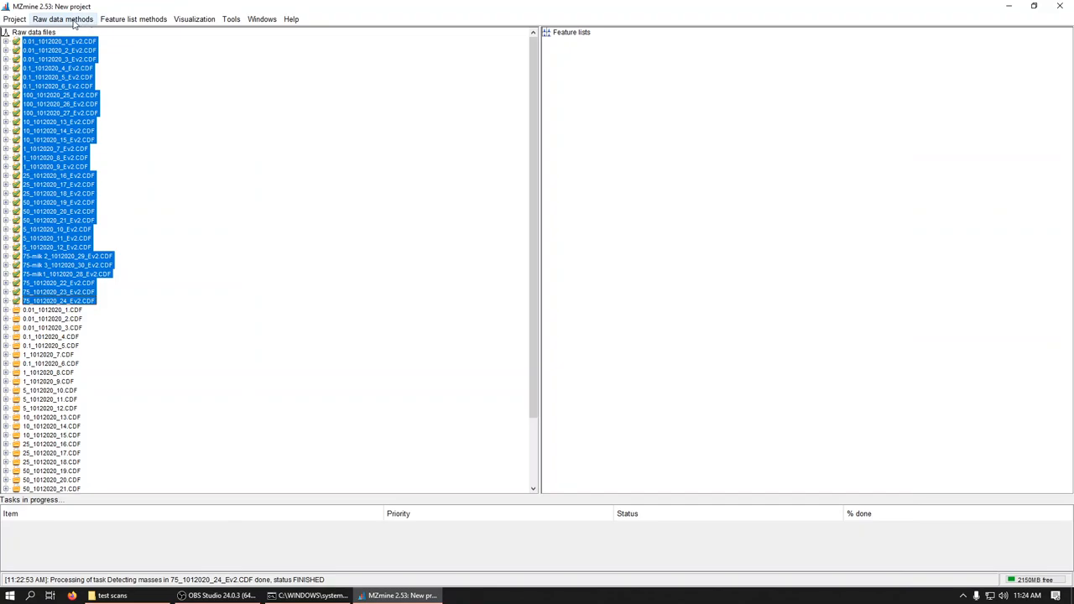
Start targeted feature detection with the target list CSV from the test scans folder, ignoring its header line.
{"action": "left_click", "coordinate": [61, 19]}
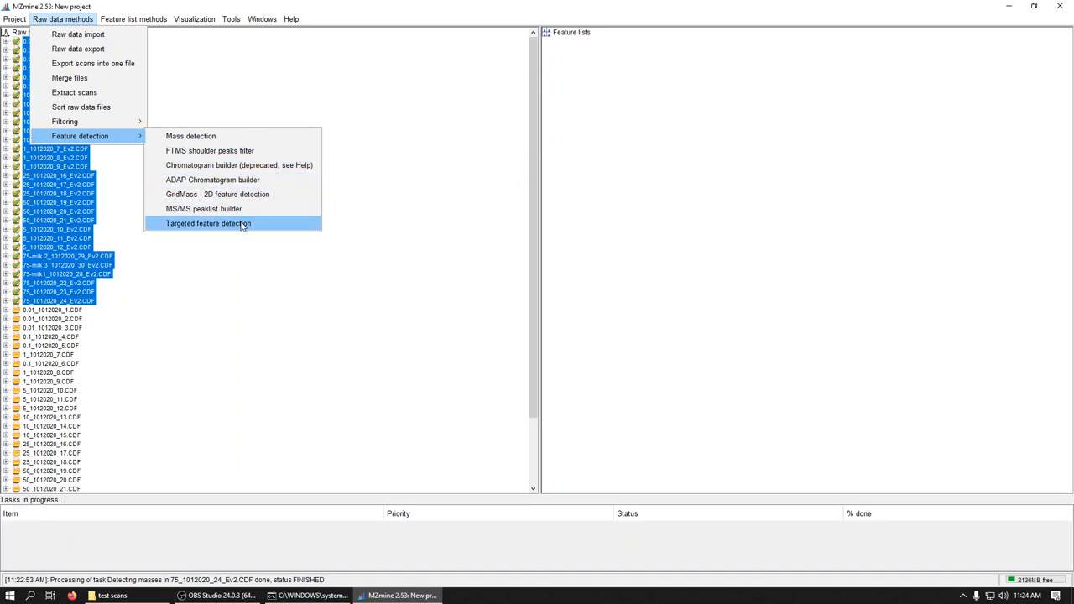
{"action": "left_click", "coordinate": [208, 223]}
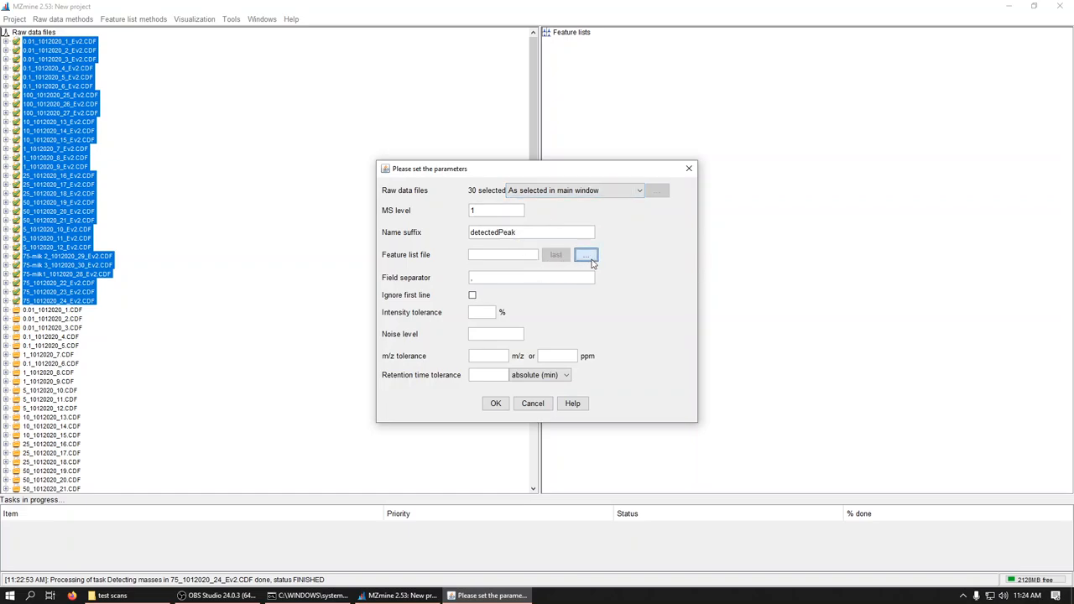
{"action": "left_click", "coordinate": [587, 255]}
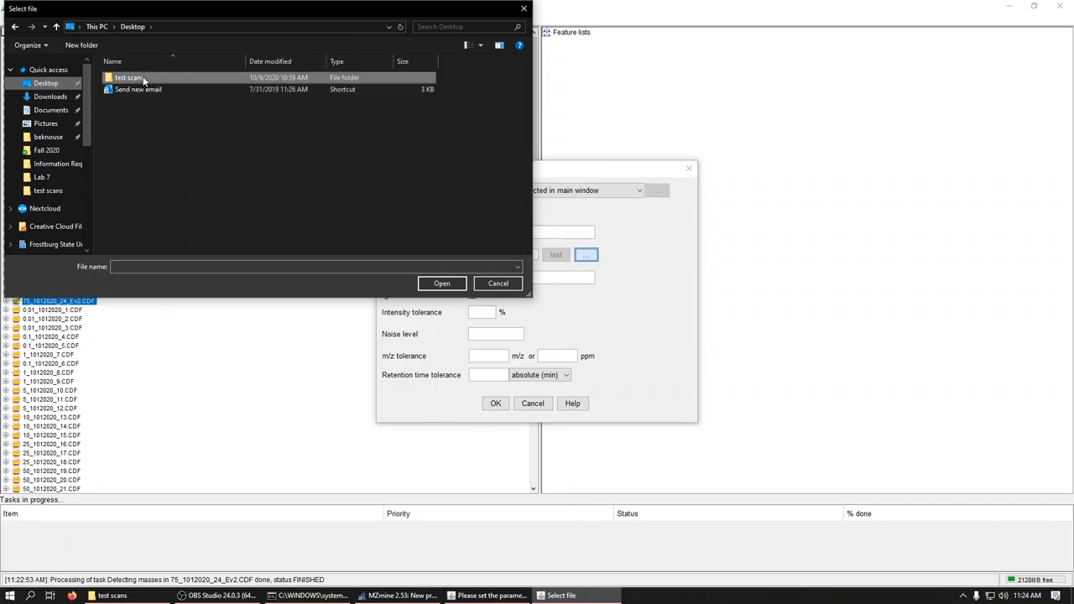
{"action": "double_click", "coordinate": [134, 77]}
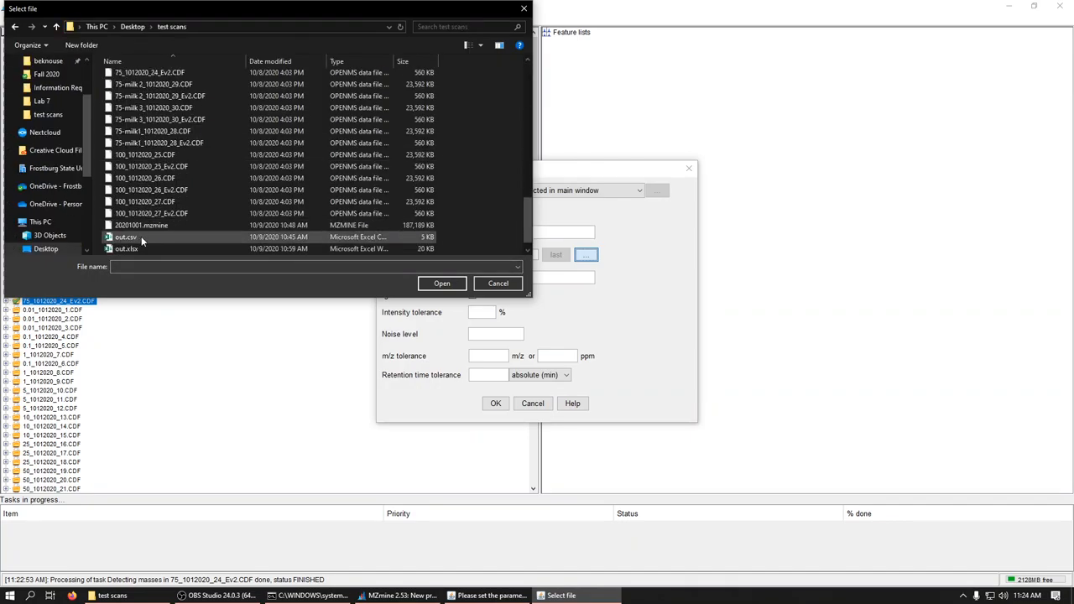
{"action": "left_click", "coordinate": [131, 248]}
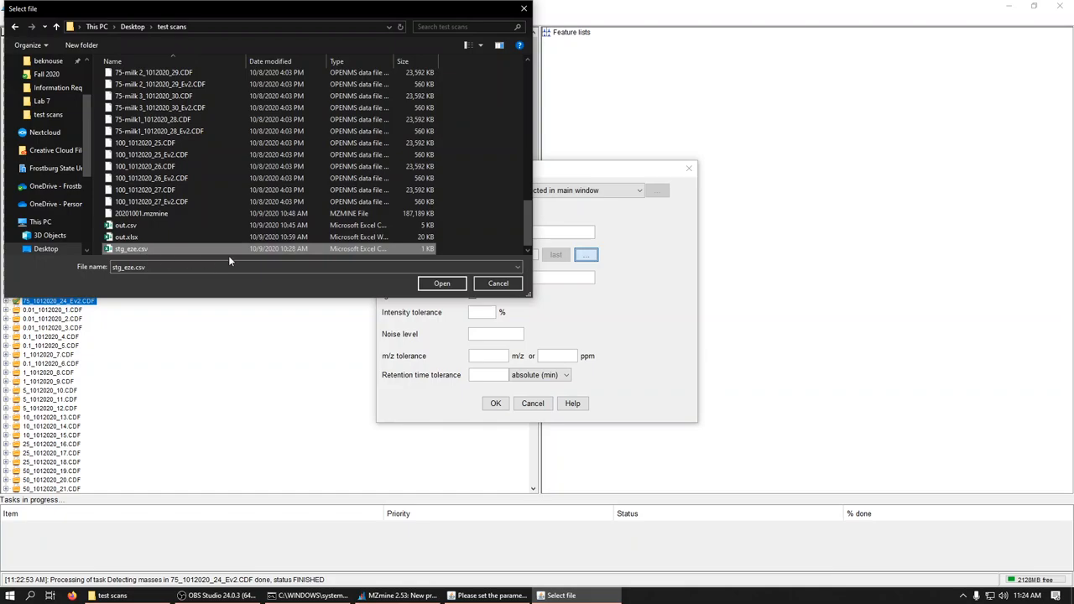
{"action": "left_click", "coordinate": [441, 283]}
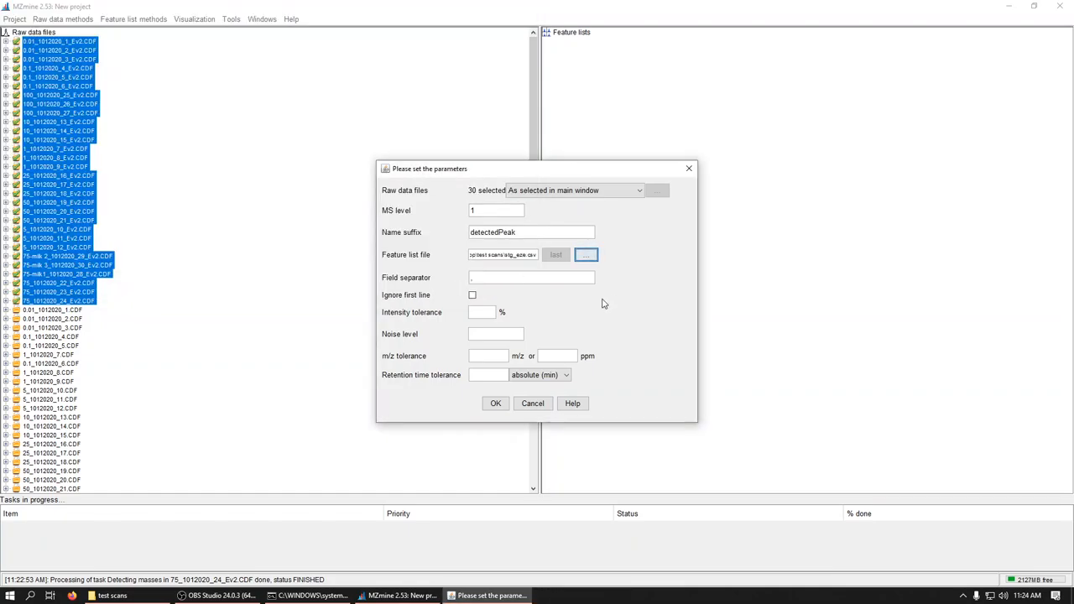
{"action": "mouse_move", "coordinate": [487, 279]}
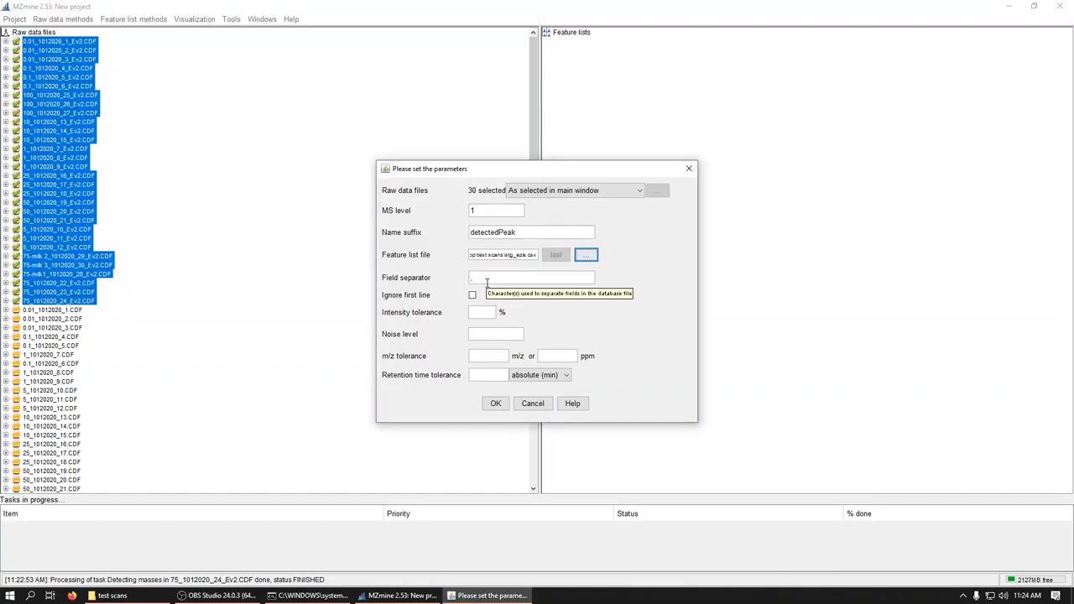
{"action": "left_click", "coordinate": [472, 295]}
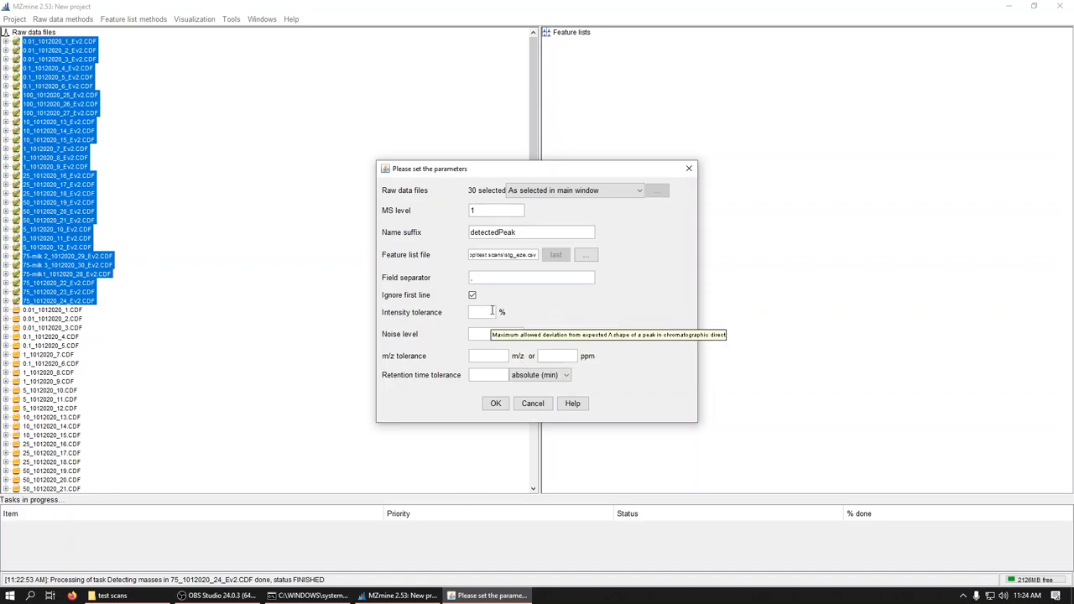
{"action": "mouse_move", "coordinate": [490, 316]}
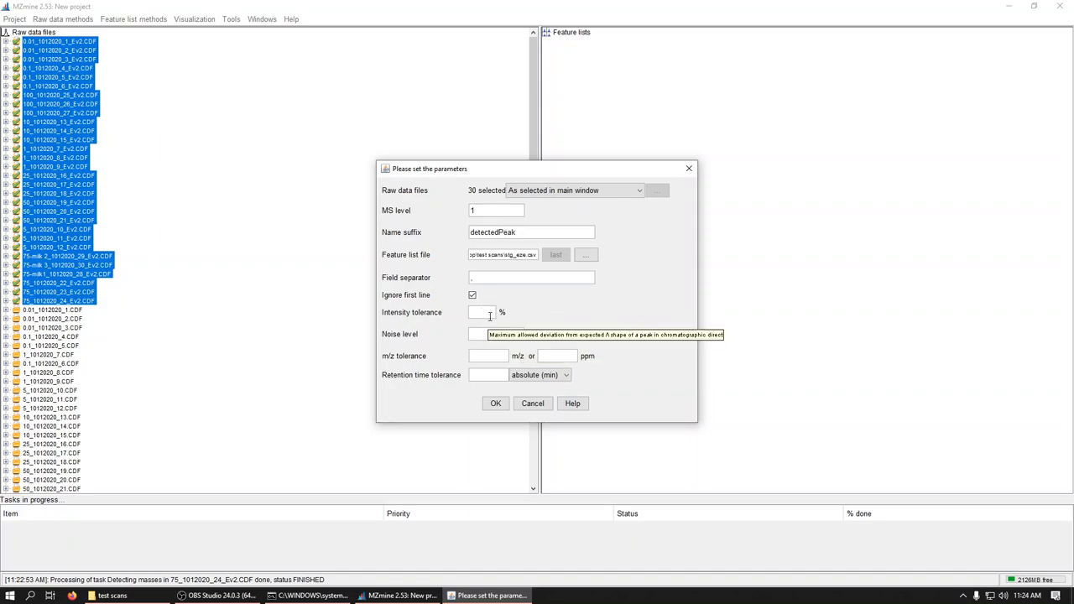
{"action": "mouse_move", "coordinate": [670, 311]}
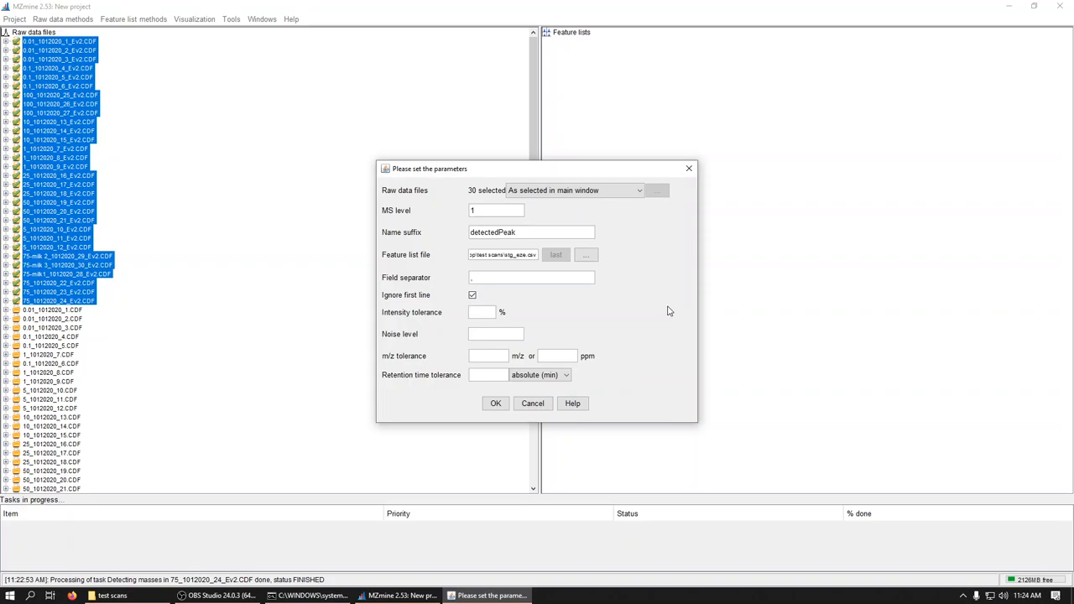
Enter intensity tolerance 5%, noise level 1, m/z tolerance 1 and RT tolerance 0.5 min.
{"action": "type", "text": "5"}
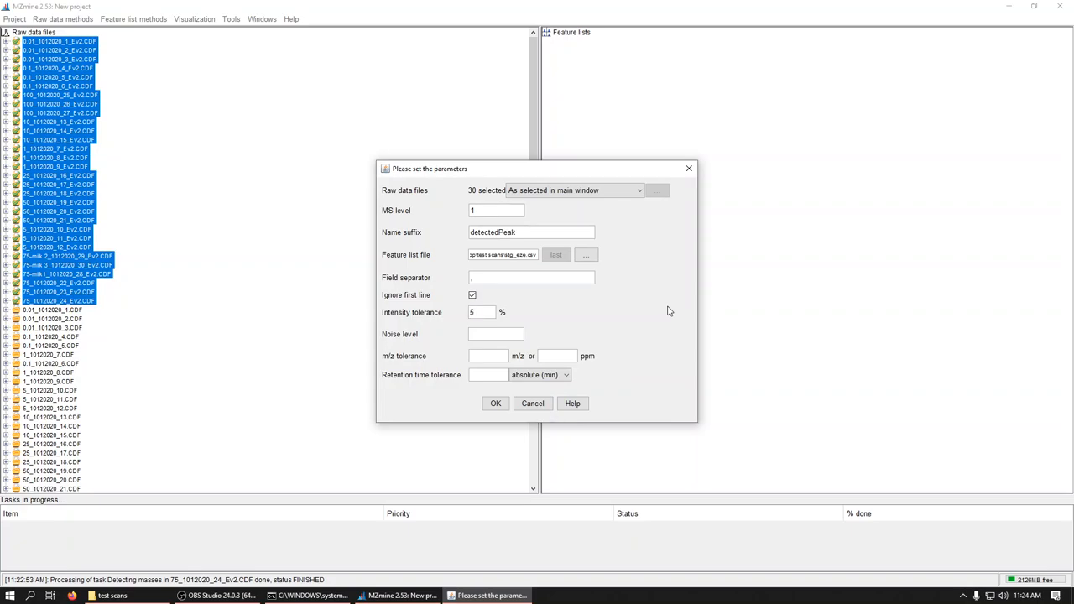
{"action": "type", "text": "1"}
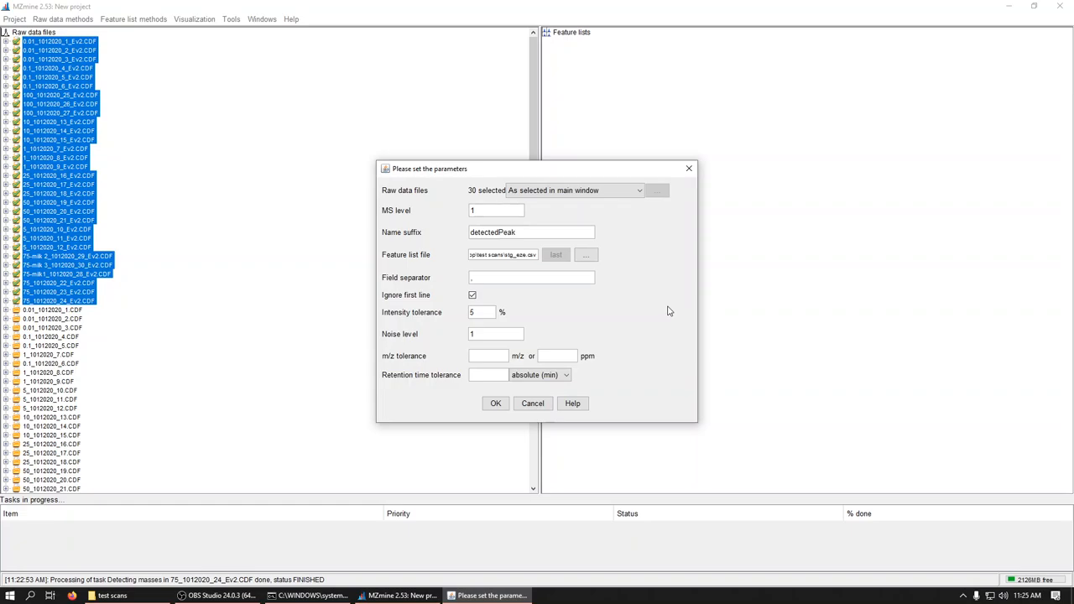
{"action": "type", "text": "0"}
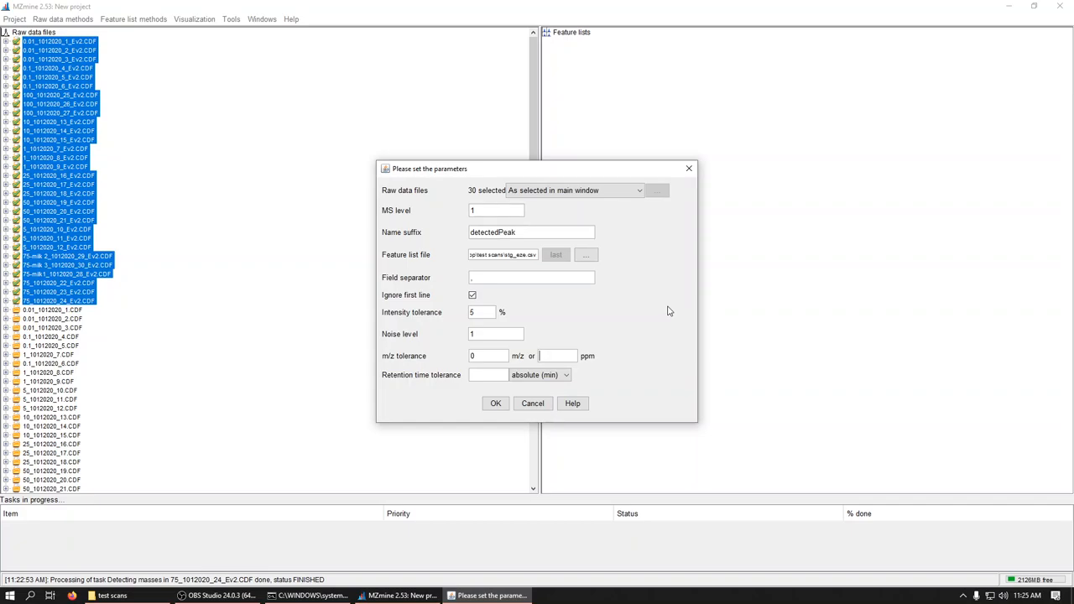
{"action": "type", "text": "1"}
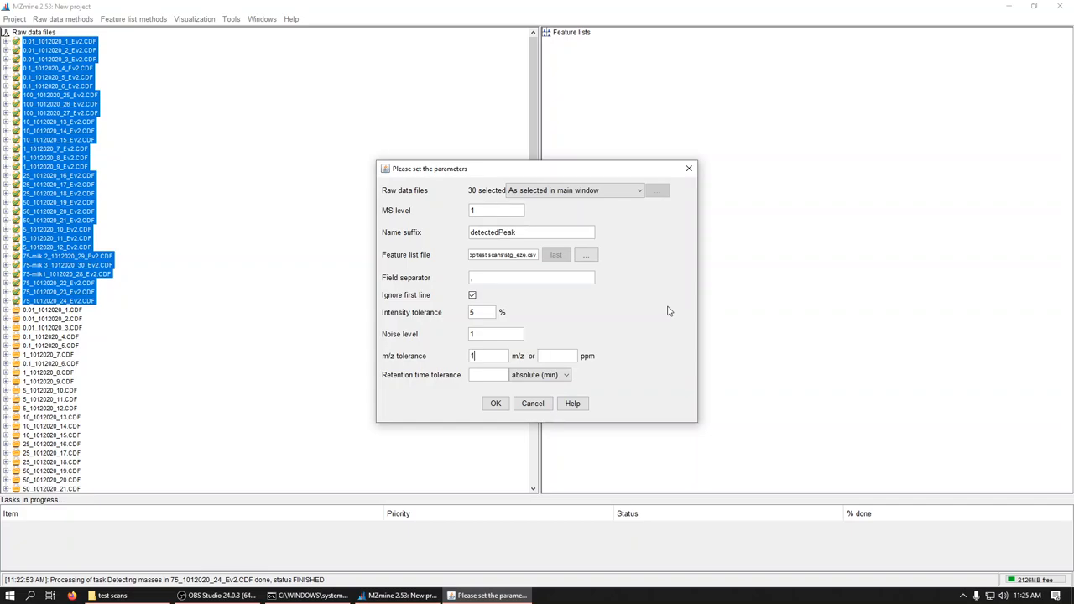
{"action": "type", "text": "5"}
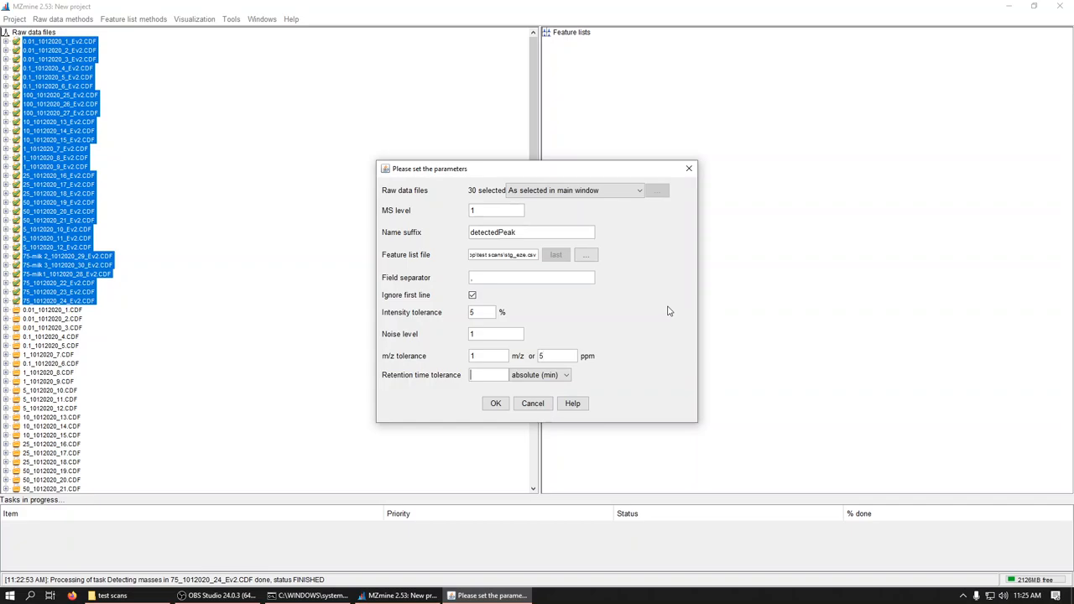
{"action": "type", "text": "1"}
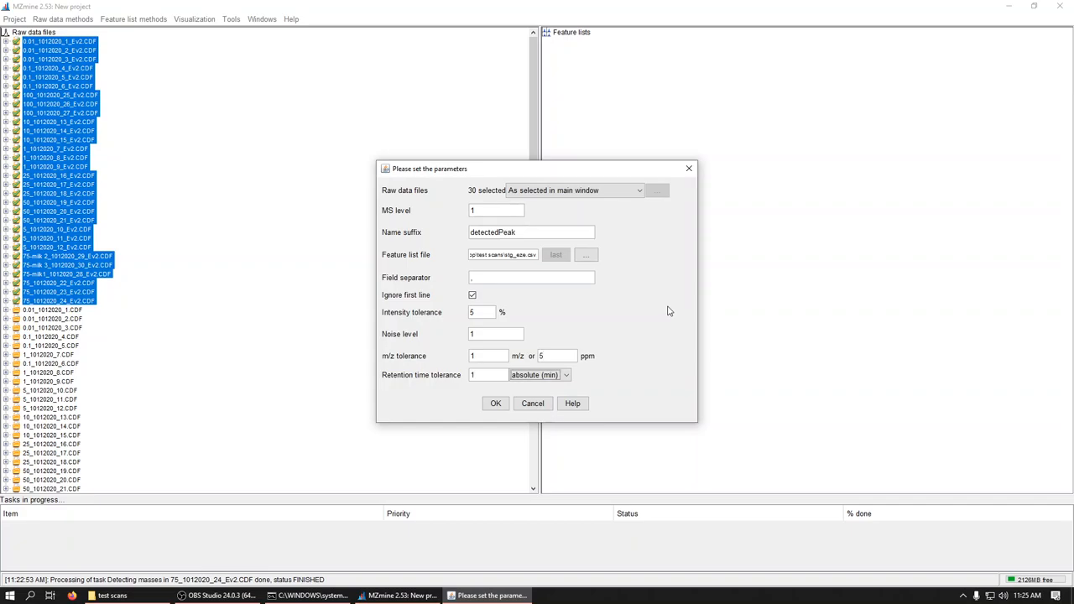
{"action": "mouse_move", "coordinate": [495, 409]}
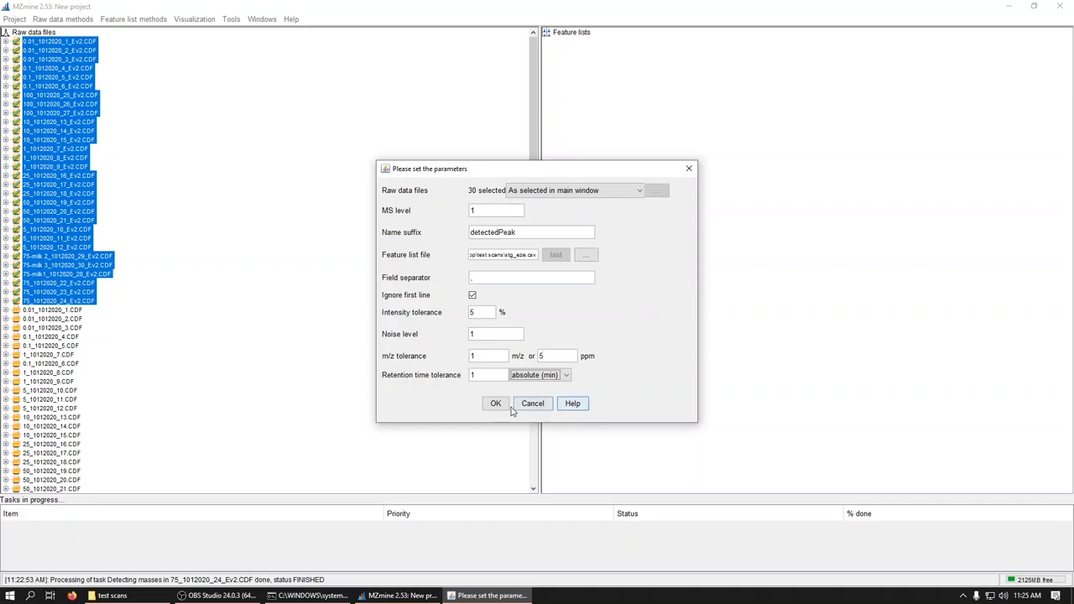
{"action": "mouse_move", "coordinate": [484, 374]}
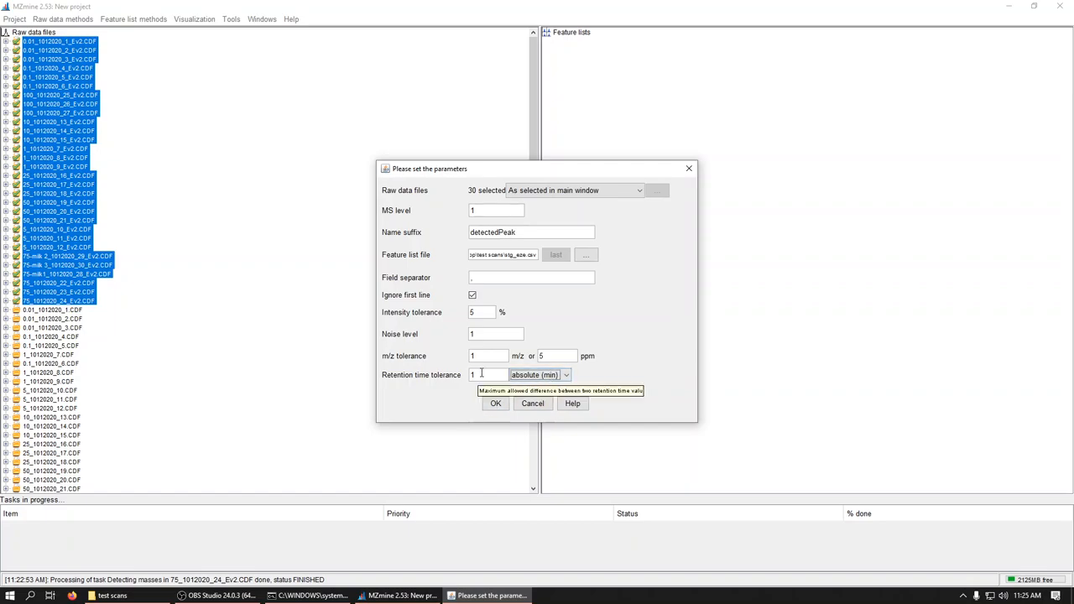
{"action": "type", "text": "0.5"}
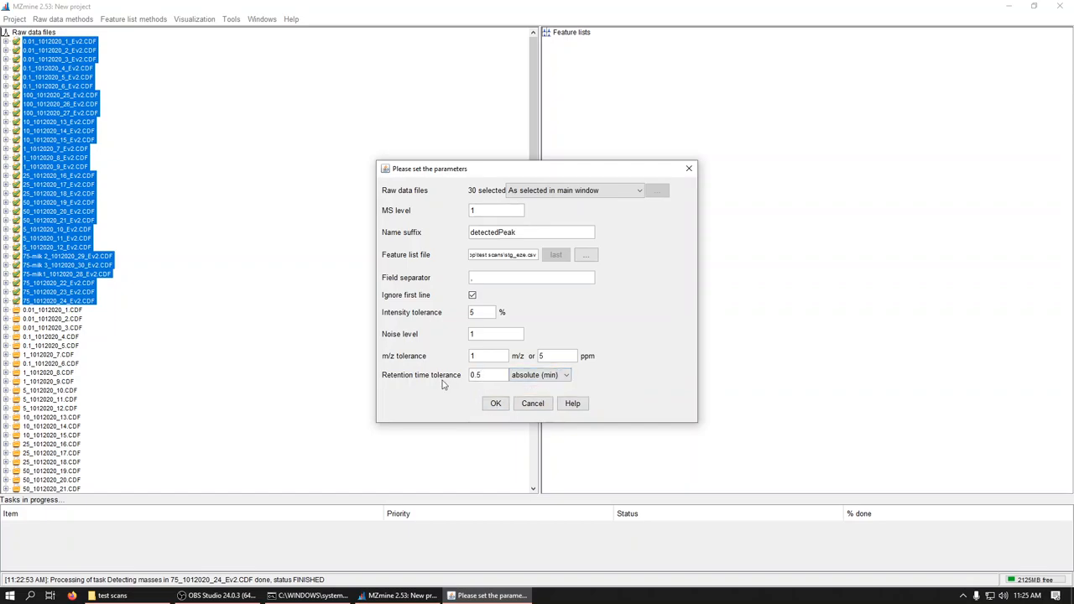
Run the targeted detection, inspect one detectedPeak list and view the XIC of its m/z 463 peak.
{"action": "left_click", "coordinate": [495, 403]}
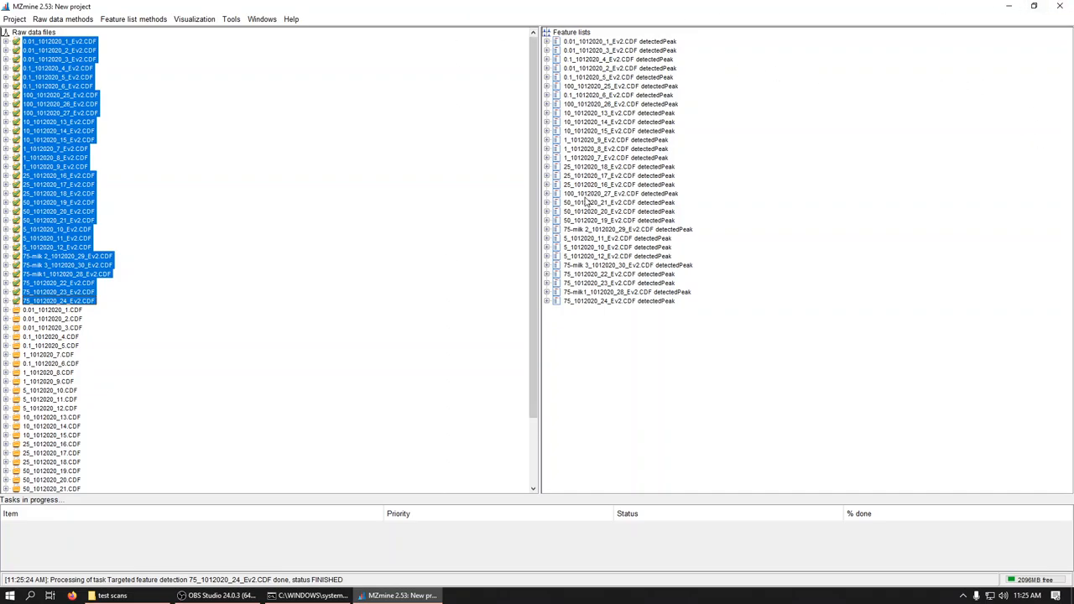
{"action": "double_click", "coordinate": [611, 194]}
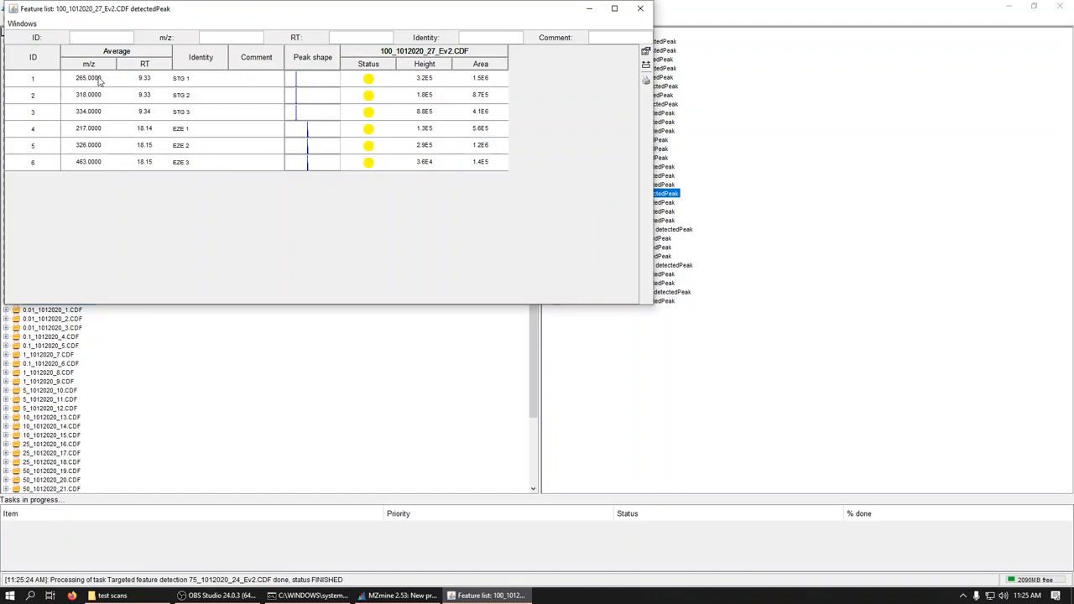
{"action": "mouse_move", "coordinate": [98, 109]}
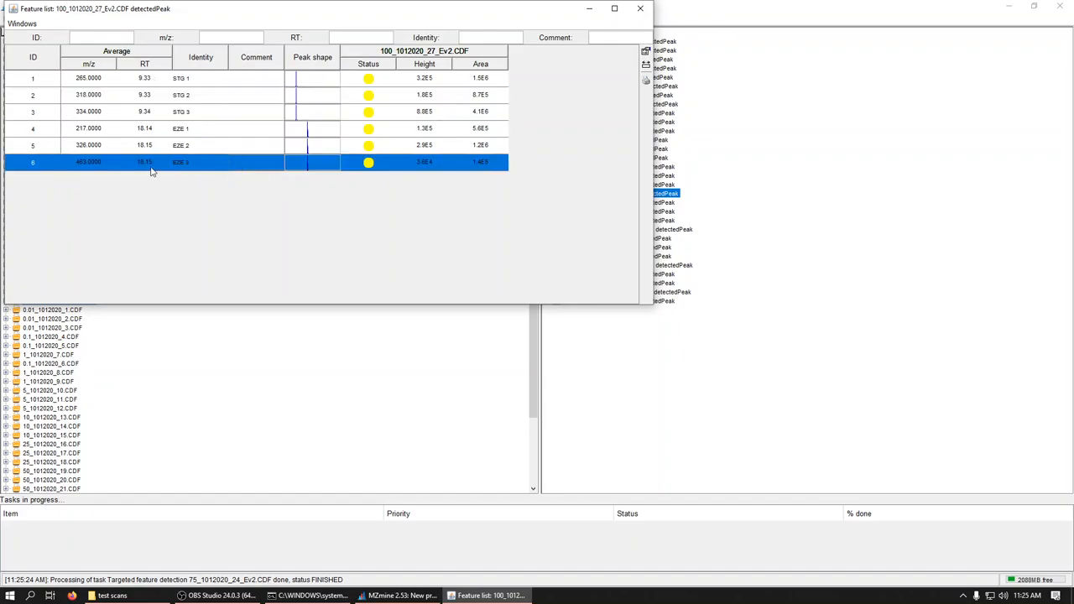
{"action": "right_click", "coordinate": [151, 161]}
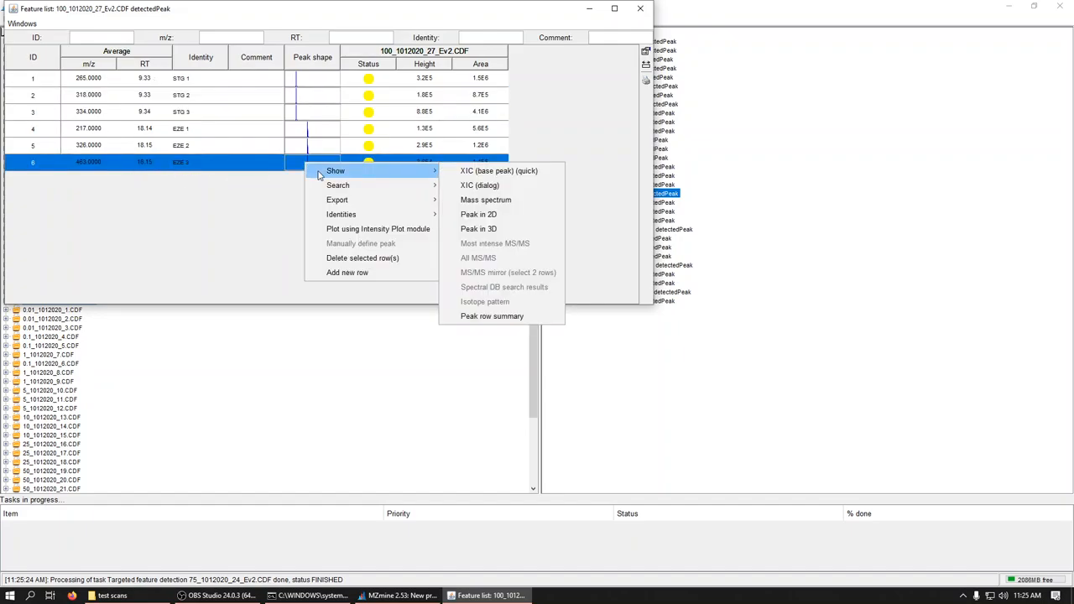
{"action": "left_click", "coordinate": [493, 171]}
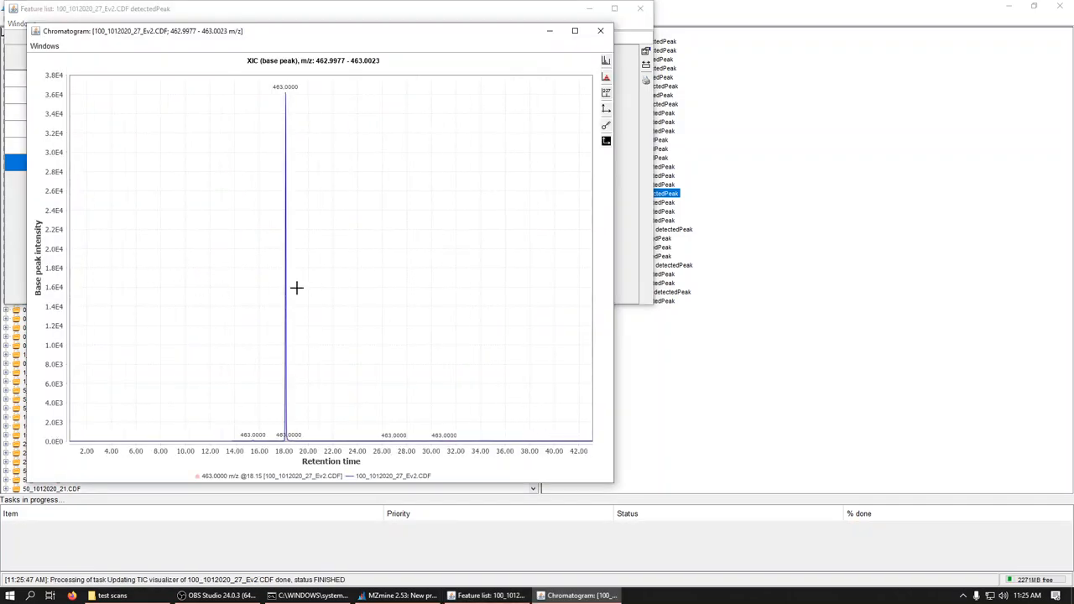
{"action": "mouse_move", "coordinate": [445, 346]}
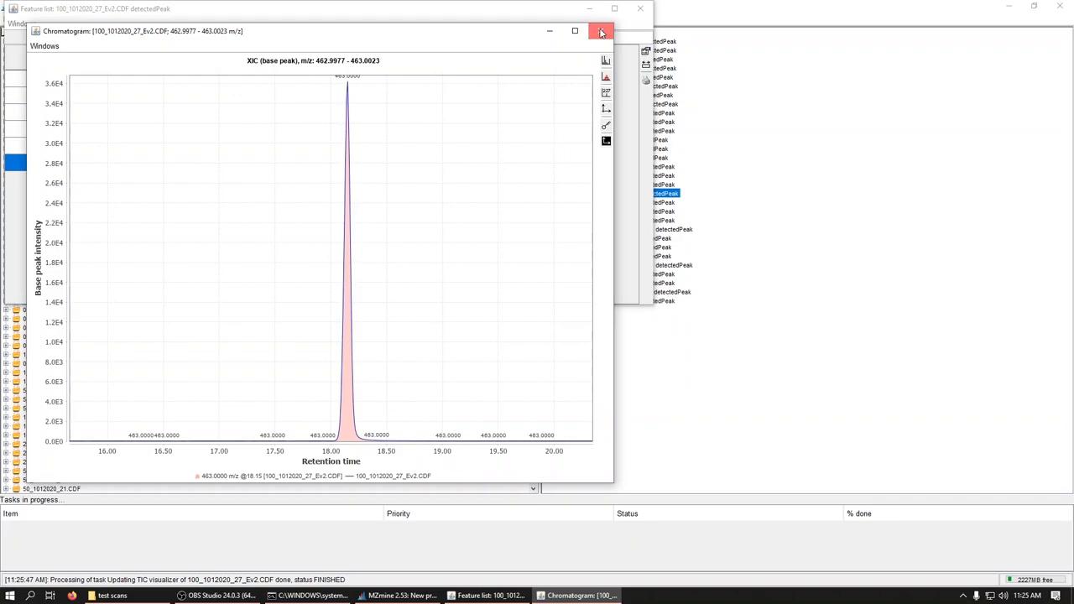
{"action": "left_click", "coordinate": [601, 30]}
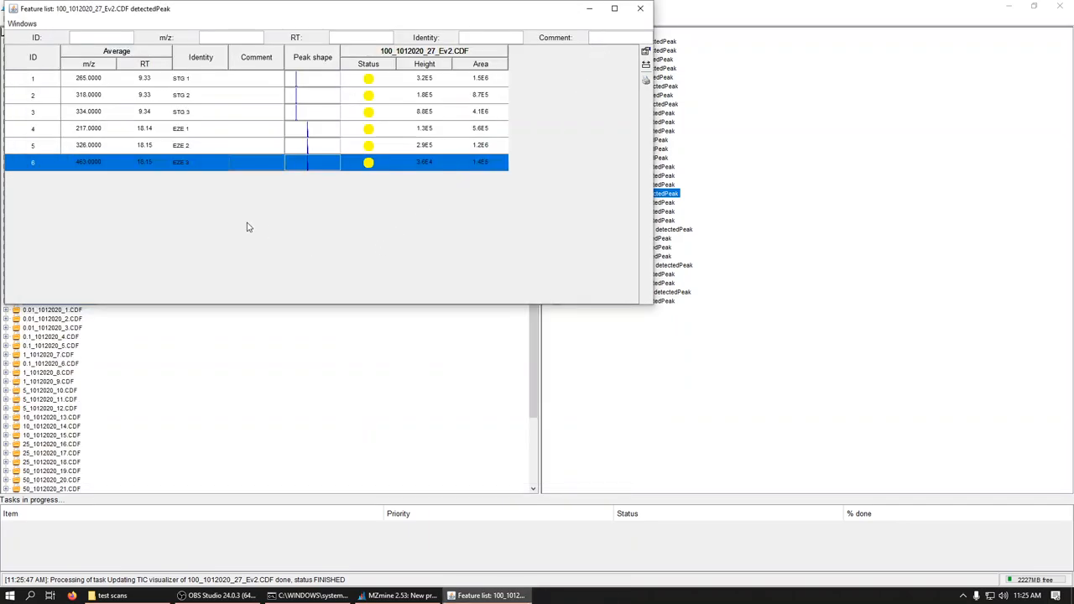
{"action": "mouse_move", "coordinate": [504, 211]}
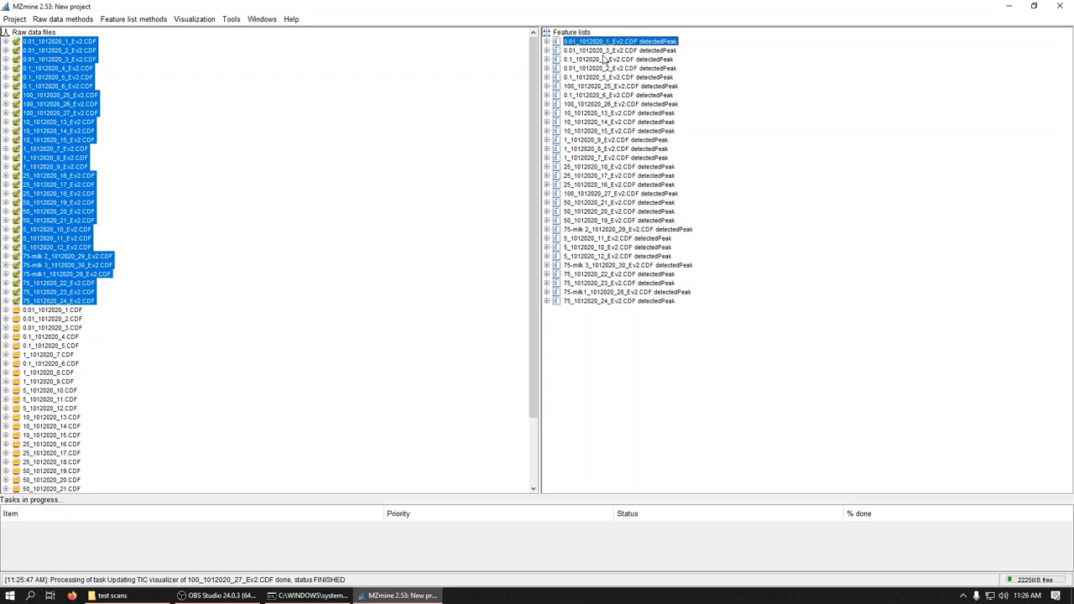
Choose a feature list method and set it to apply to all feature lists.
{"action": "left_click", "coordinate": [134, 19]}
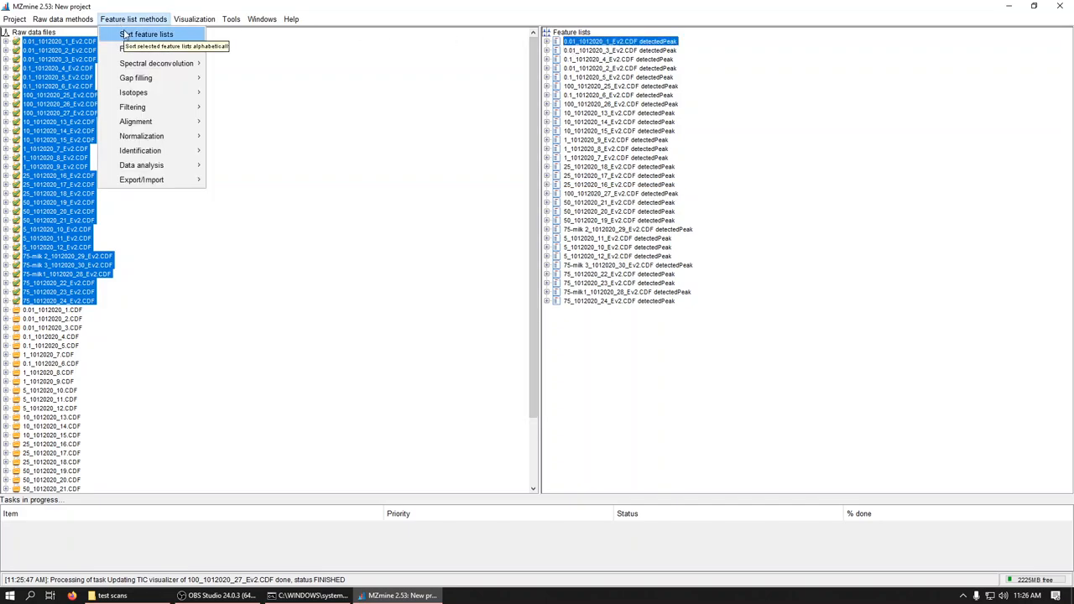
{"action": "left_click", "coordinate": [150, 33]}
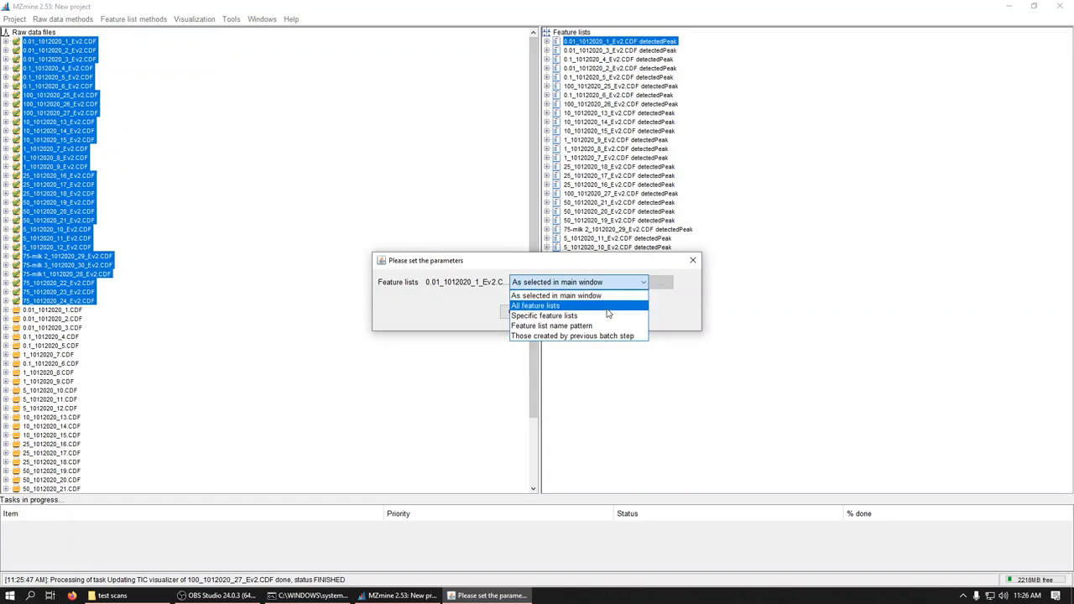
{"action": "left_click", "coordinate": [536, 305]}
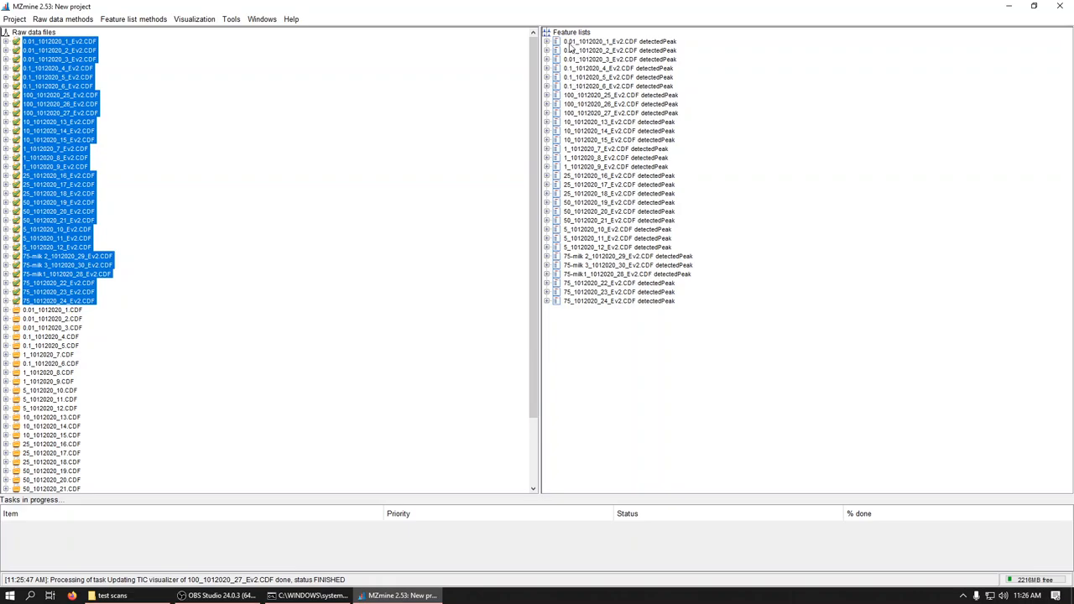
{"action": "mouse_move", "coordinate": [561, 86]}
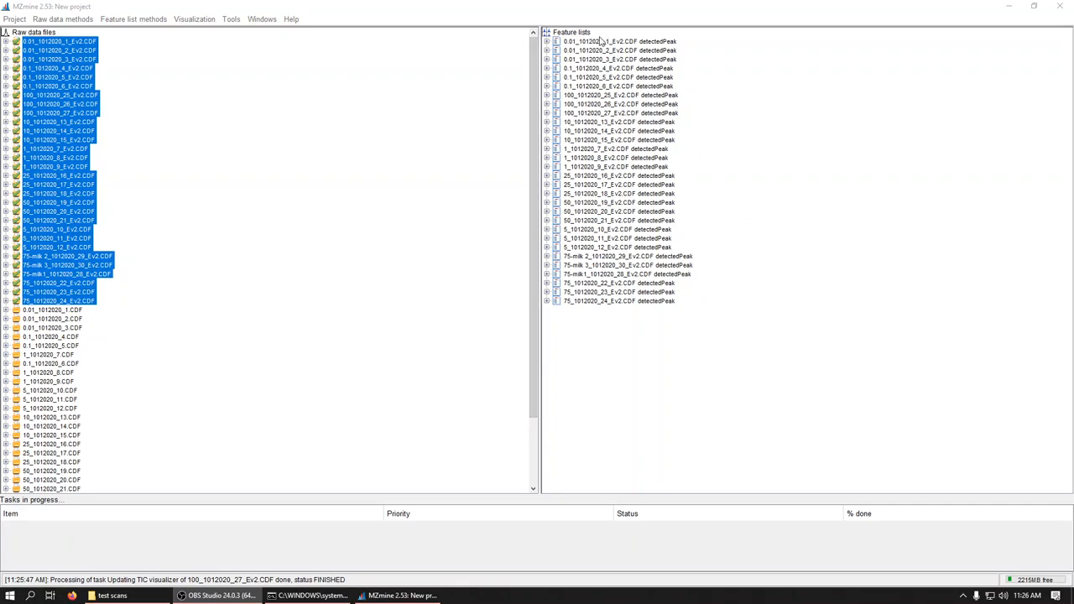
{"action": "mouse_move", "coordinate": [581, 51]}
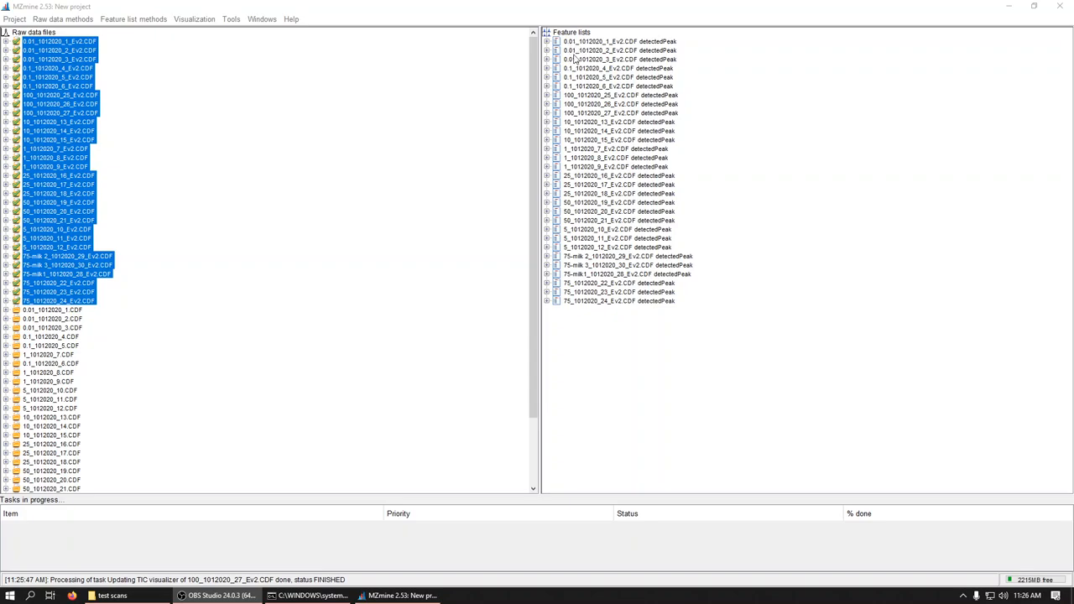
{"action": "mouse_move", "coordinate": [563, 67]}
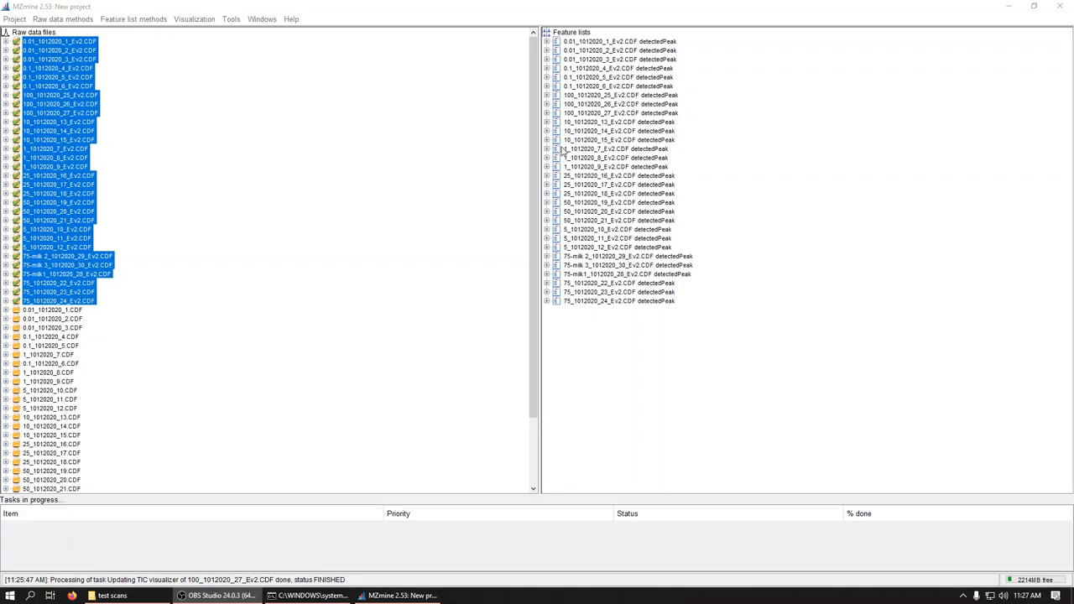
Reorder the detectedPeak lists so the 10, 100 and 75 concentration groups sit together.
{"action": "left_click", "coordinate": [587, 167]}
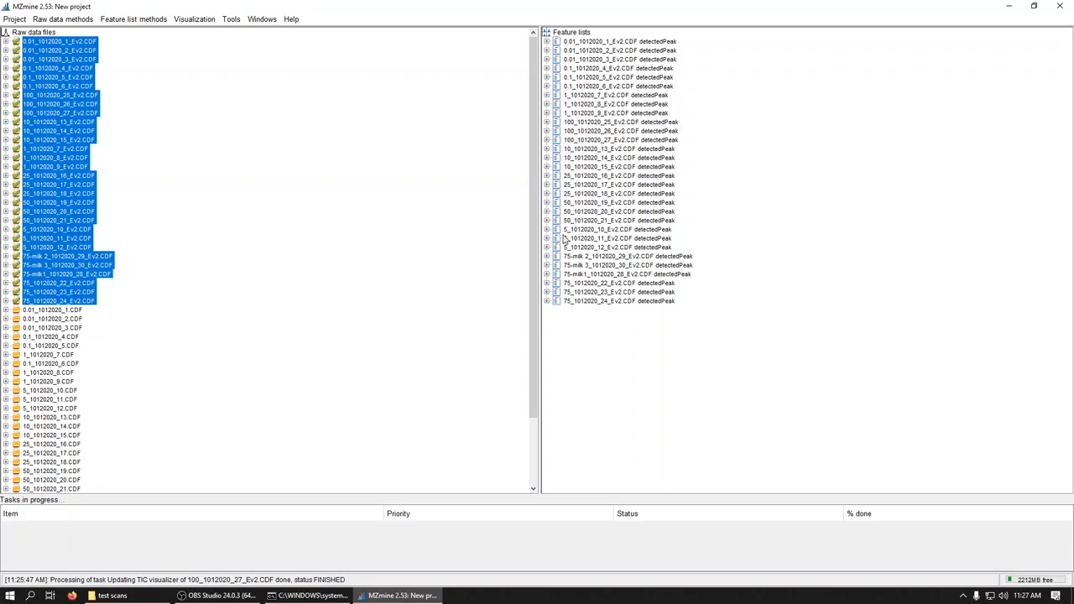
{"action": "left_click", "coordinate": [601, 228]}
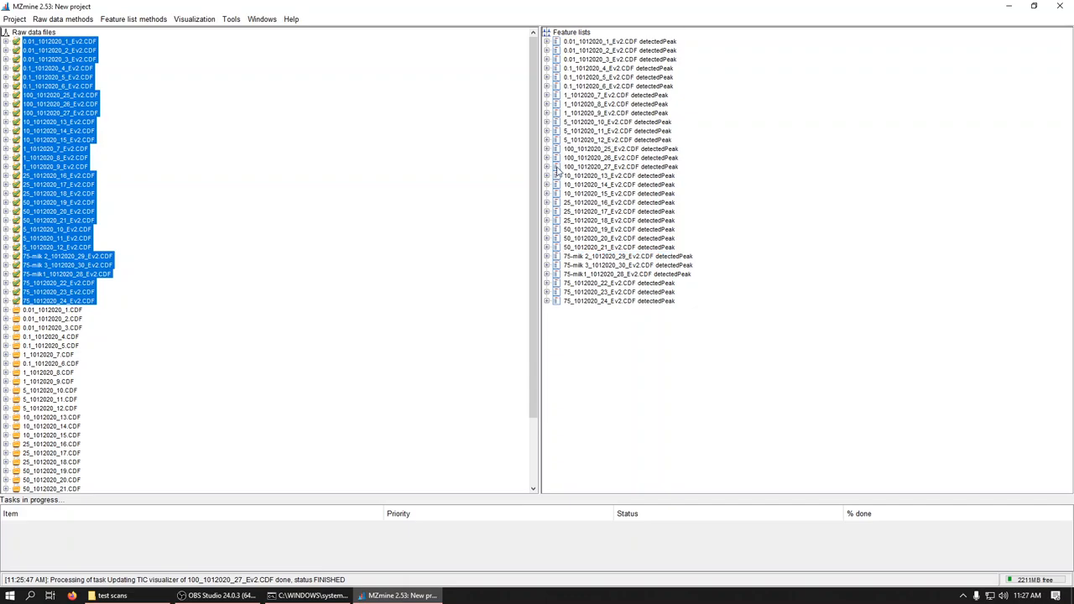
{"action": "left_click", "coordinate": [601, 184]}
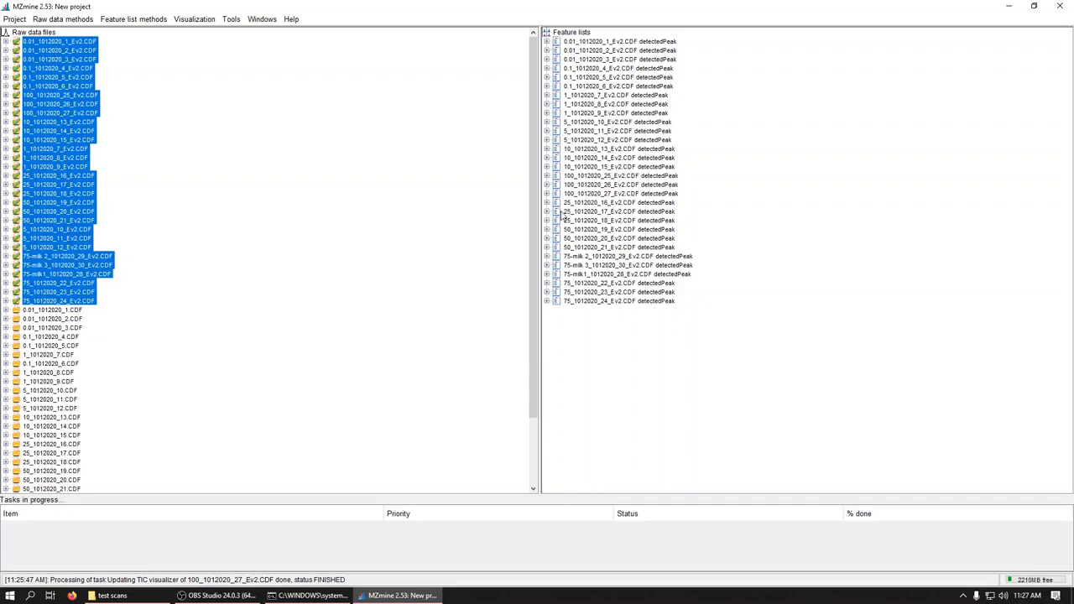
{"action": "left_click", "coordinate": [601, 202]}
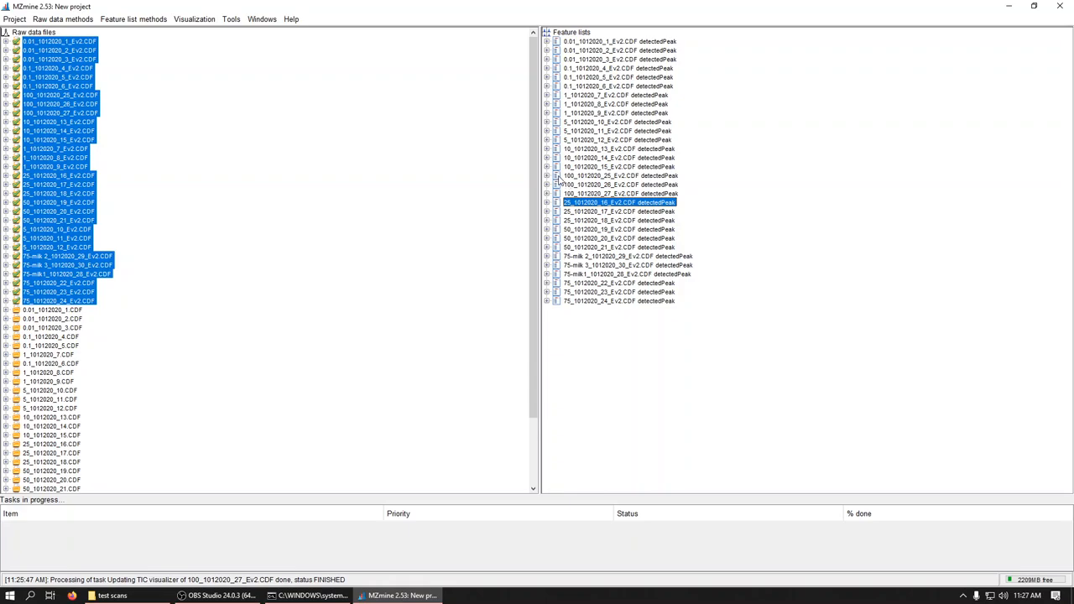
{"action": "left_click", "coordinate": [601, 185]}
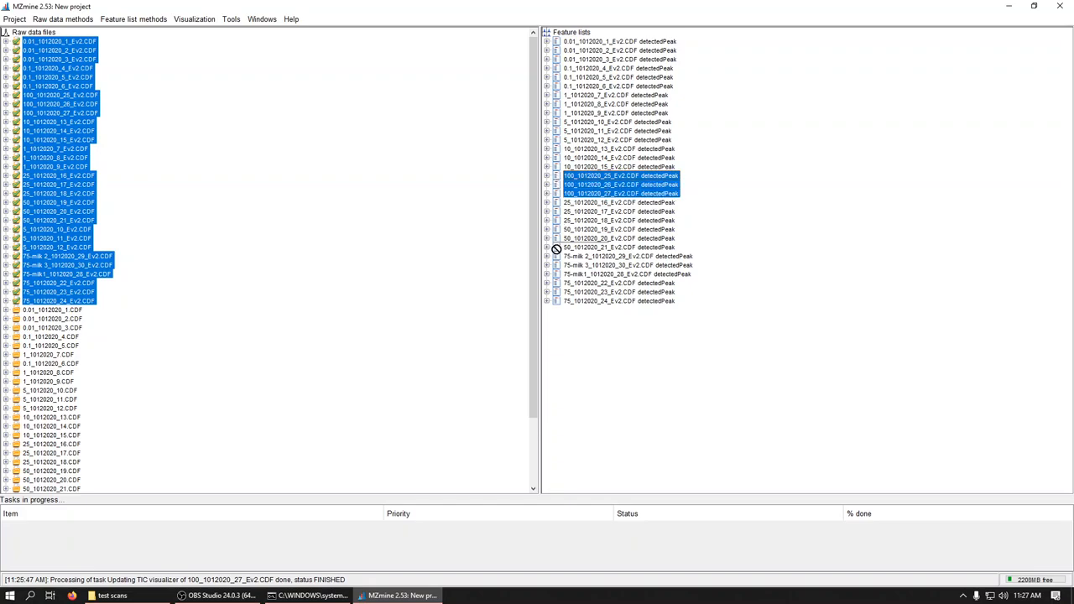
{"action": "left_click", "coordinate": [615, 283]}
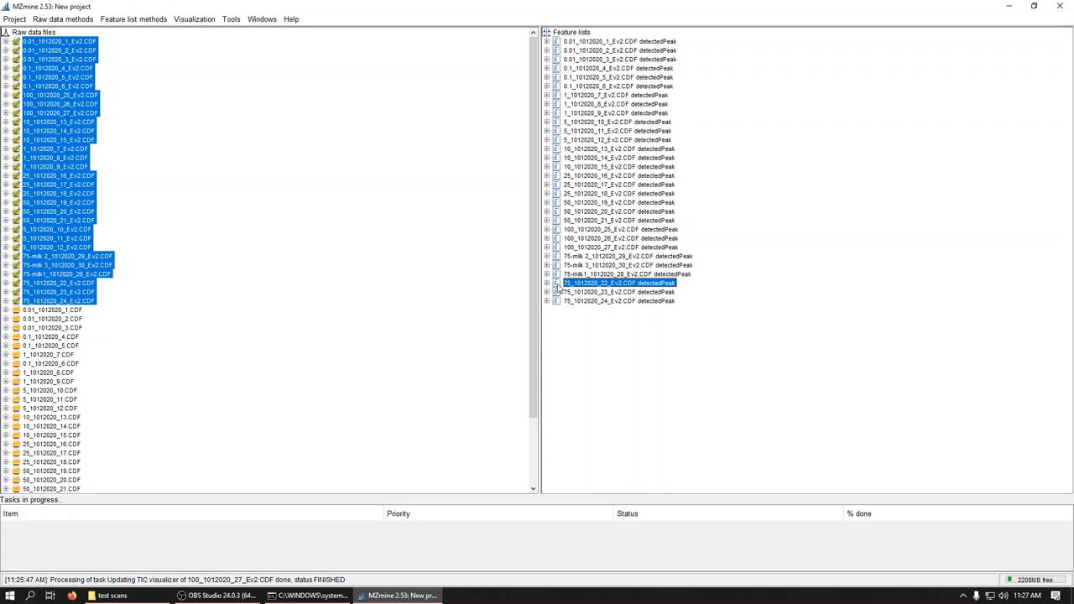
{"action": "left_click", "coordinate": [614, 301]}
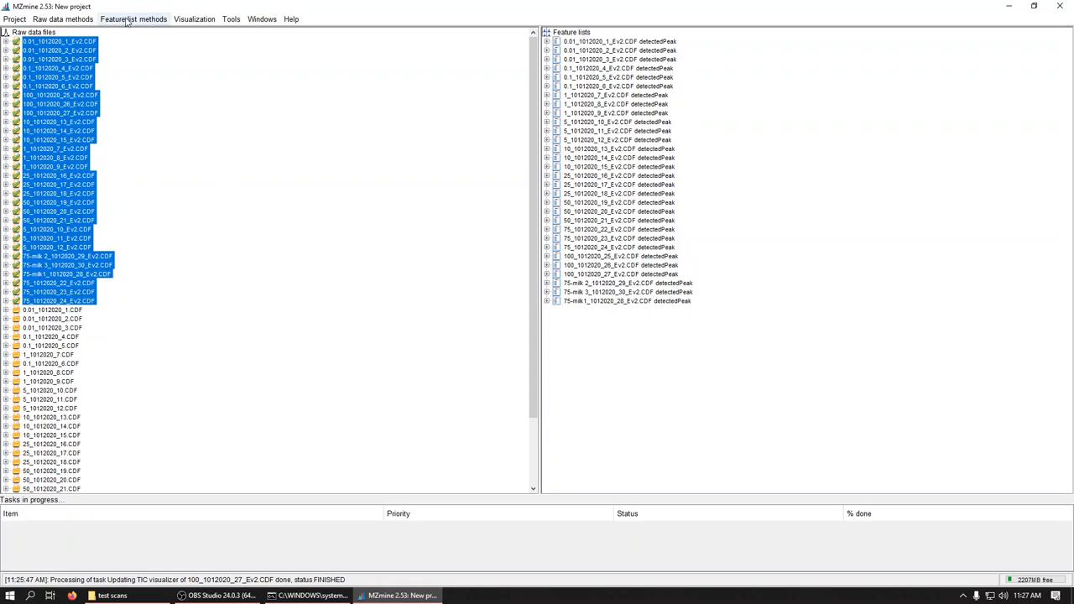
{"action": "mouse_move", "coordinate": [128, 34]}
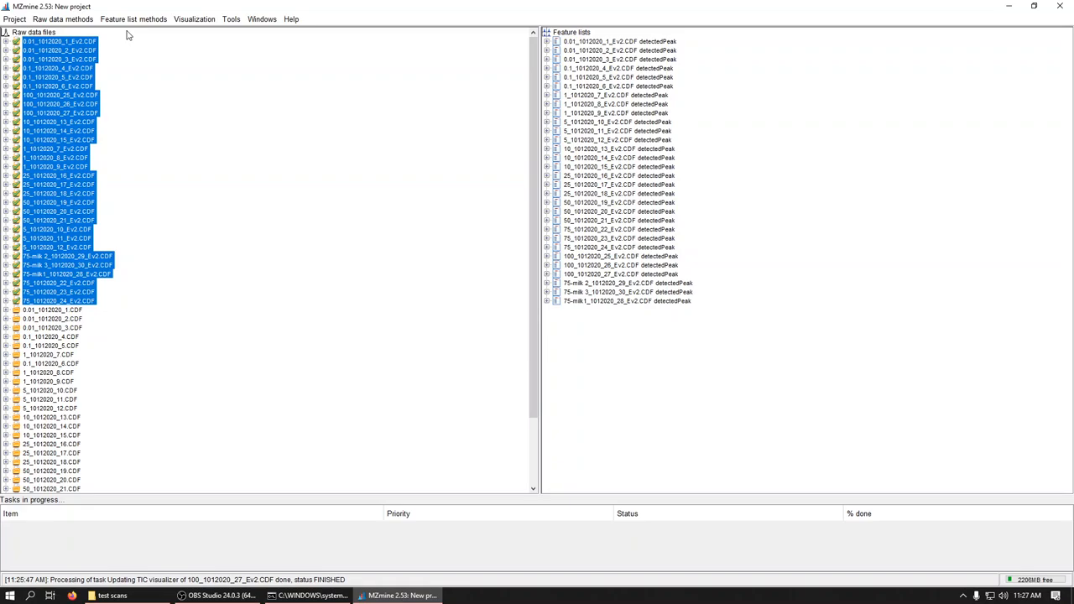
Run the Join aligner on all feature lists with m/z tolerance 2, weights 1 and RT tolerance 0.5 min.
{"action": "left_click", "coordinate": [132, 19]}
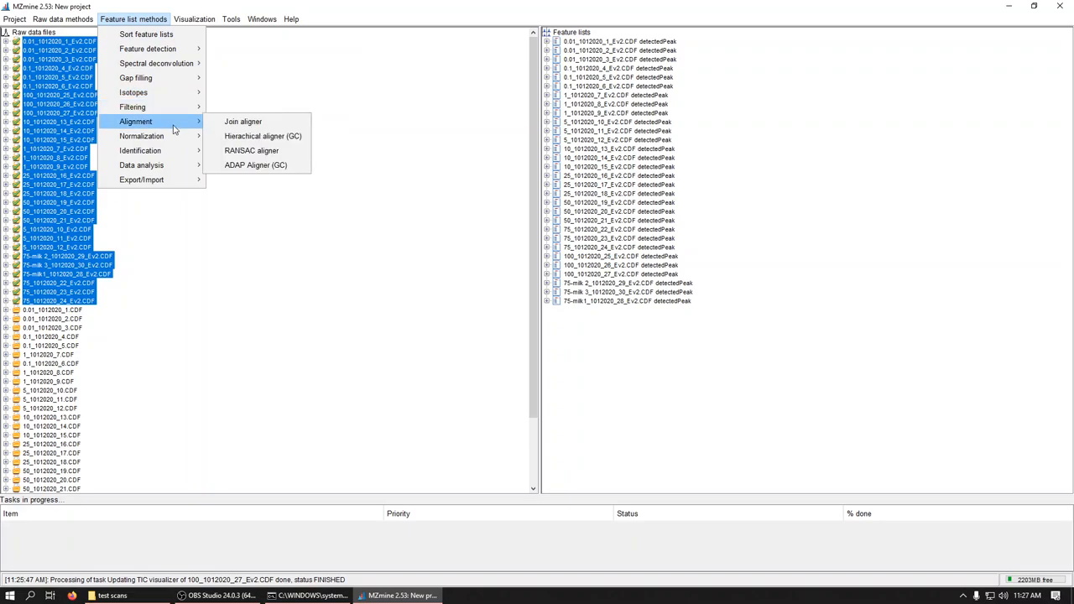
{"action": "left_click", "coordinate": [242, 121]}
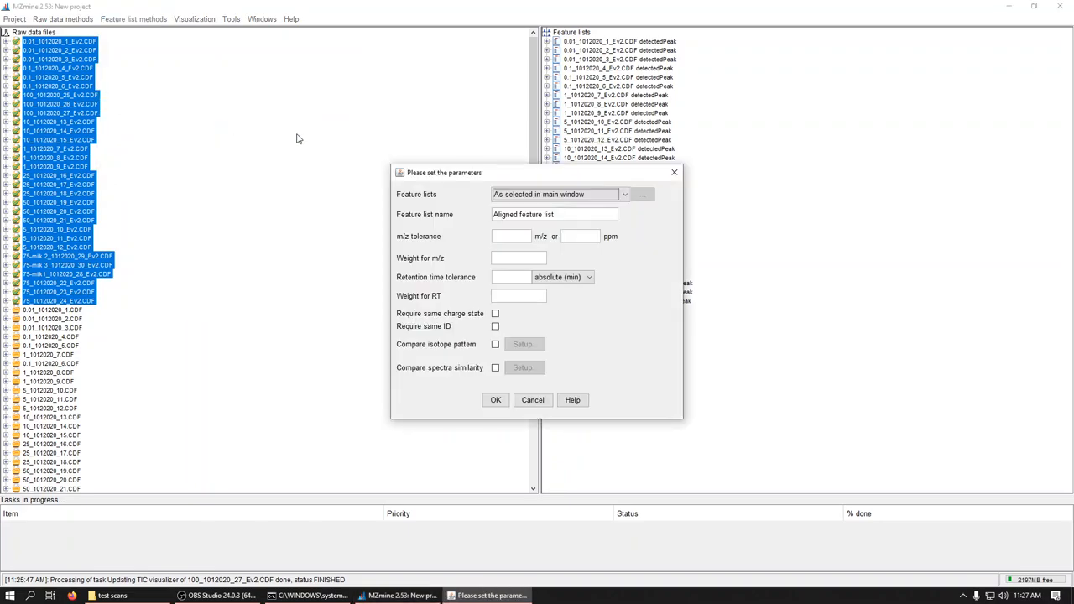
{"action": "mouse_move", "coordinate": [510, 235]}
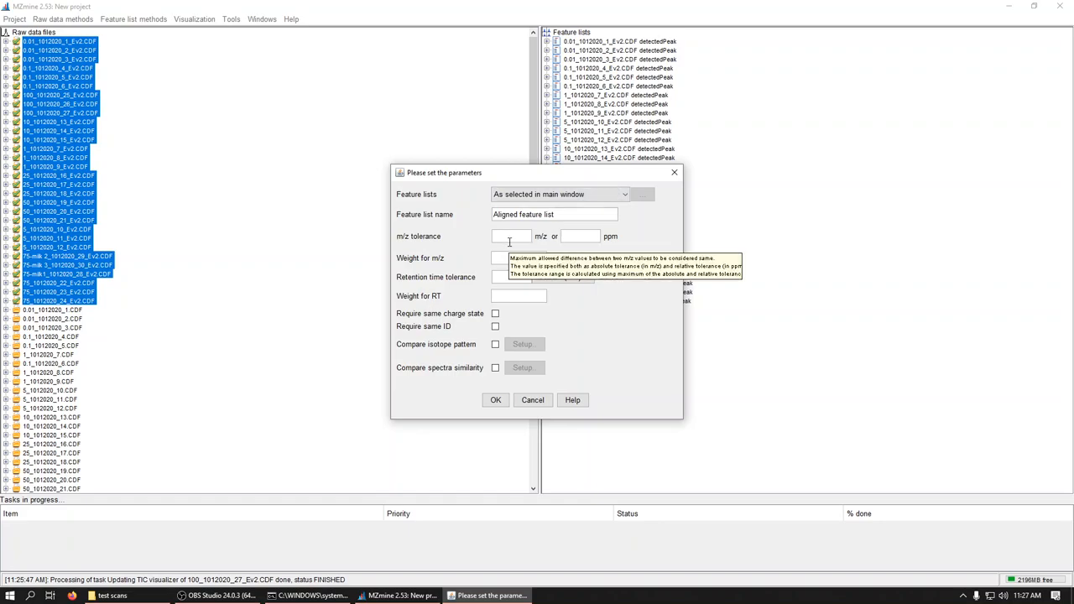
{"action": "type", "text": "2"}
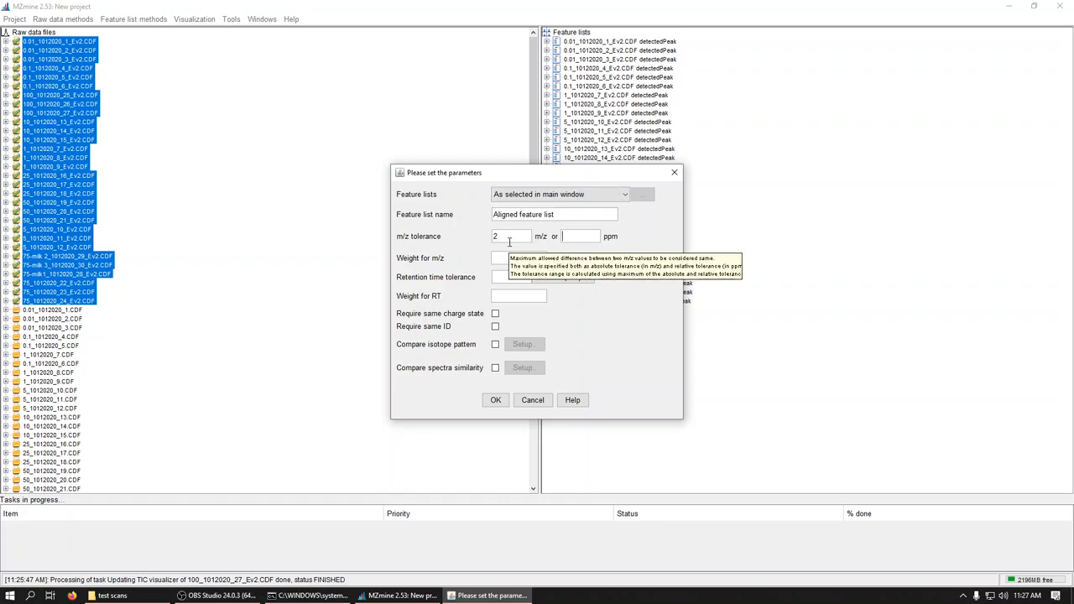
{"action": "type", "text": "5"}
{"action": "left_click", "coordinate": [519, 259]}
{"action": "type", "text": "1"}
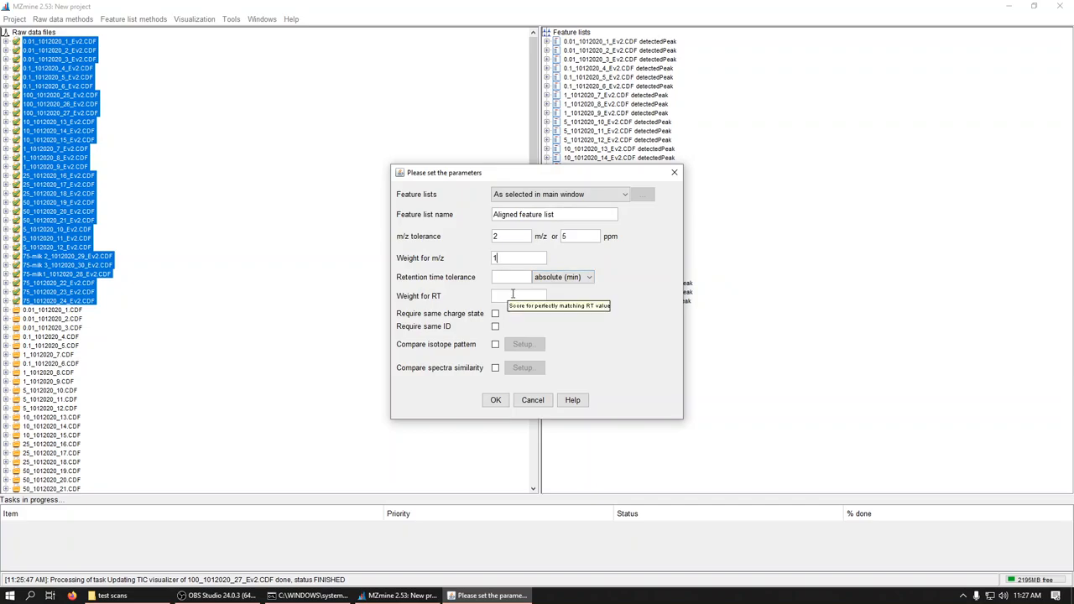
{"action": "type", "text": "0.5"}
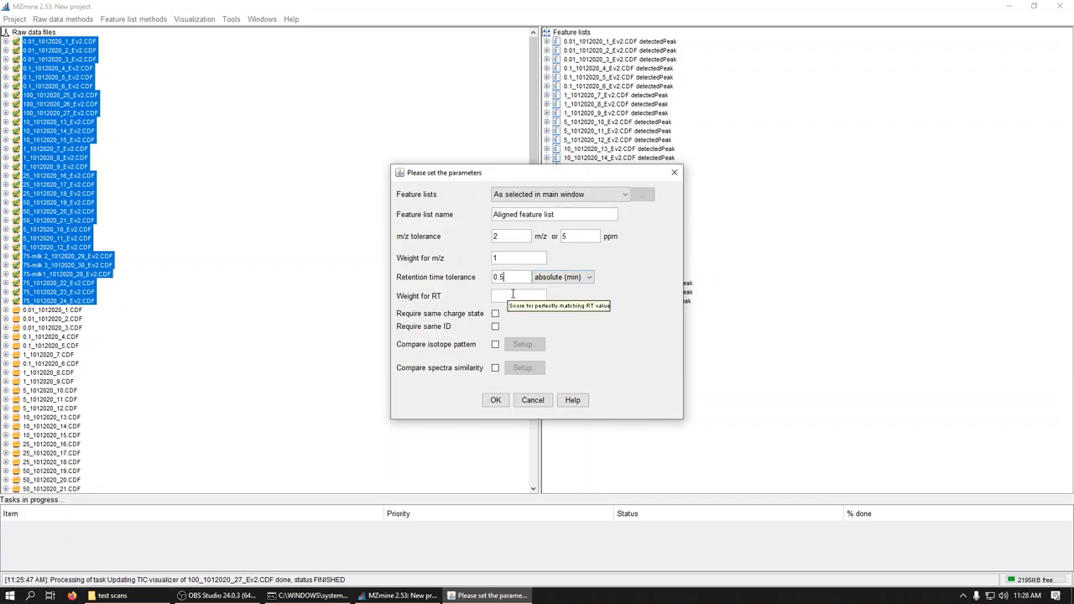
{"action": "type", "text": "1"}
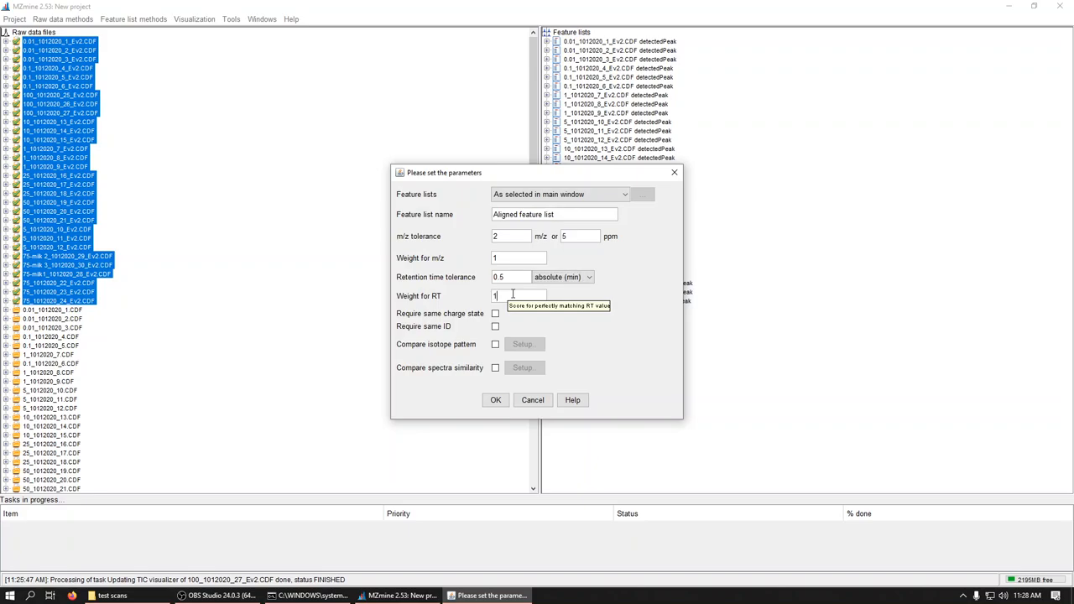
{"action": "mouse_move", "coordinate": [630, 363]}
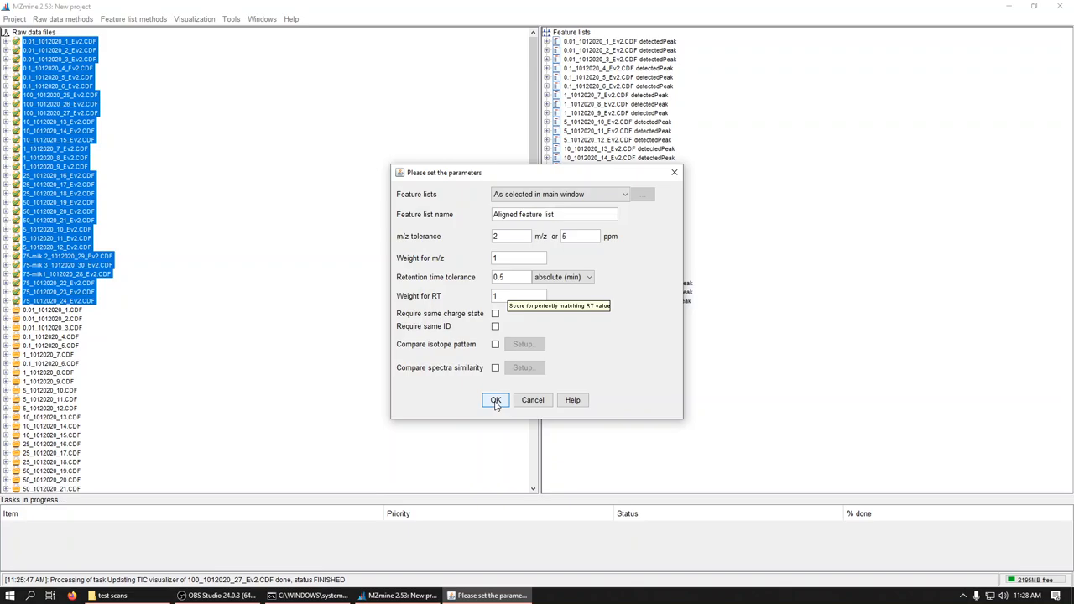
{"action": "left_click", "coordinate": [497, 400]}
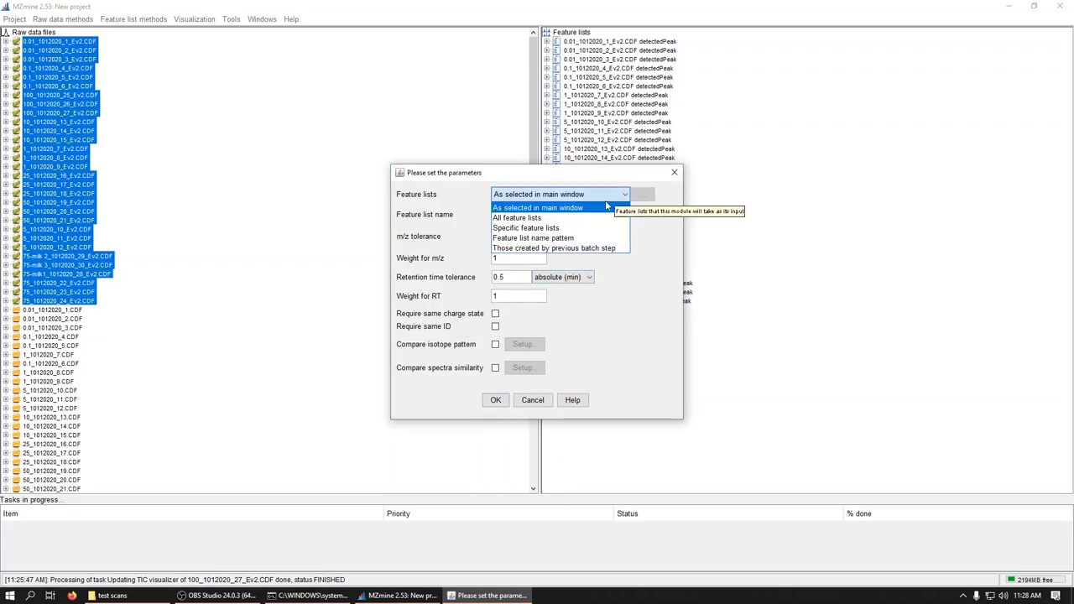
{"action": "left_click", "coordinate": [517, 218]}
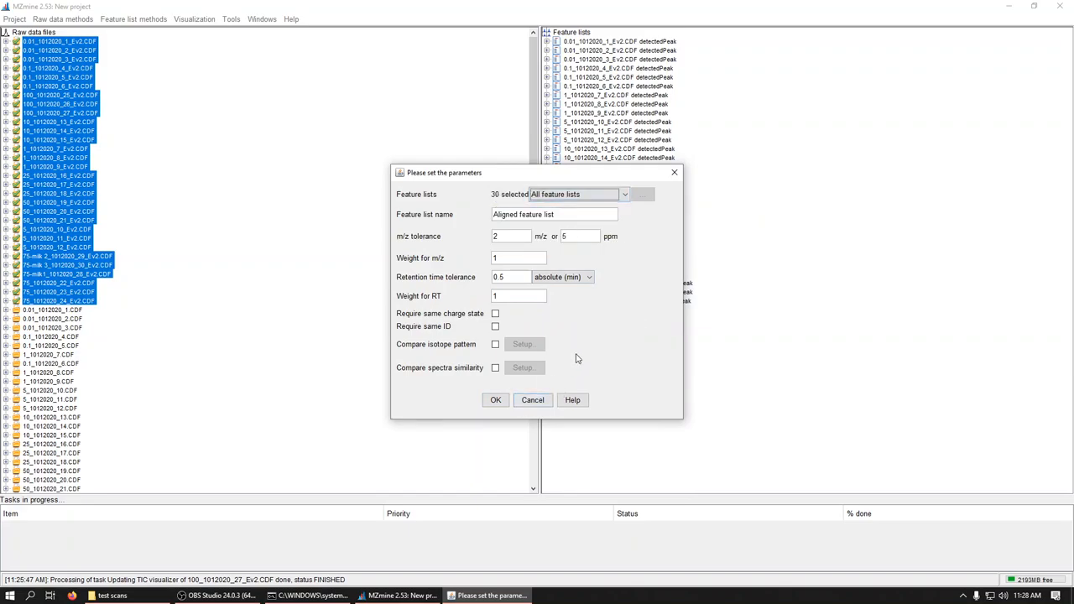
{"action": "left_click", "coordinate": [496, 400]}
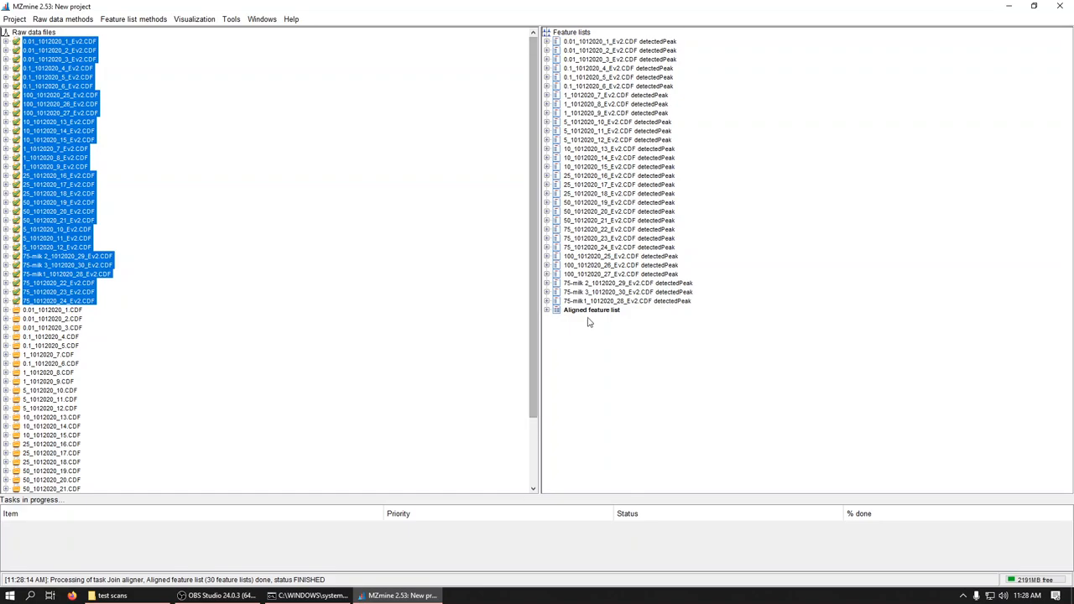
{"action": "mouse_move", "coordinate": [571, 318]}
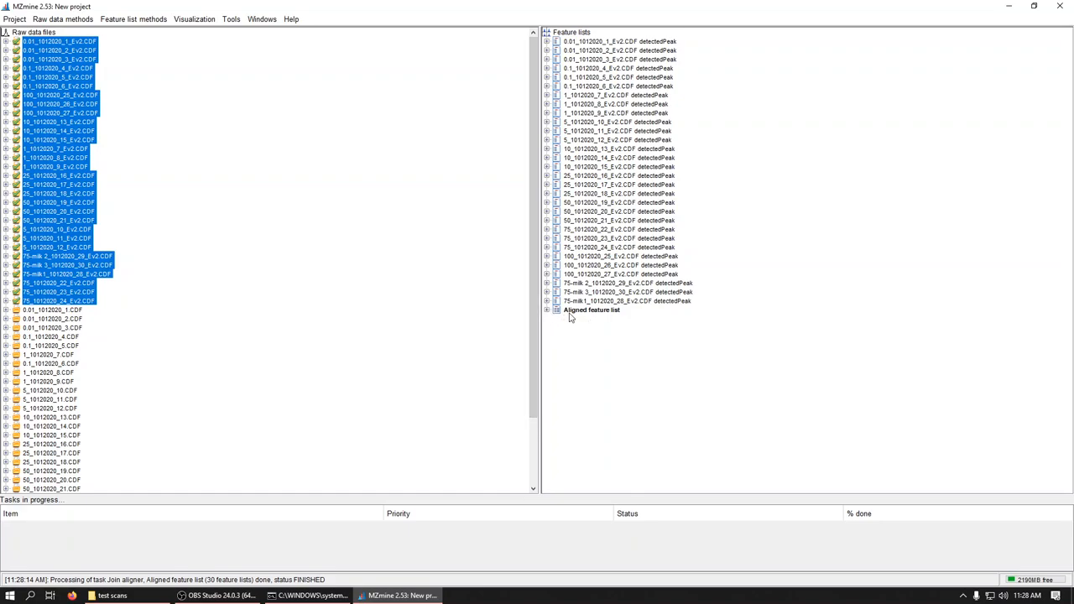
Inspect the seven rows of the Aligned feature list and view feature 5's XIC before closing it.
{"action": "double_click", "coordinate": [587, 311]}
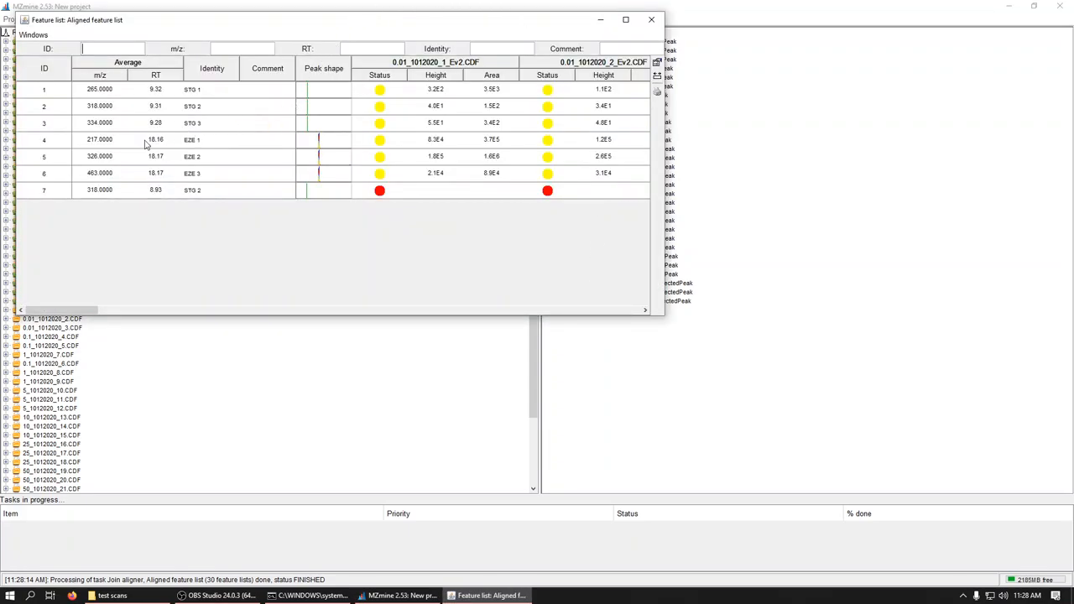
{"action": "mouse_move", "coordinate": [121, 197]}
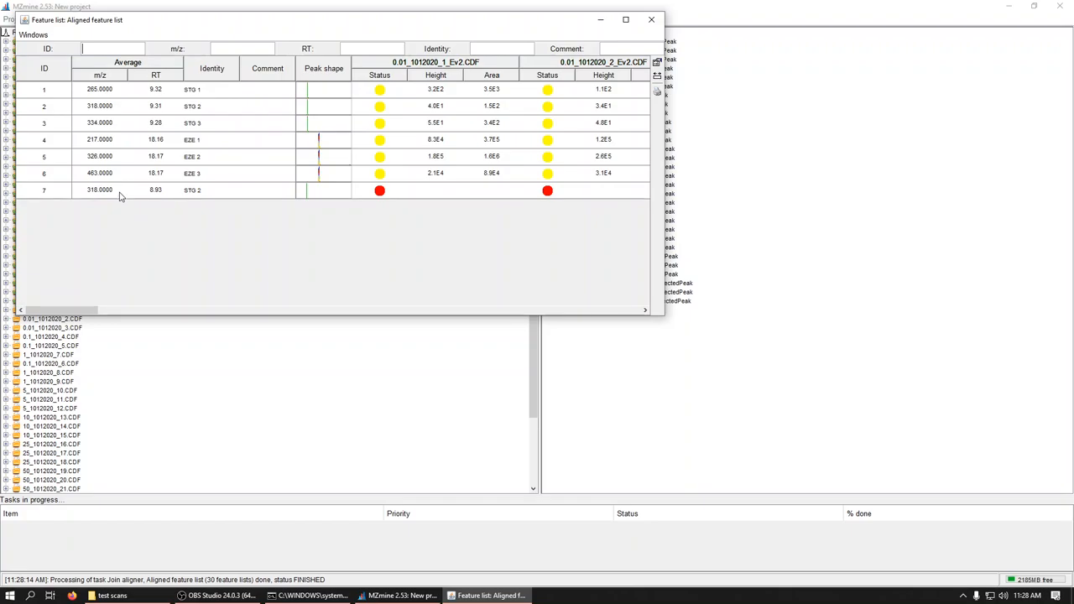
{"action": "left_click", "coordinate": [99, 190]}
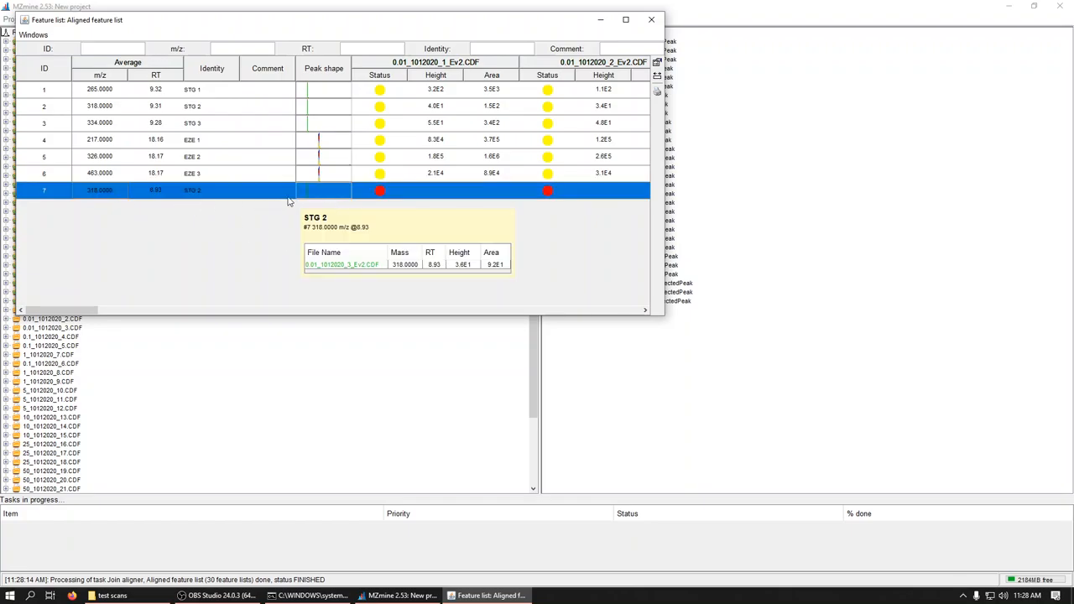
{"action": "mouse_move", "coordinate": [334, 195]}
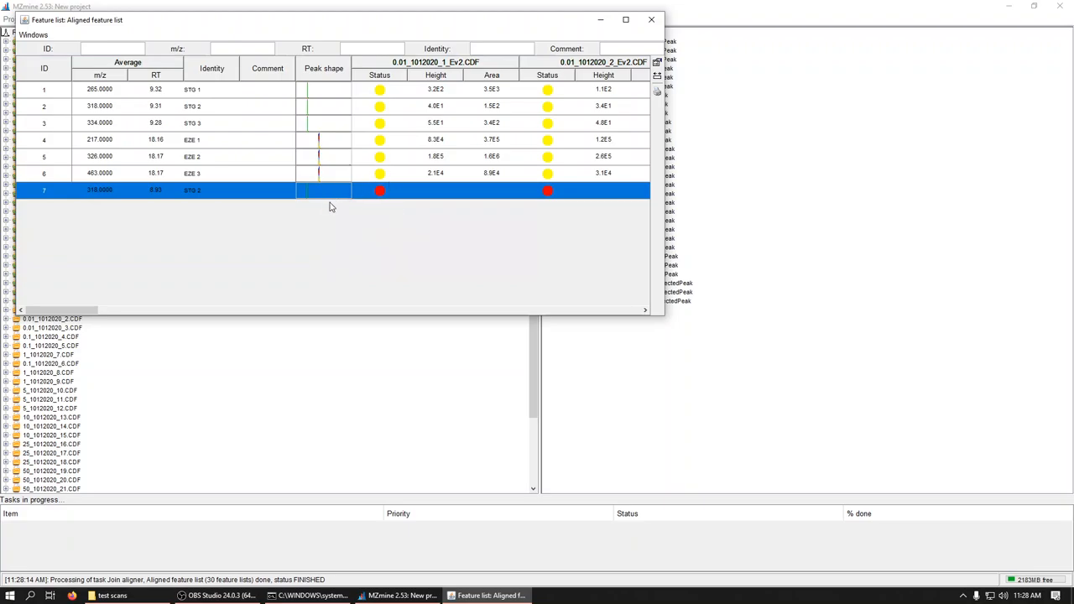
{"action": "mouse_move", "coordinate": [322, 191]}
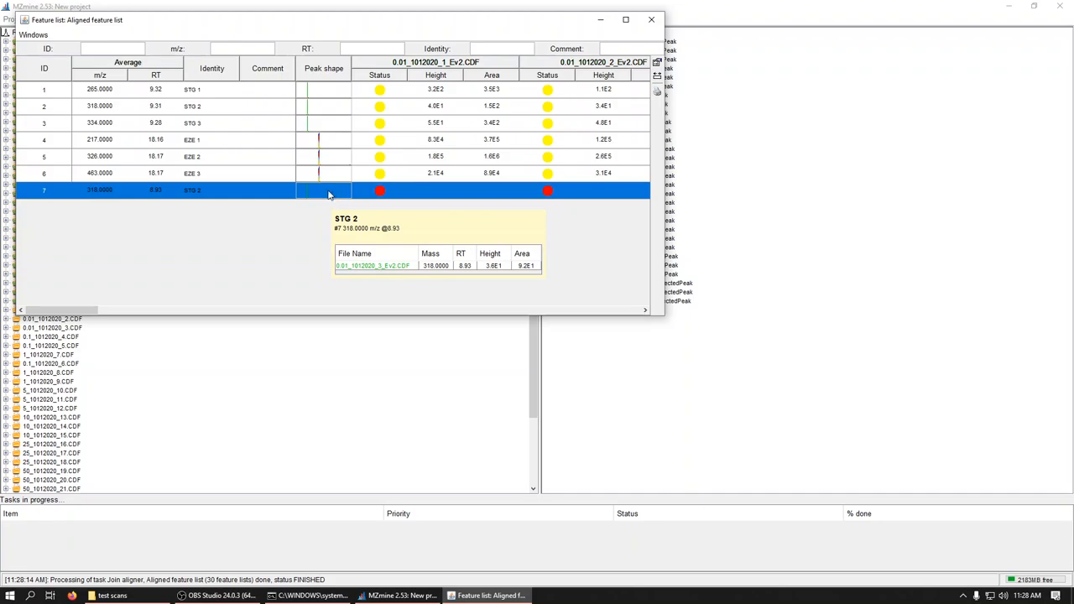
{"action": "mouse_move", "coordinate": [164, 122]}
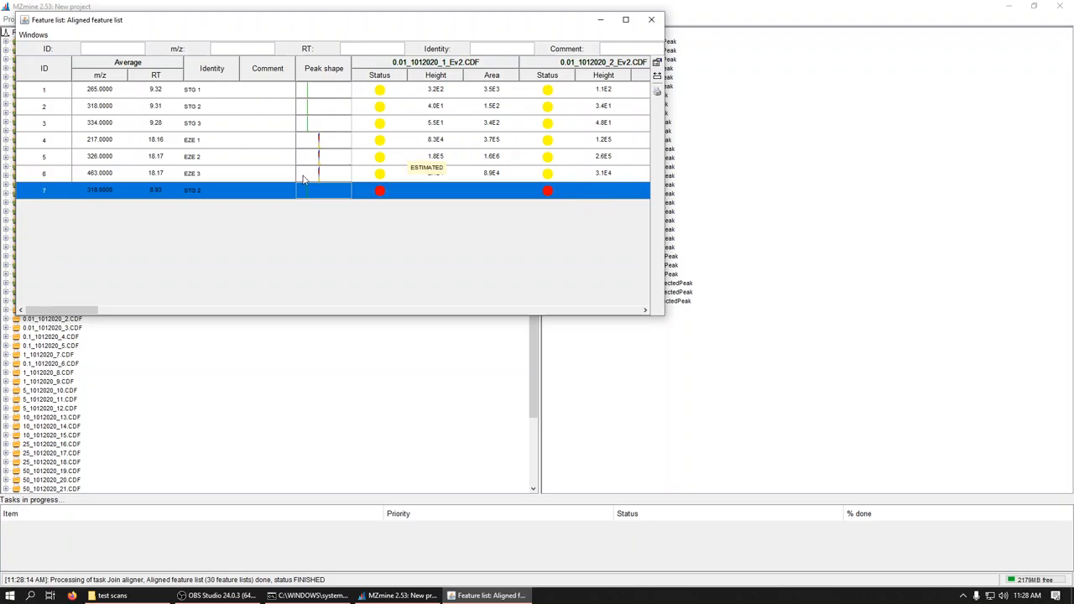
{"action": "mouse_move", "coordinate": [266, 163]}
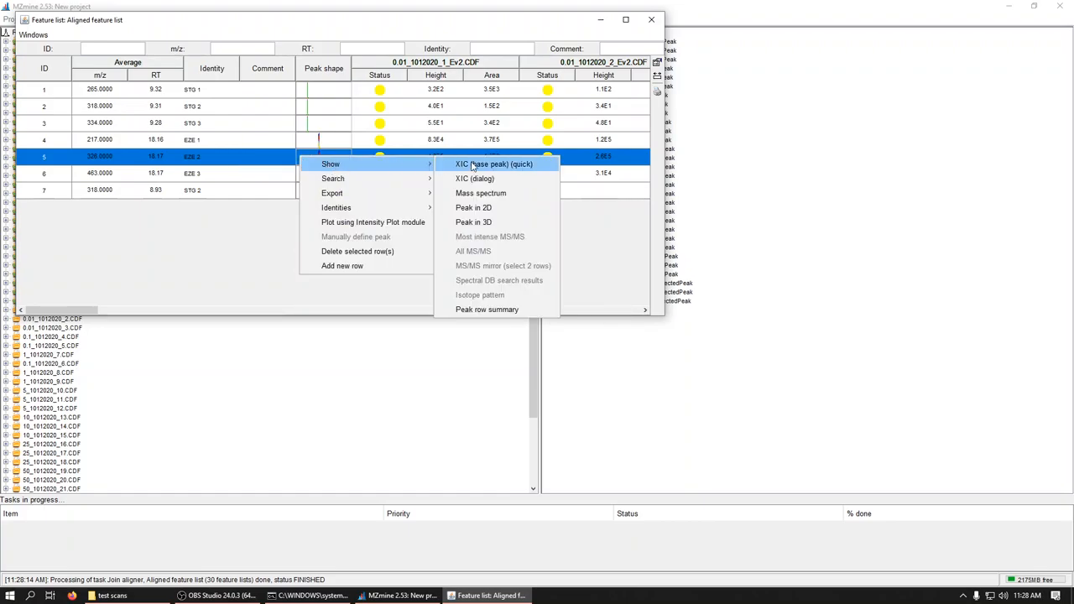
{"action": "left_click", "coordinate": [490, 165]}
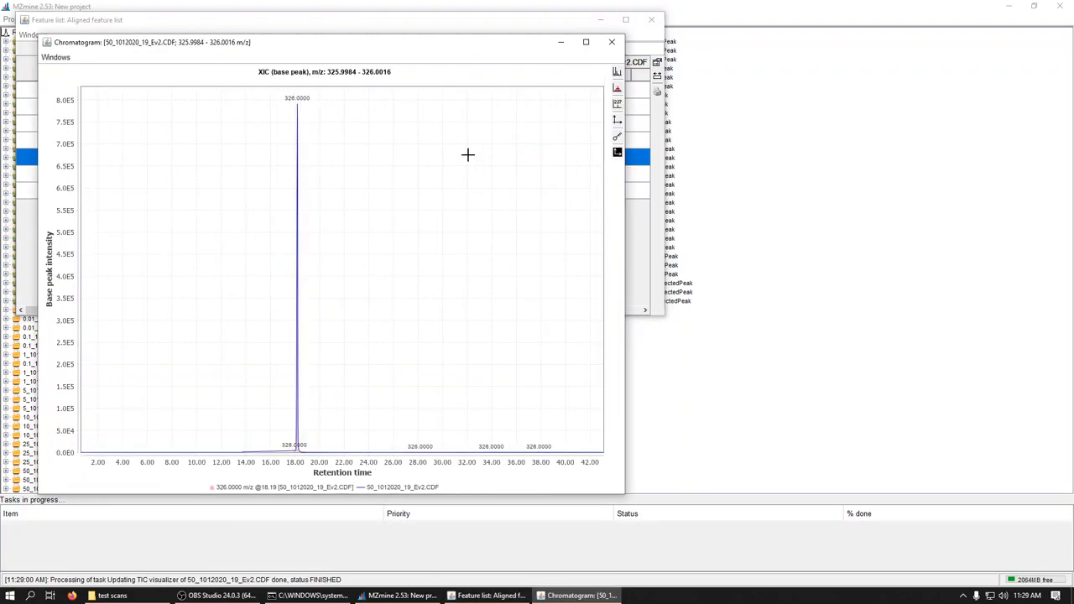
{"action": "left_click", "coordinate": [611, 40]}
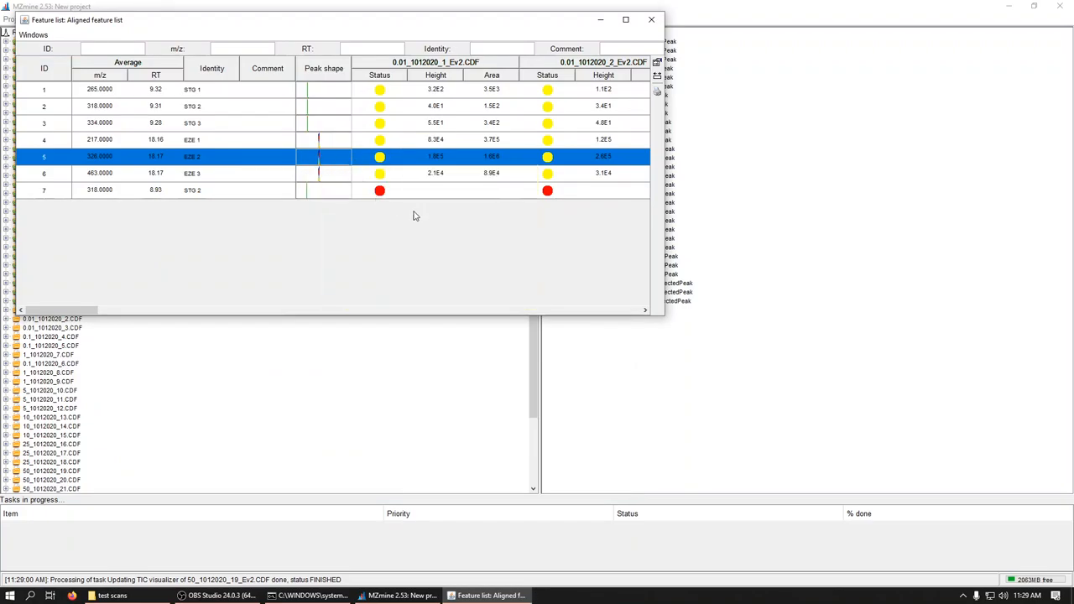
{"action": "left_click", "coordinate": [651, 20]}
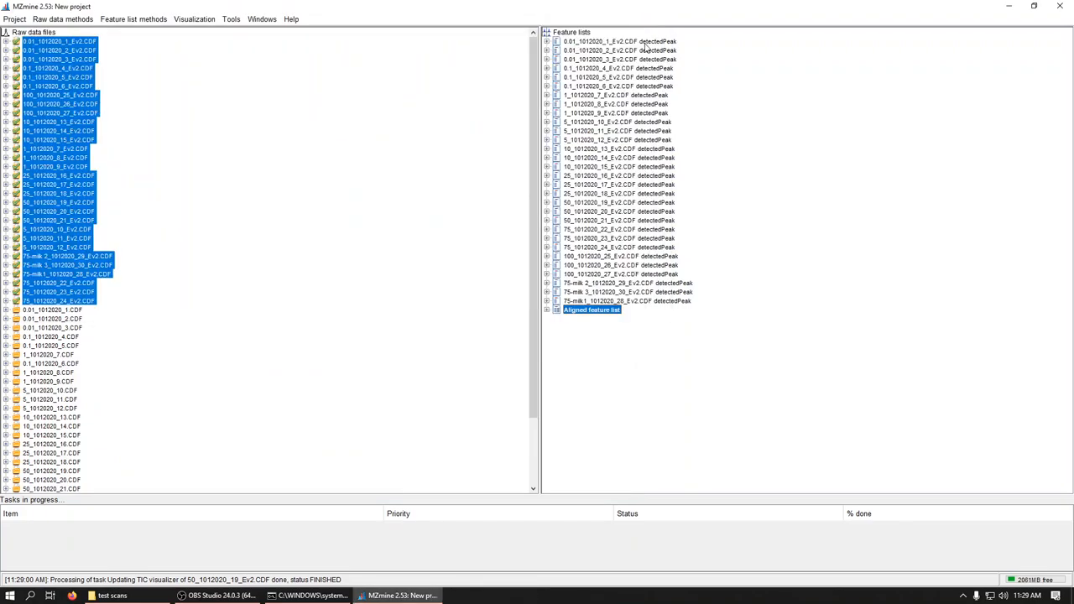
{"action": "right_click", "coordinate": [591, 311]}
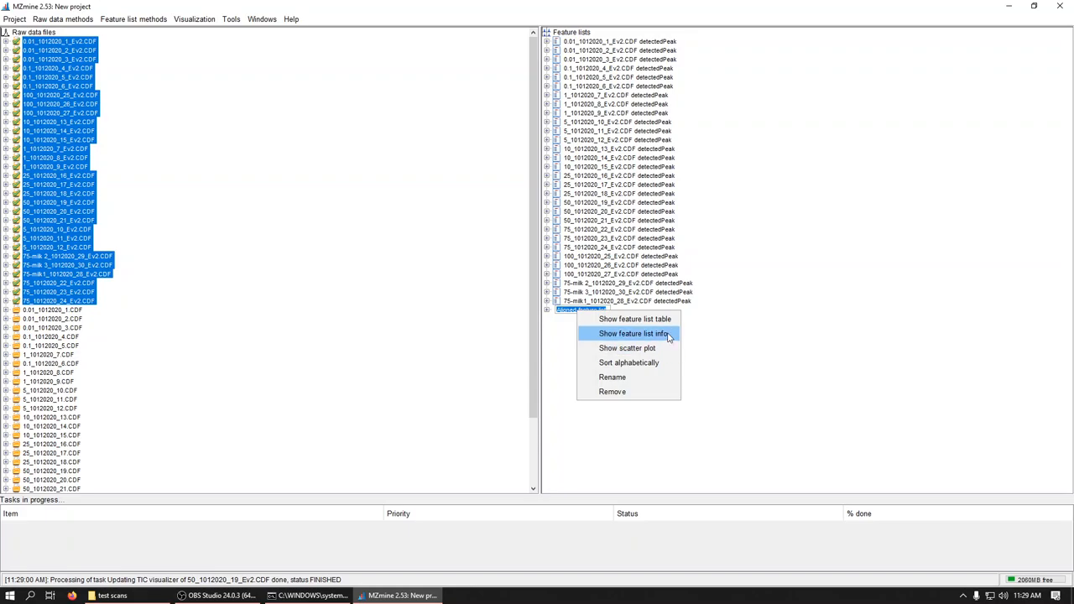
{"action": "left_click", "coordinate": [640, 332]}
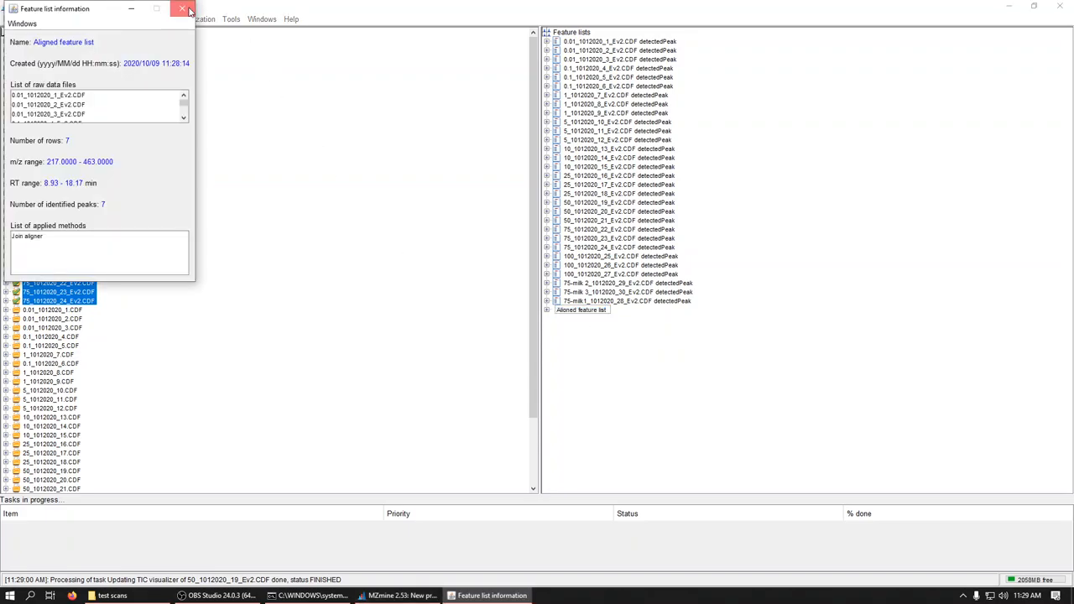
{"action": "left_click", "coordinate": [176, 11]}
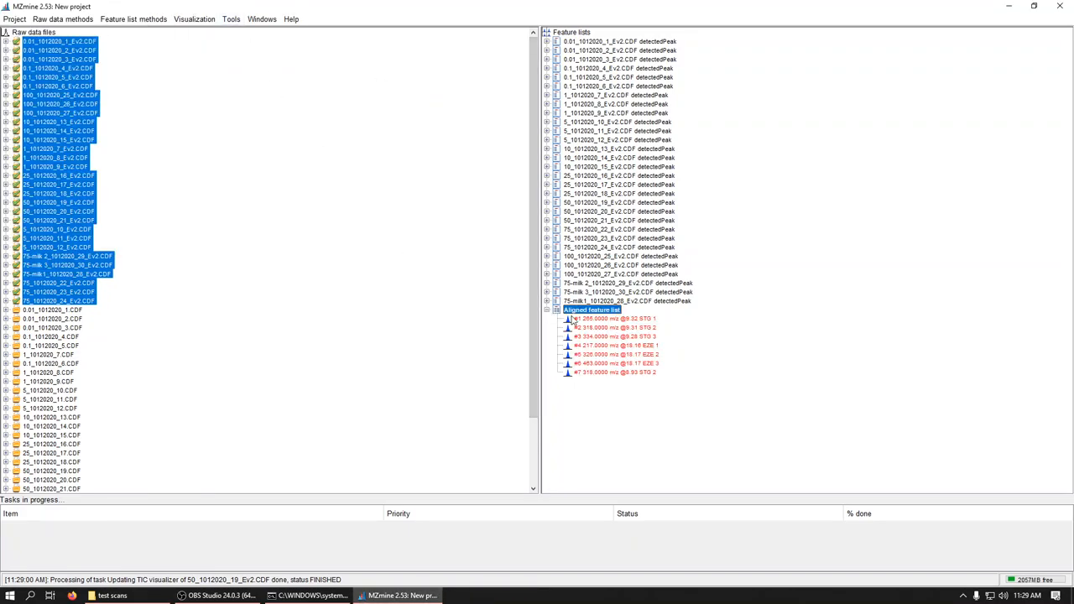
{"action": "left_click", "coordinate": [607, 326]}
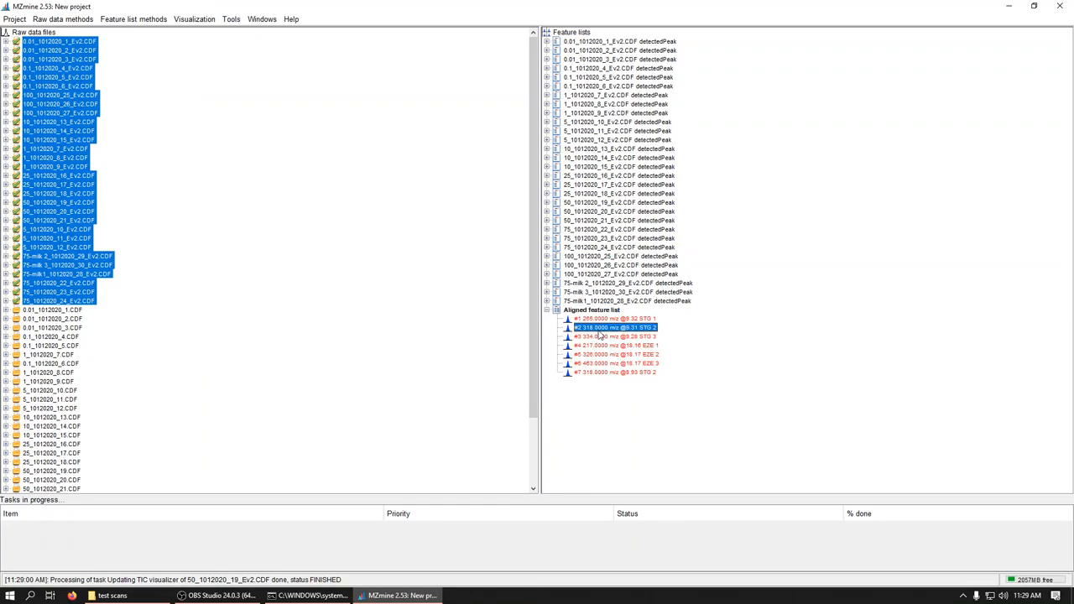
{"action": "double_click", "coordinate": [603, 336]}
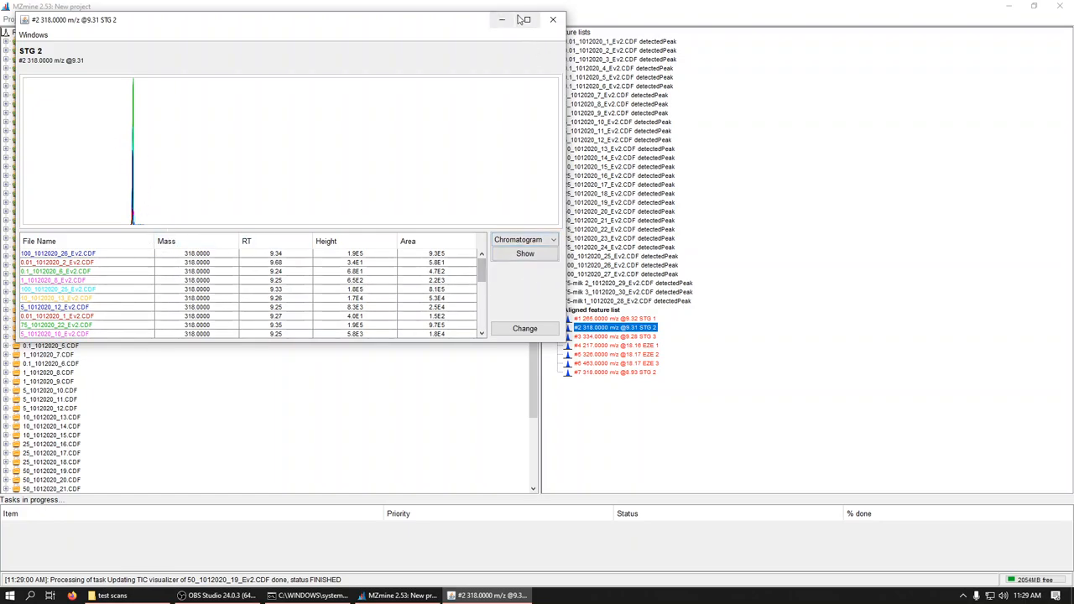
{"action": "left_click", "coordinate": [514, 18]}
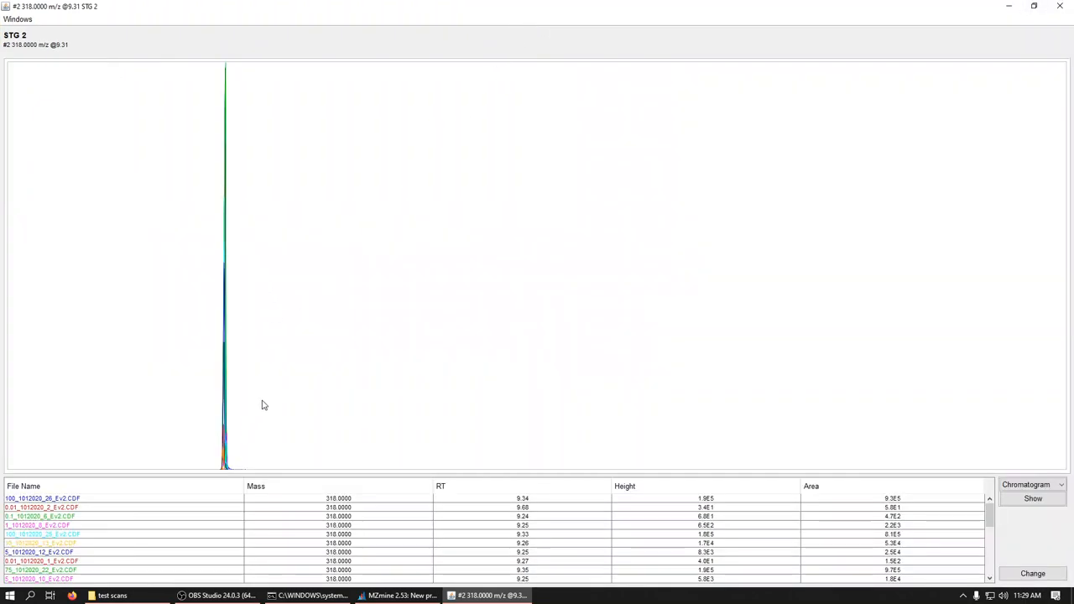
{"action": "mouse_move", "coordinate": [1047, 272]}
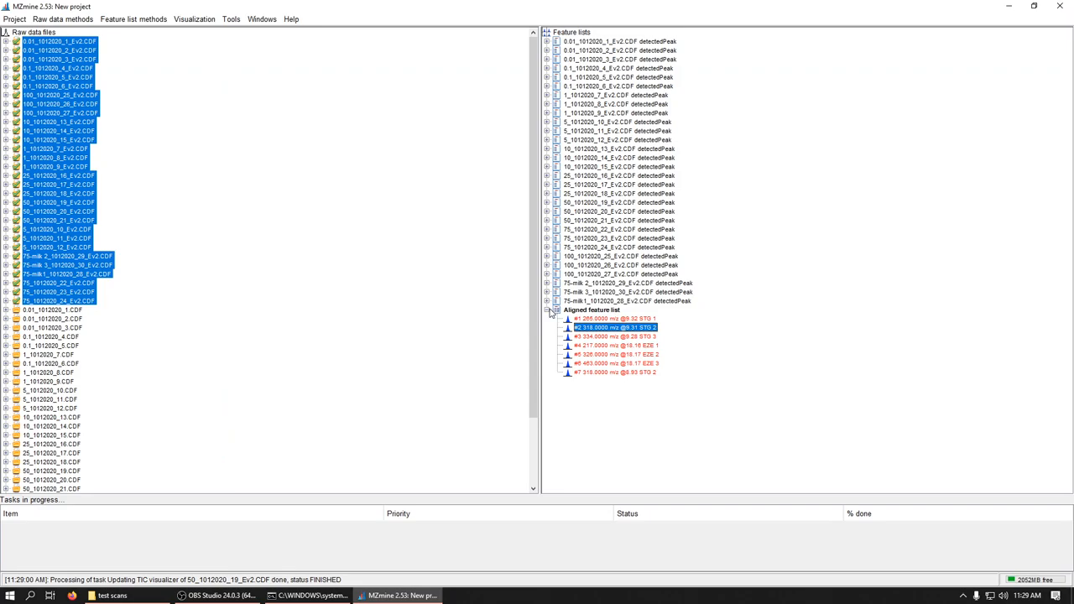
{"action": "left_click", "coordinate": [550, 308]}
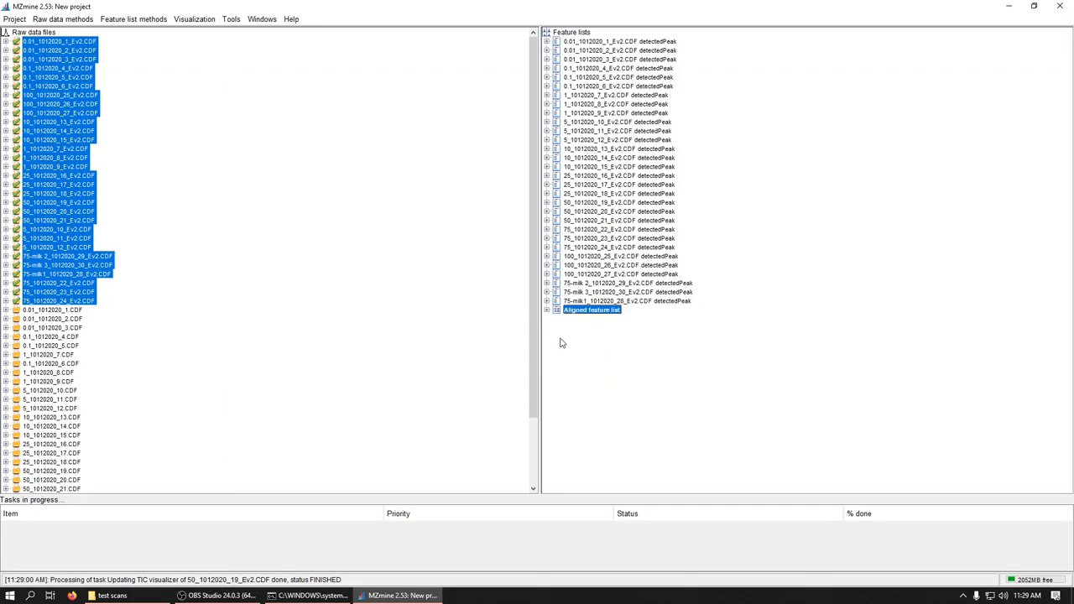
{"action": "mouse_move", "coordinate": [578, 322]}
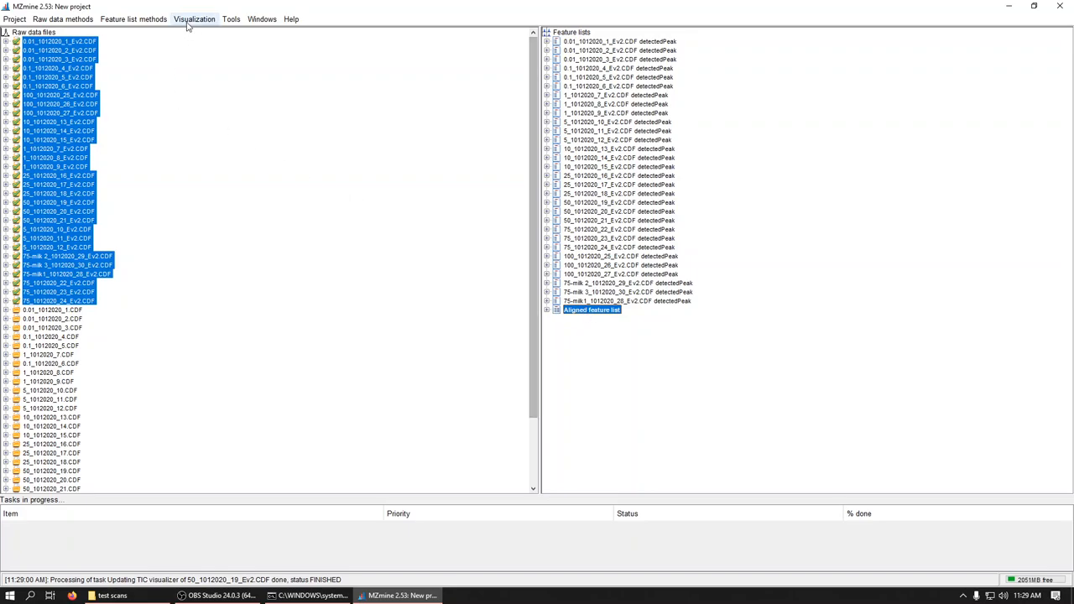
Start a CSV export of the aligned list to out.csv in the test scans folder.
{"action": "left_click", "coordinate": [133, 19]}
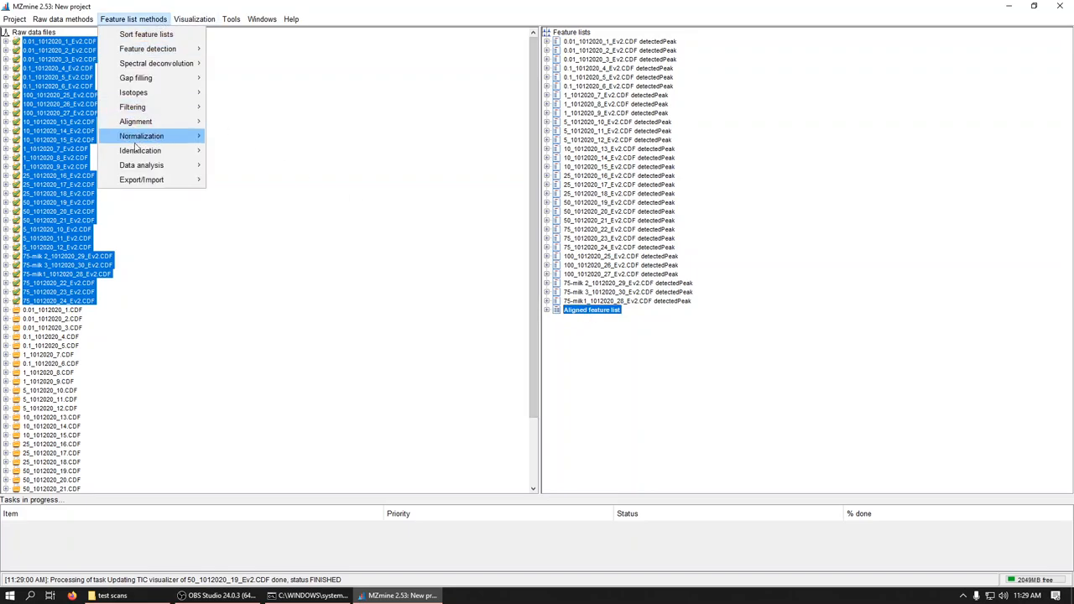
{"action": "mouse_move", "coordinate": [141, 180]}
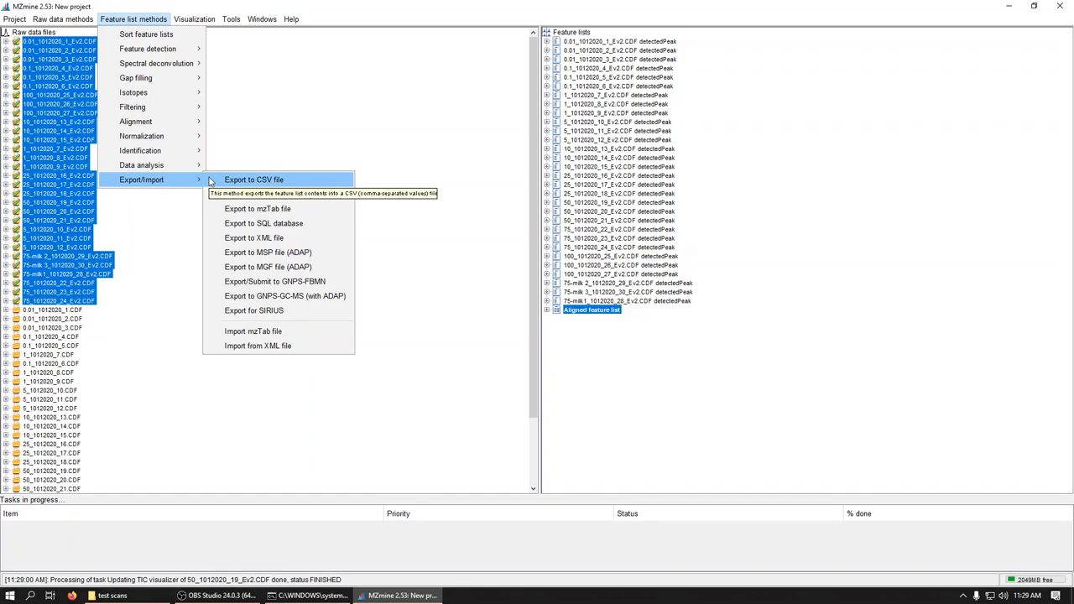
{"action": "left_click", "coordinate": [254, 179]}
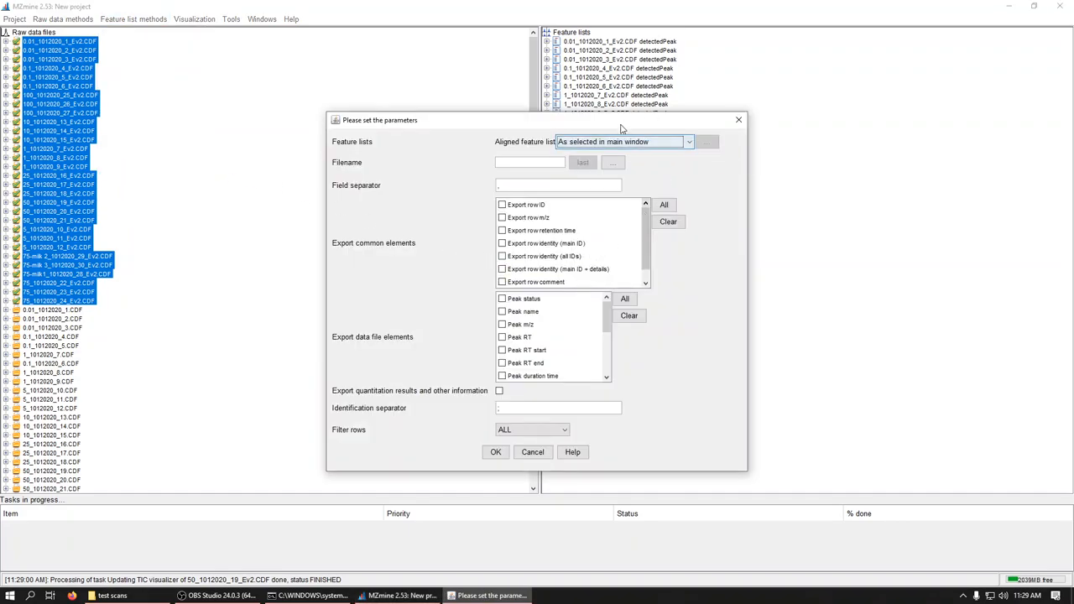
{"action": "left_click", "coordinate": [614, 161]}
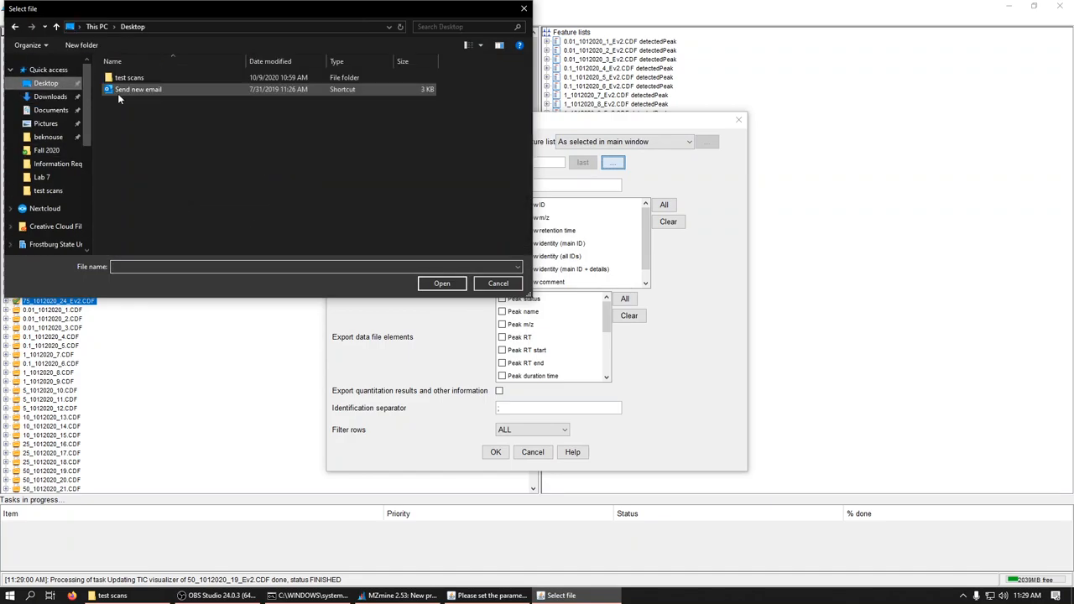
{"action": "double_click", "coordinate": [135, 77]}
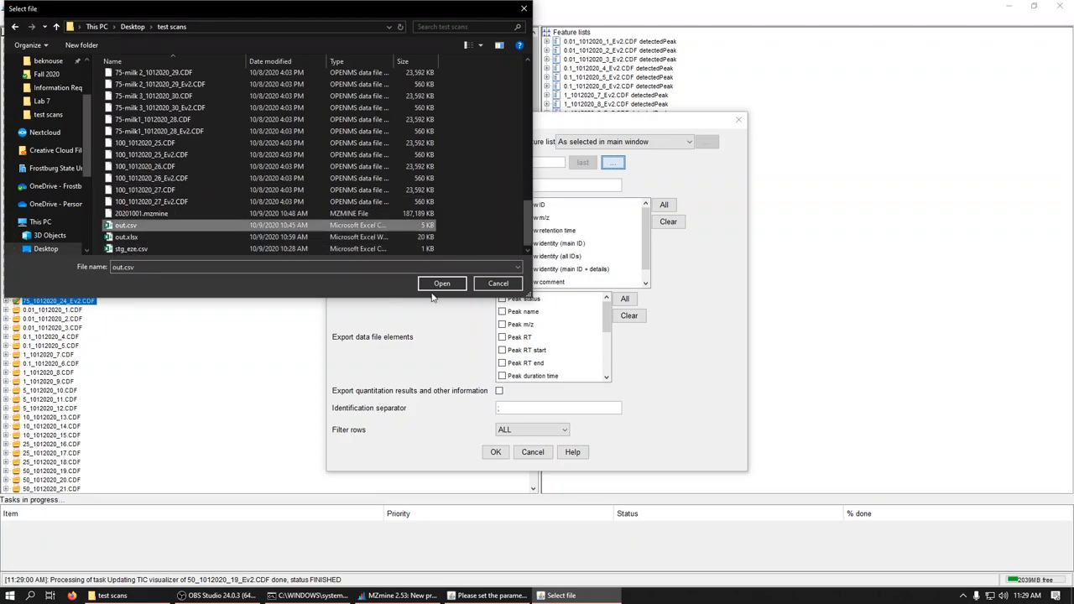
{"action": "left_click", "coordinate": [442, 282]}
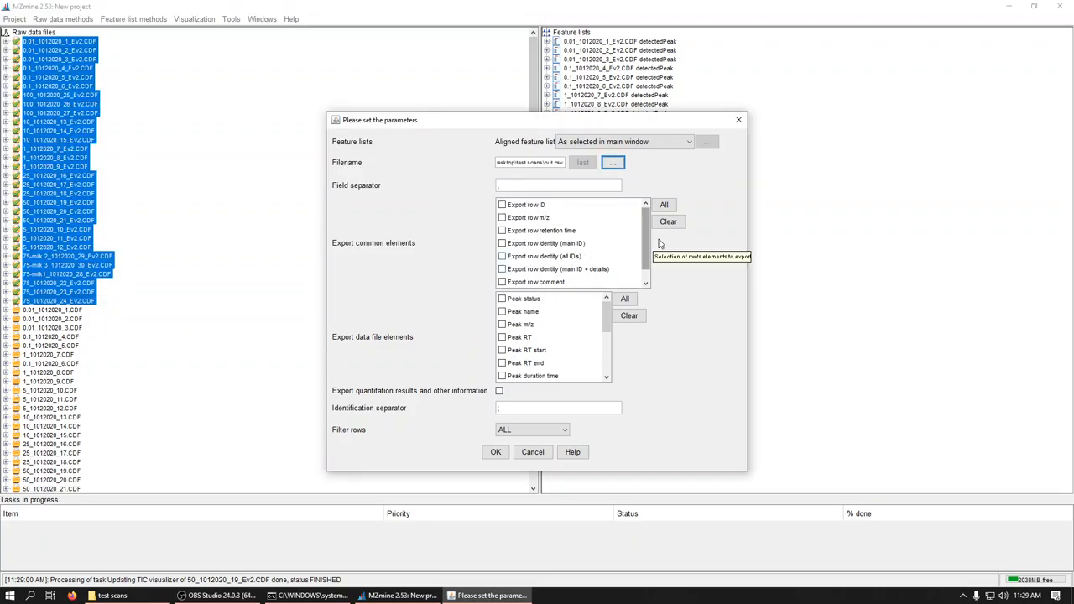
Include row retention time and peak area among the exported elements.
{"action": "scroll", "scroll_direction": "down", "scroll_amount": 3}
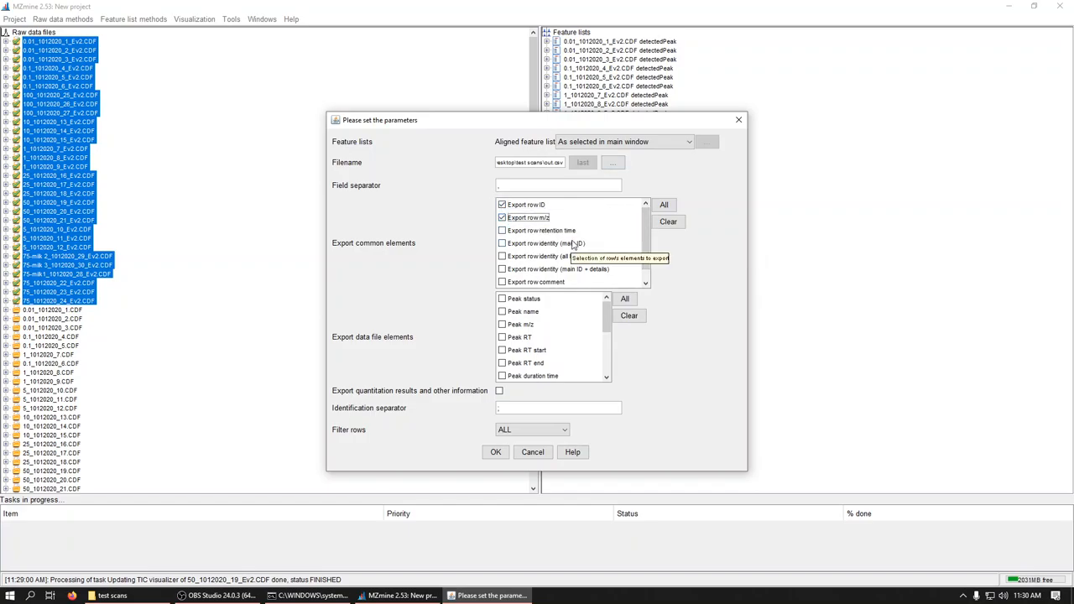
{"action": "left_click", "coordinate": [501, 230]}
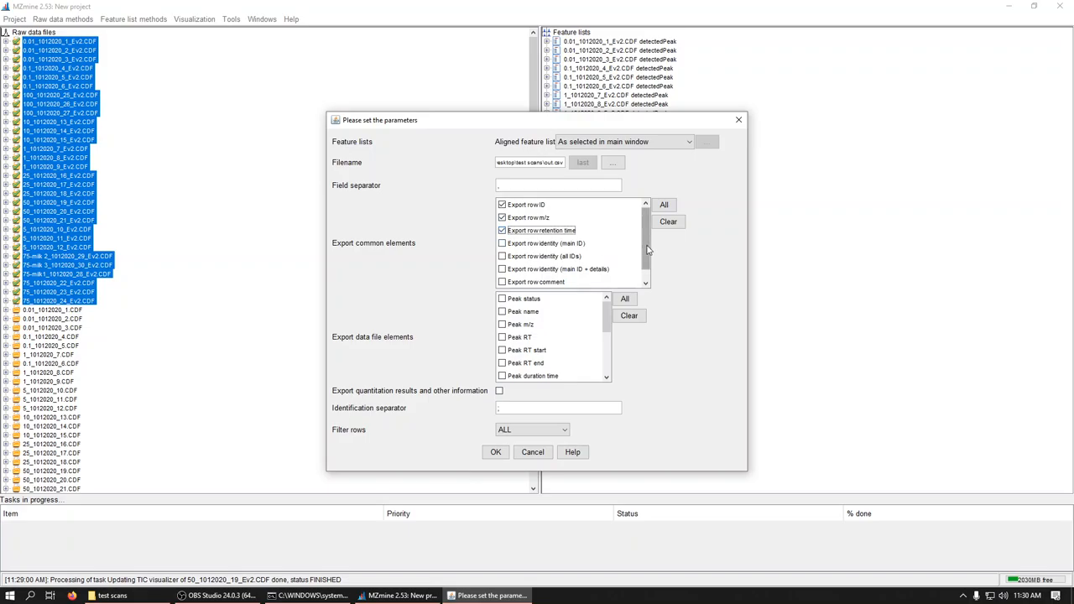
{"action": "scroll", "scroll_direction": "down", "scroll_amount": 3}
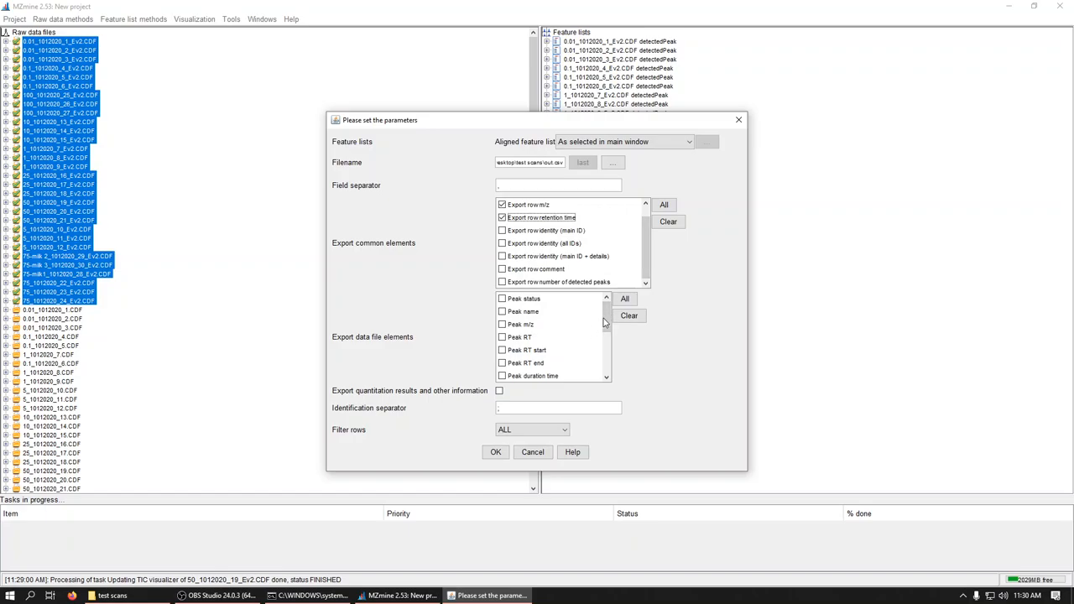
{"action": "scroll", "scroll_direction": "down", "scroll_amount": 3}
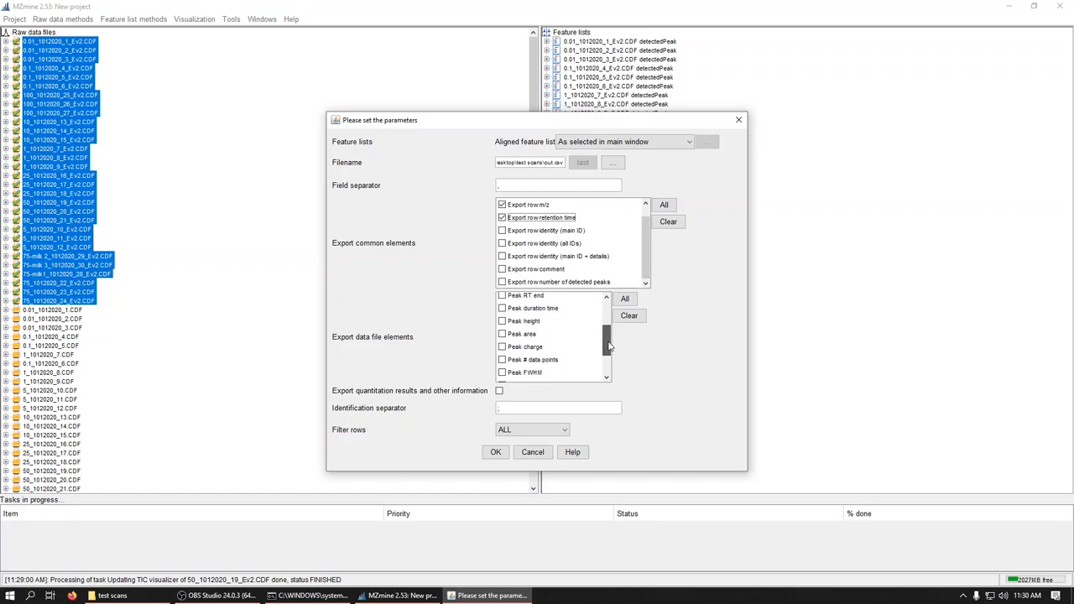
{"action": "mouse_move", "coordinate": [514, 331]}
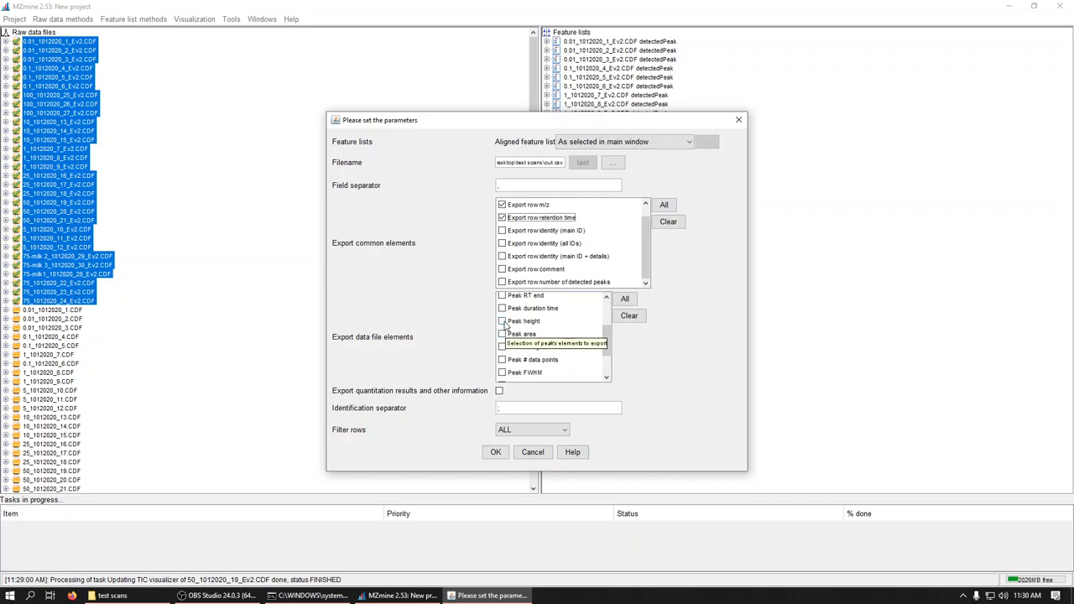
{"action": "left_click", "coordinate": [503, 334]}
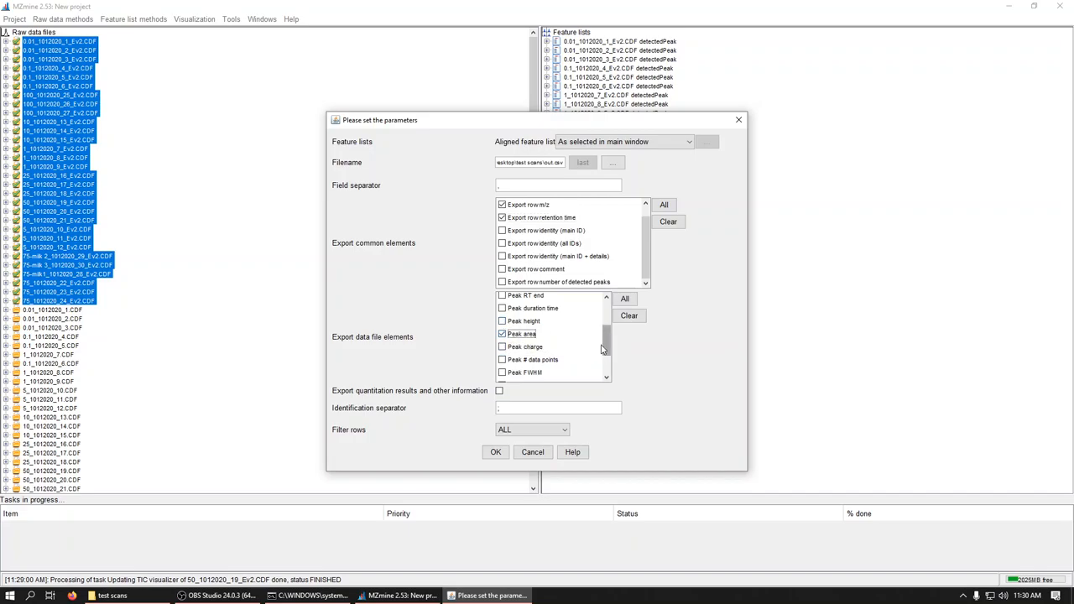
{"action": "scroll", "scroll_direction": "down", "scroll_amount": 3}
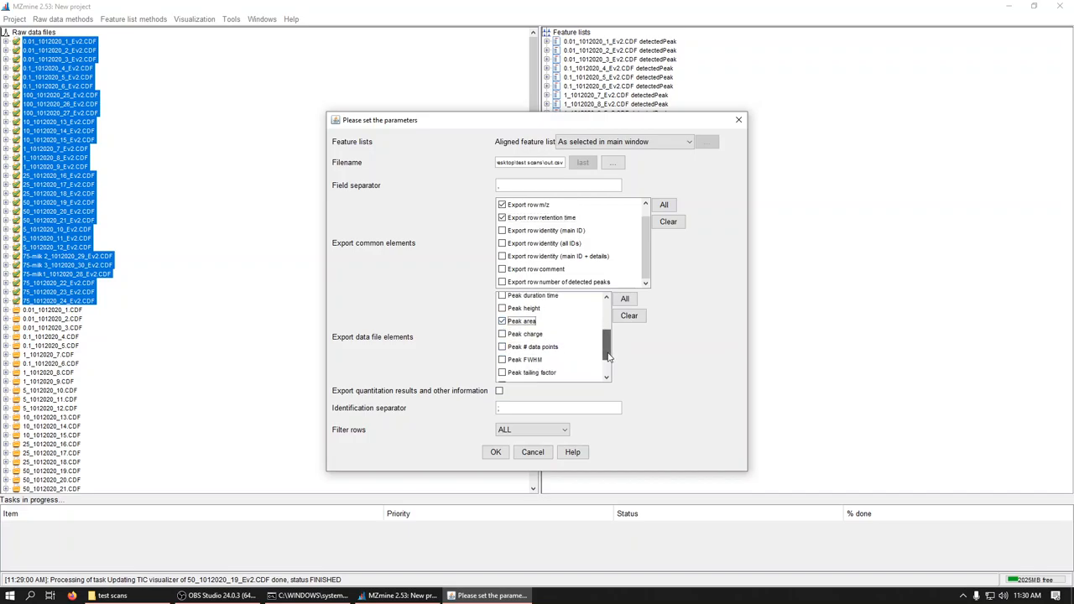
{"action": "scroll", "scroll_direction": "down", "scroll_amount": 3}
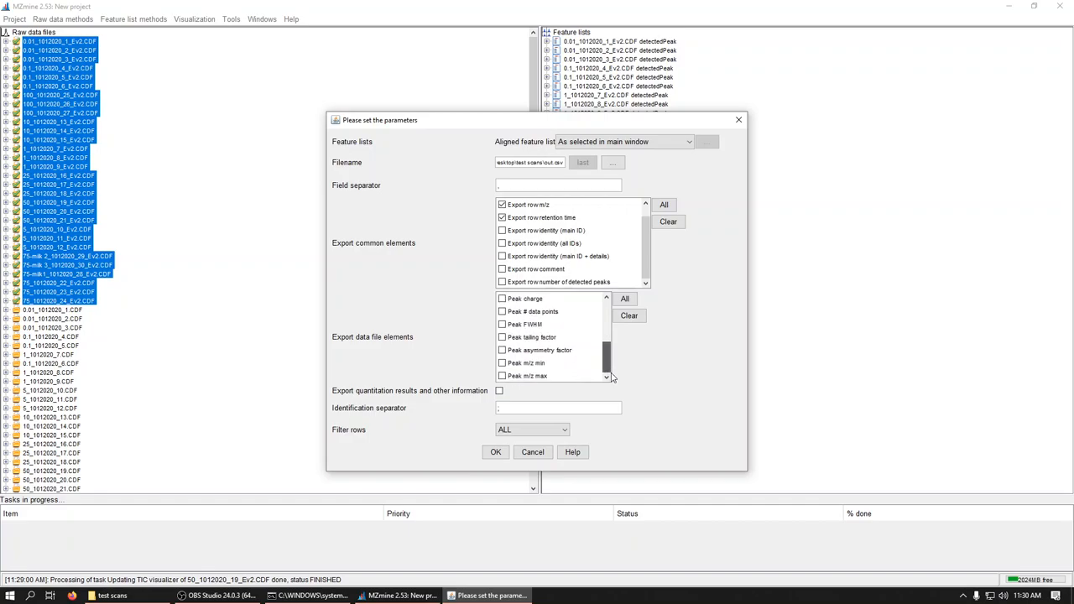
{"action": "mouse_move", "coordinate": [514, 408]}
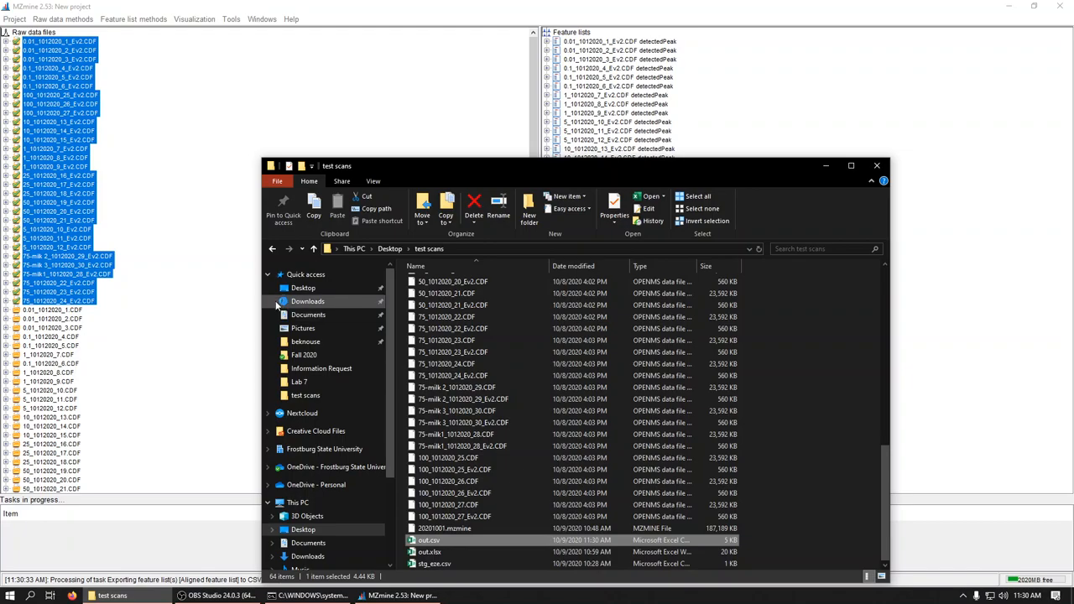
View out.csv in Excel, check the m/z 318 row, and switch to the calibration-plot workbook.
{"action": "double_click", "coordinate": [436, 548]}
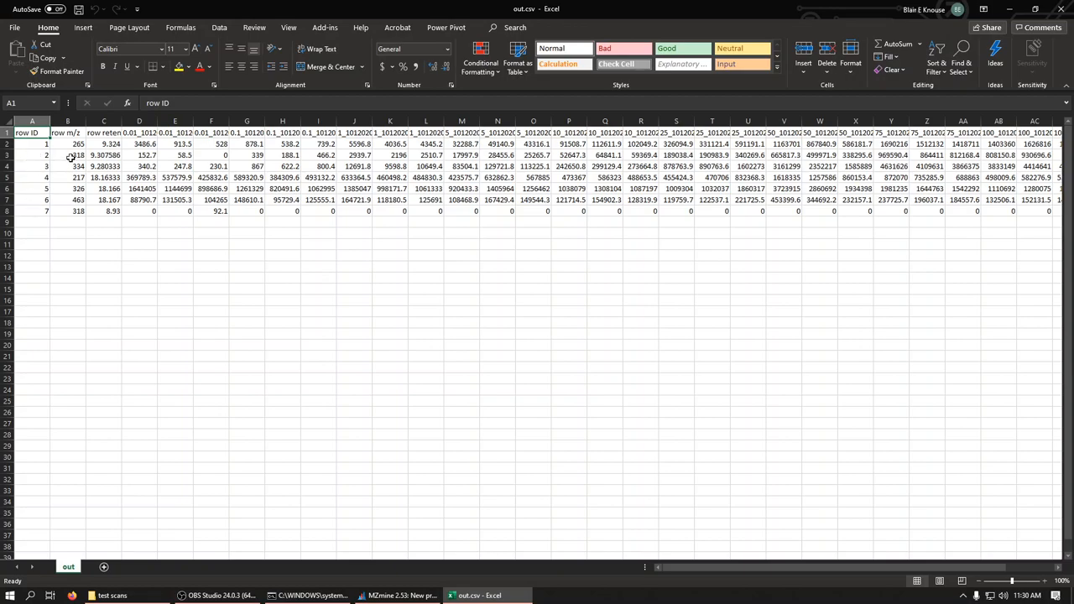
{"action": "left_click", "coordinate": [68, 160]}
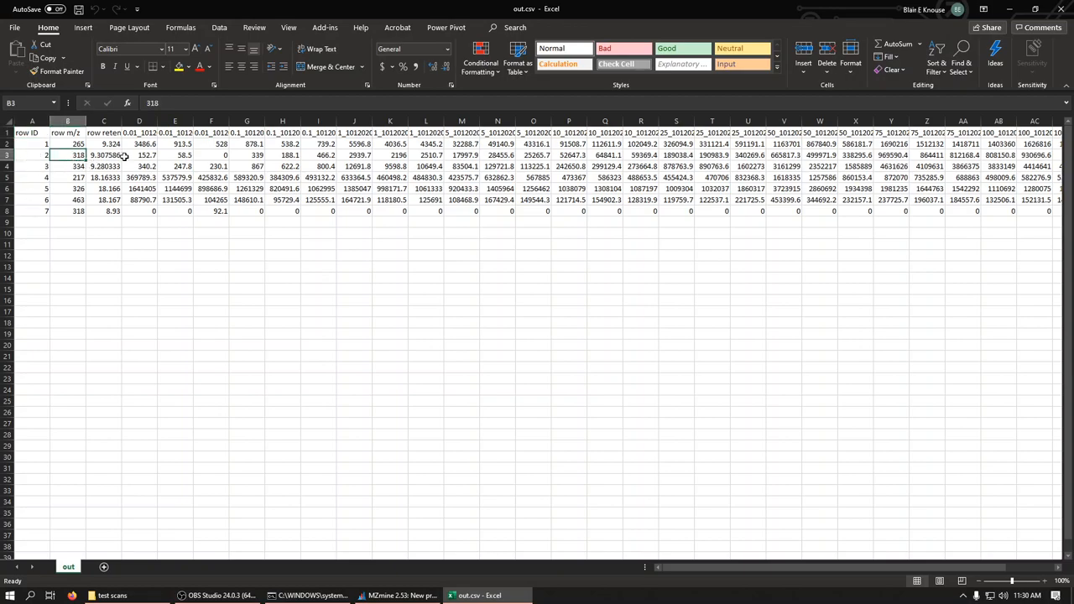
{"action": "left_click", "coordinate": [104, 154]}
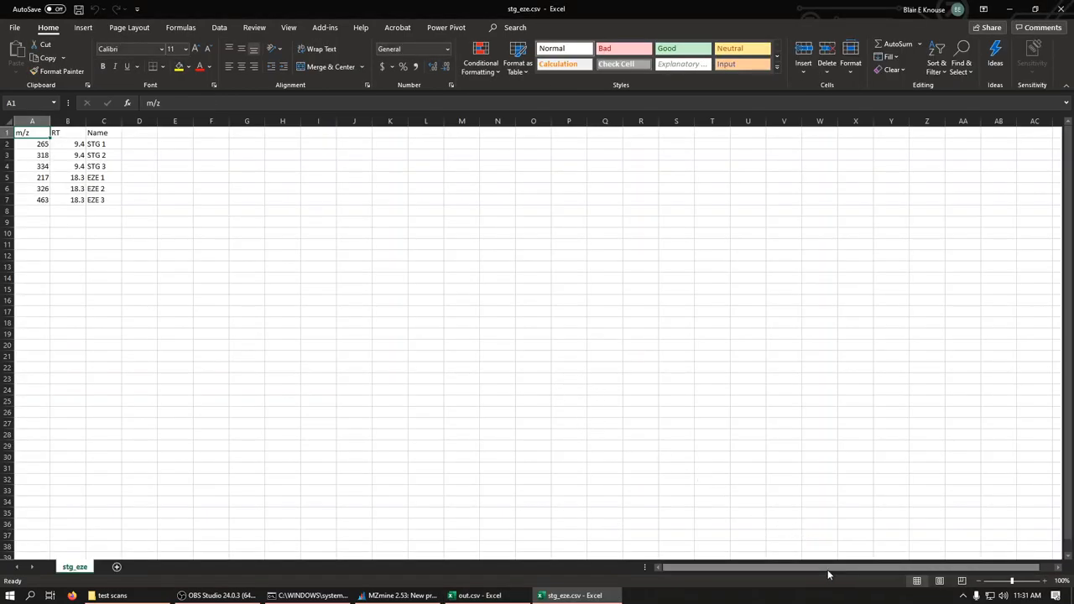
{"action": "left_click", "coordinate": [111, 591]}
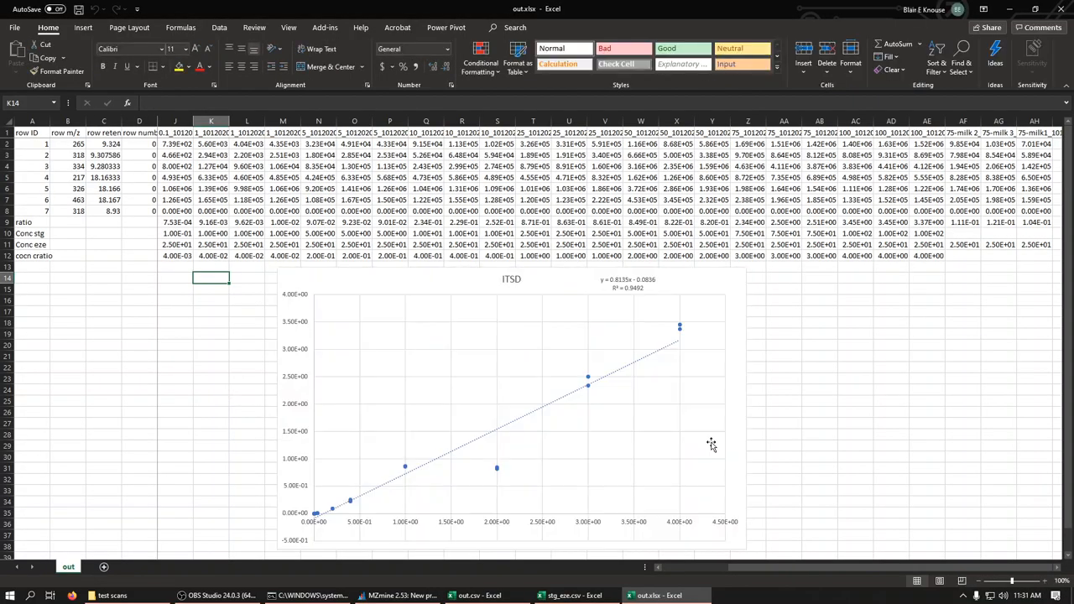
{"action": "mouse_move", "coordinate": [719, 366]}
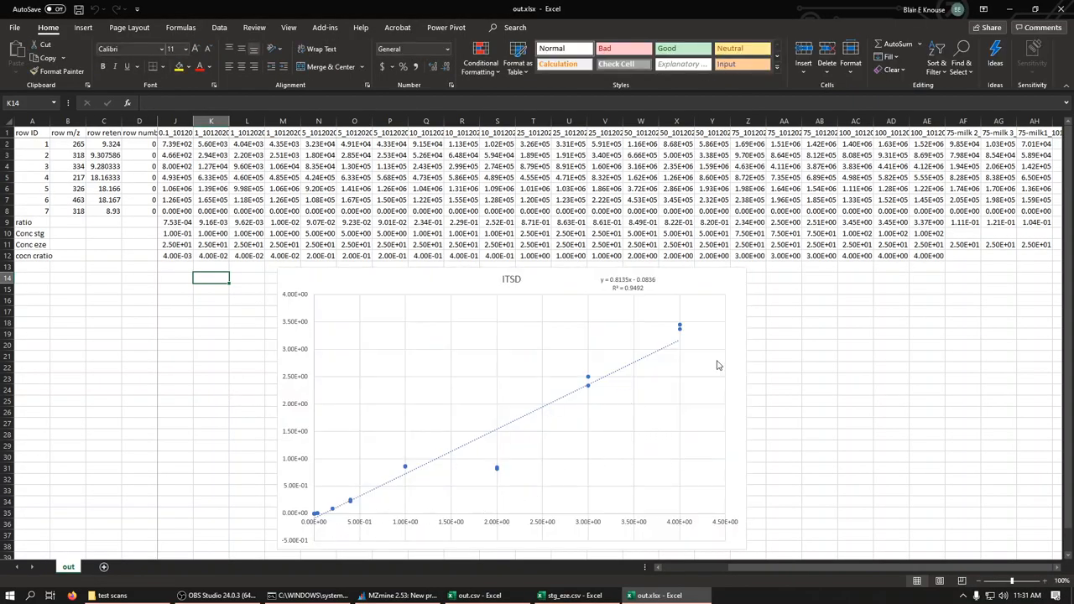
{"action": "mouse_move", "coordinate": [267, 413]}
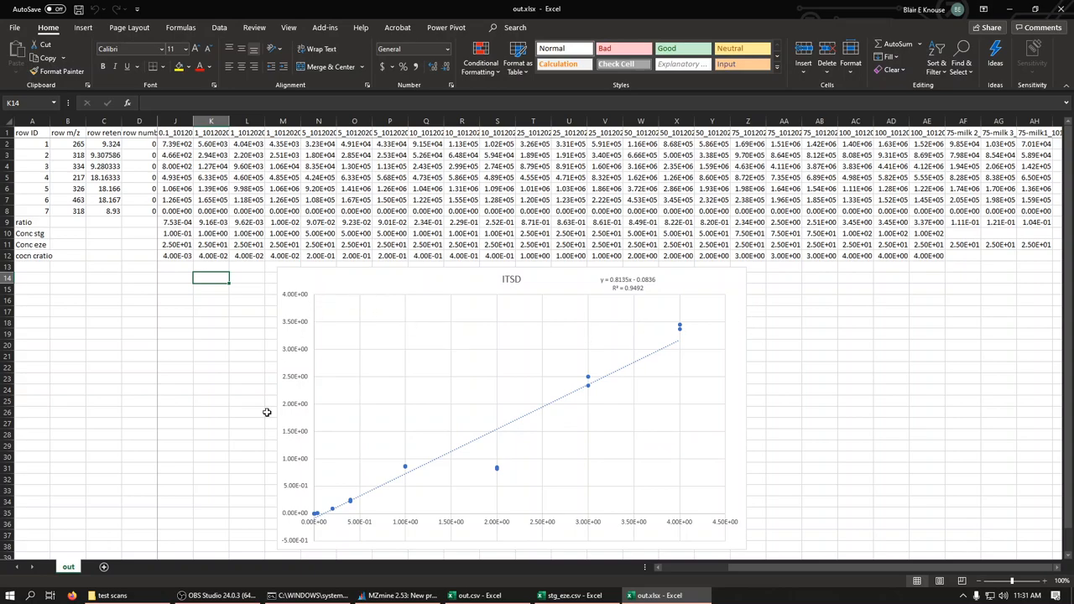